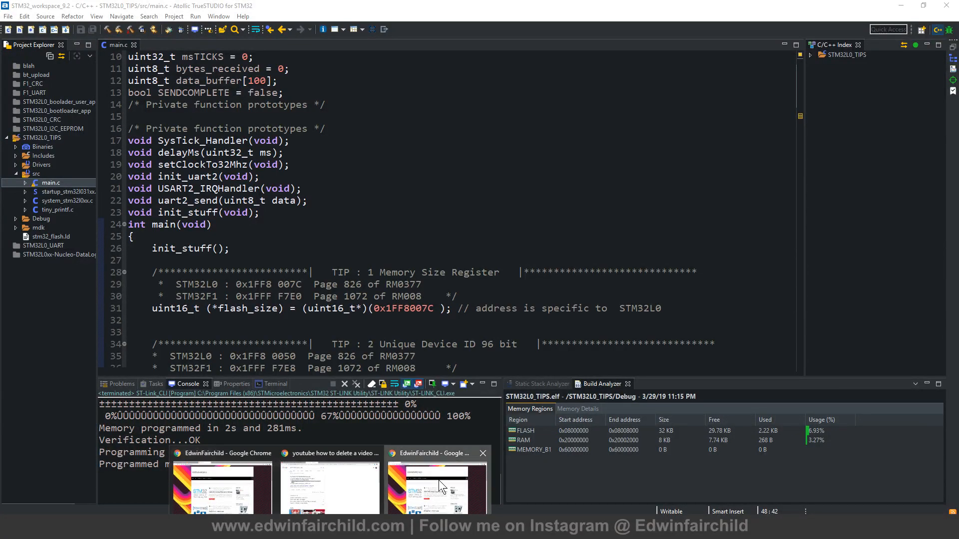
Step: Bring the Chrome window with the EdwinFairchild blog home page to the front
click(436, 484)
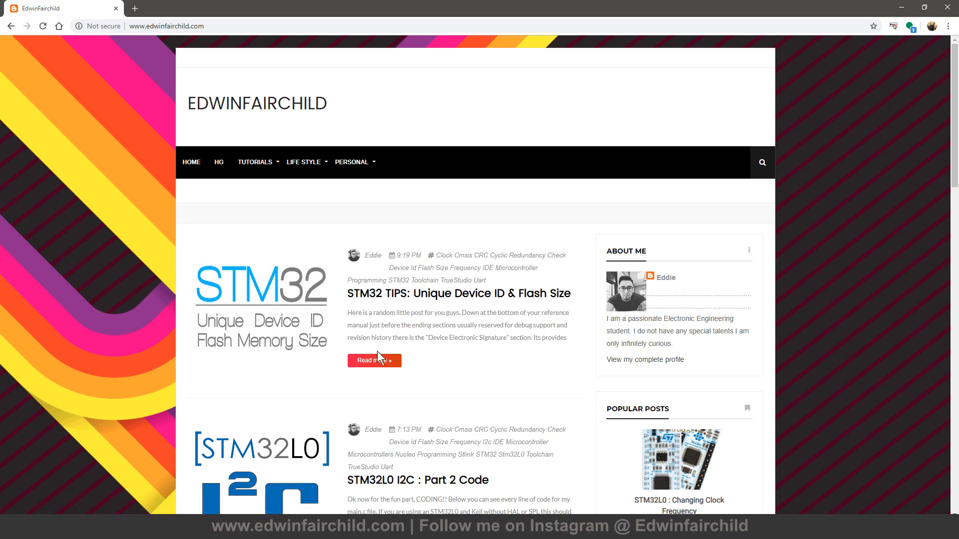
mouse_move(432, 293)
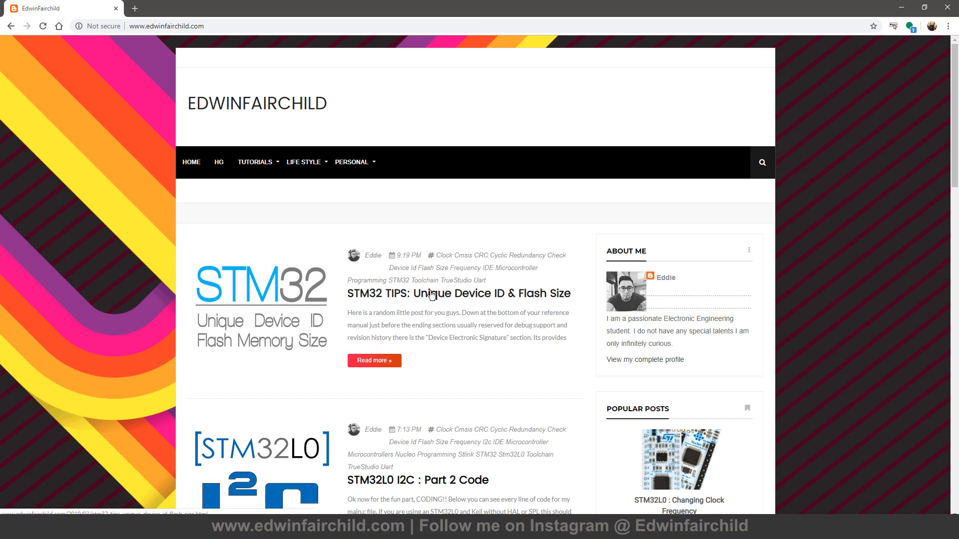
mouse_move(511, 337)
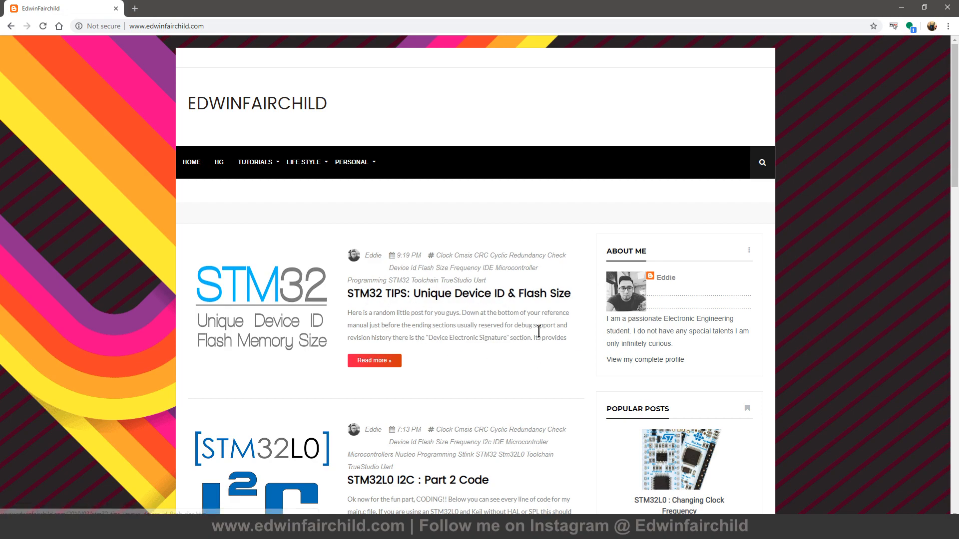
mouse_move(521, 301)
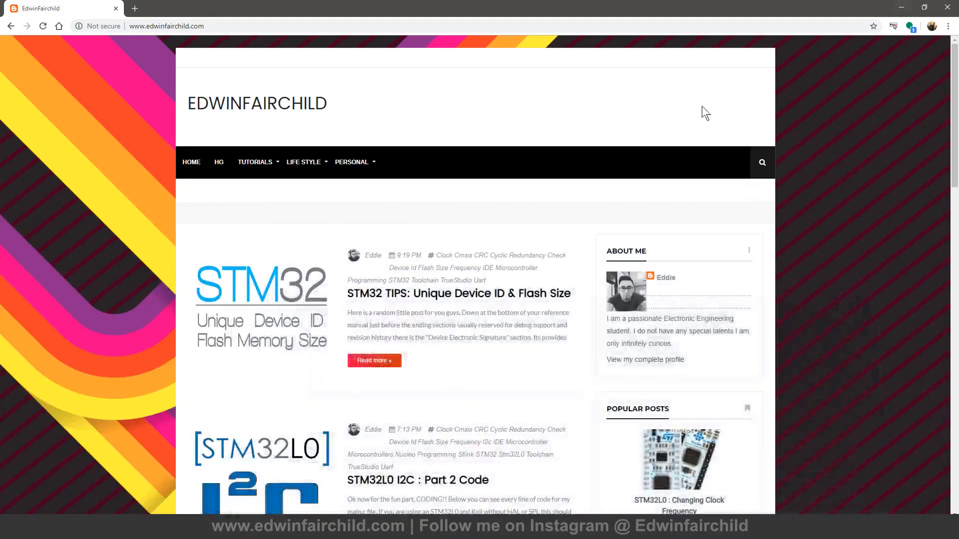
Step: Scroll to the G0 Beyond The STM32F1 post and select the STM32F1 part number in its summary
scroll(down, 3)
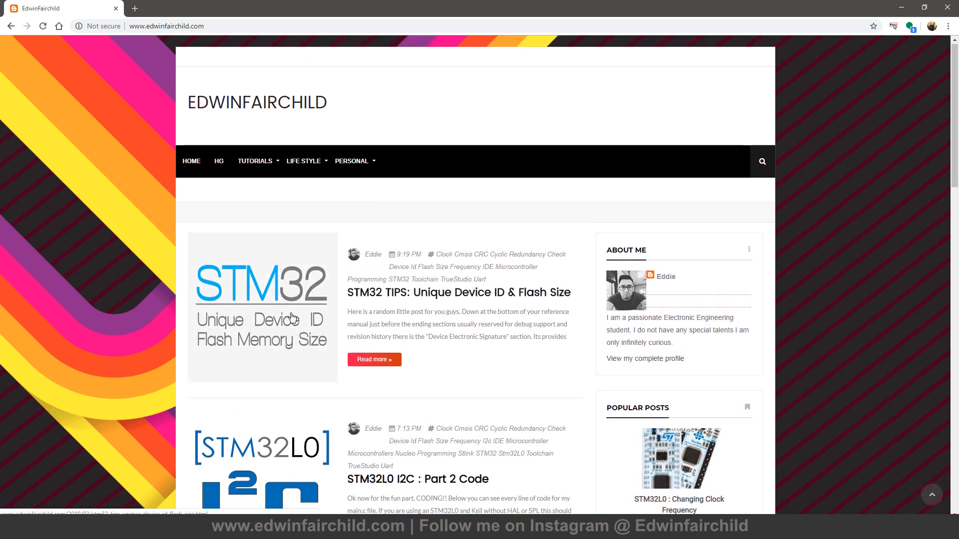
scroll(down, 3)
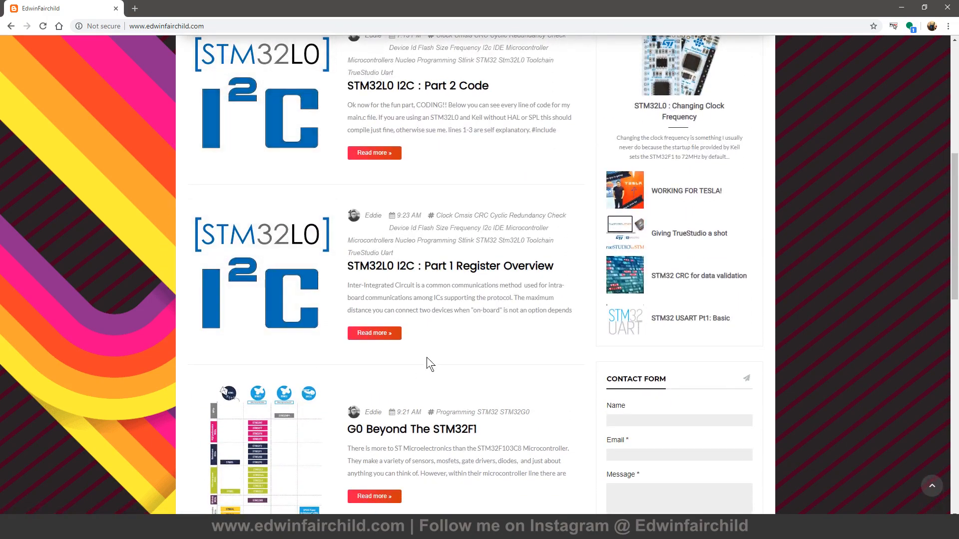
mouse_move(300, 67)
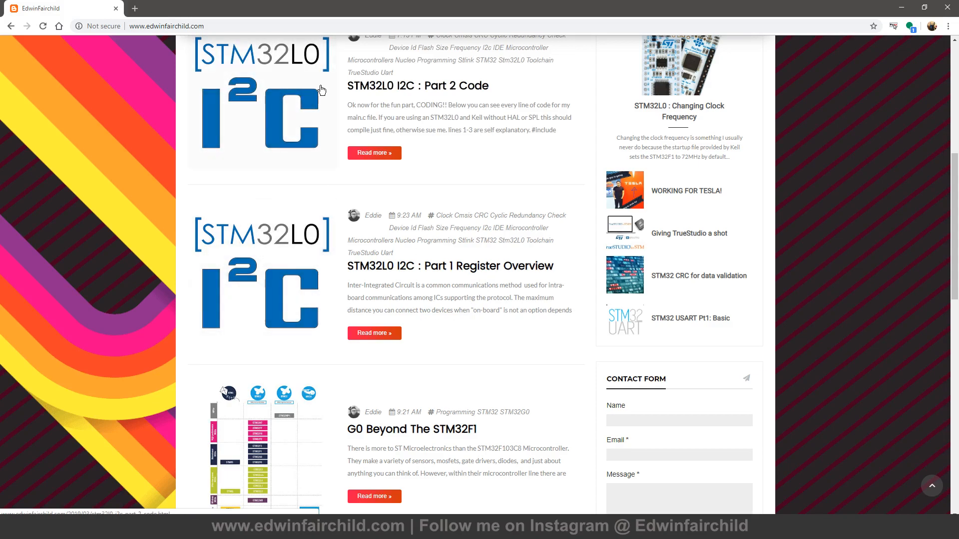
scroll(down, 3)
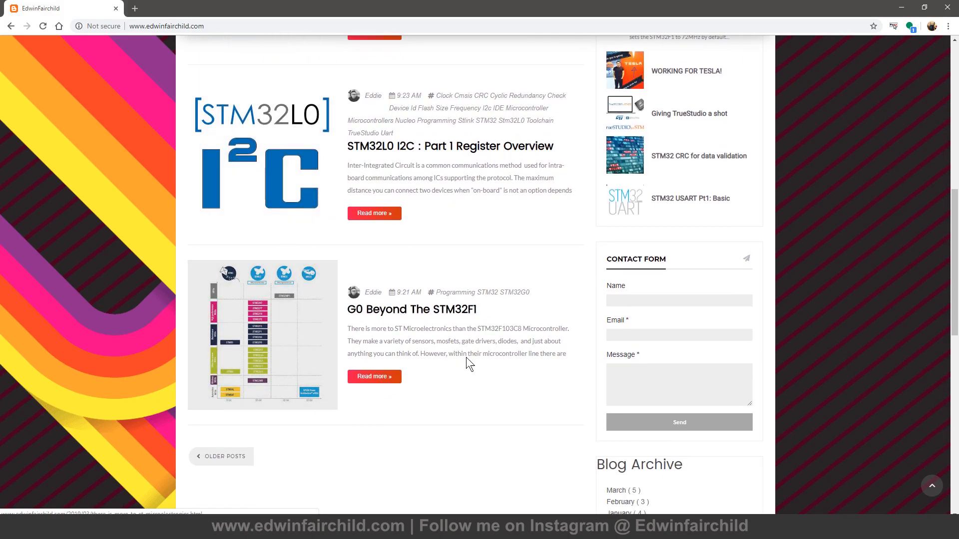
mouse_move(433, 309)
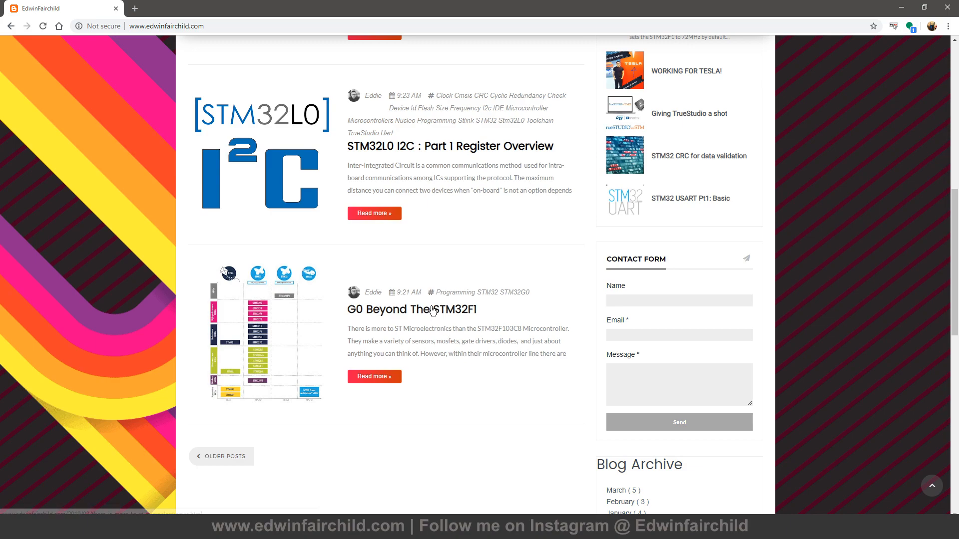
double_click(492, 329)
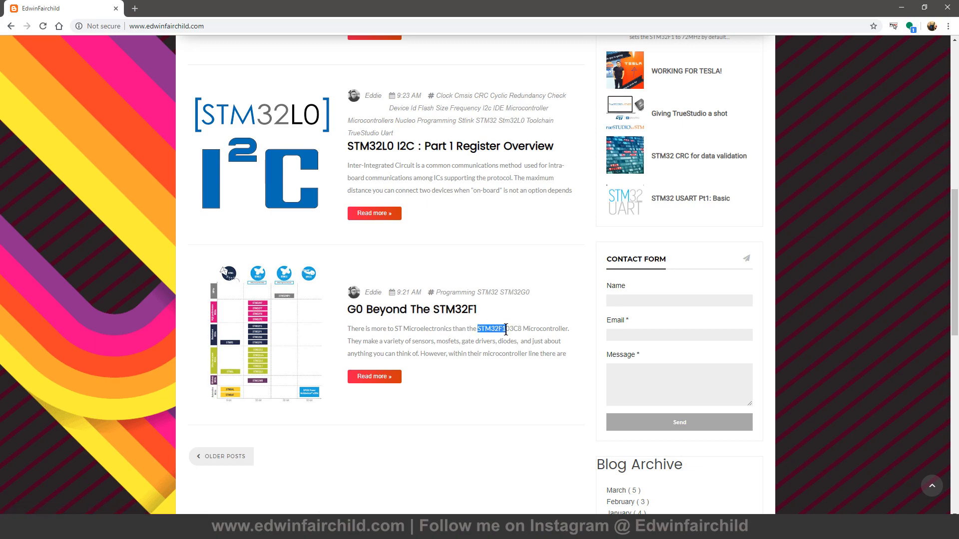
click(506, 328)
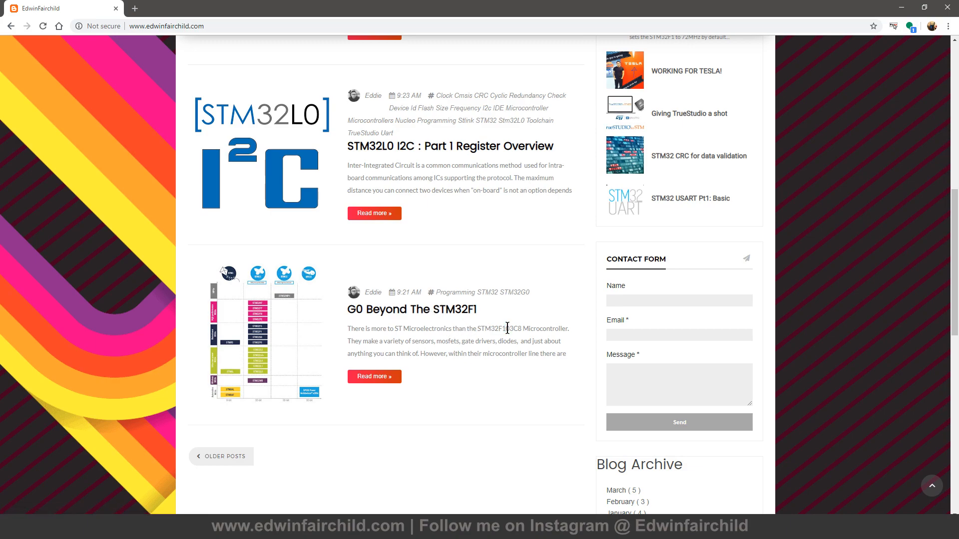
double_click(496, 329)
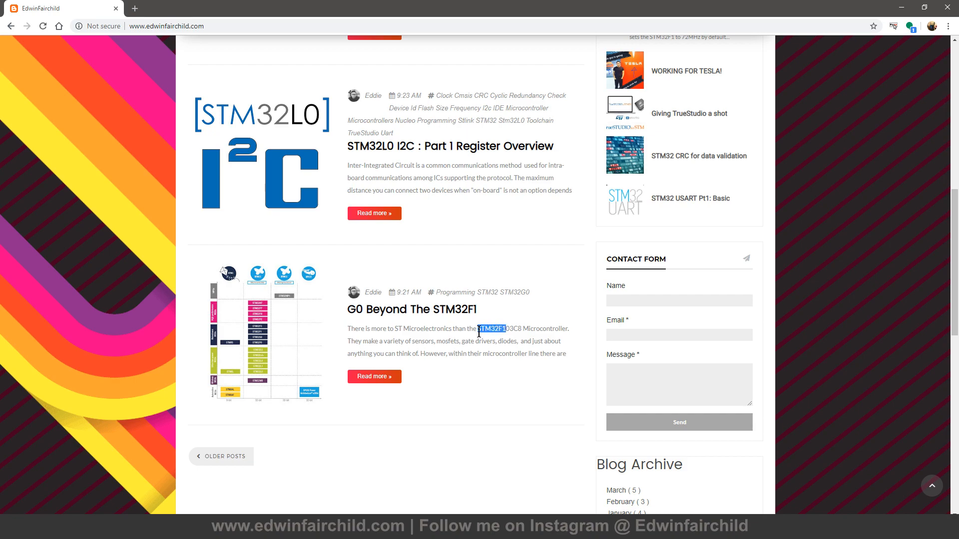
mouse_move(481, 310)
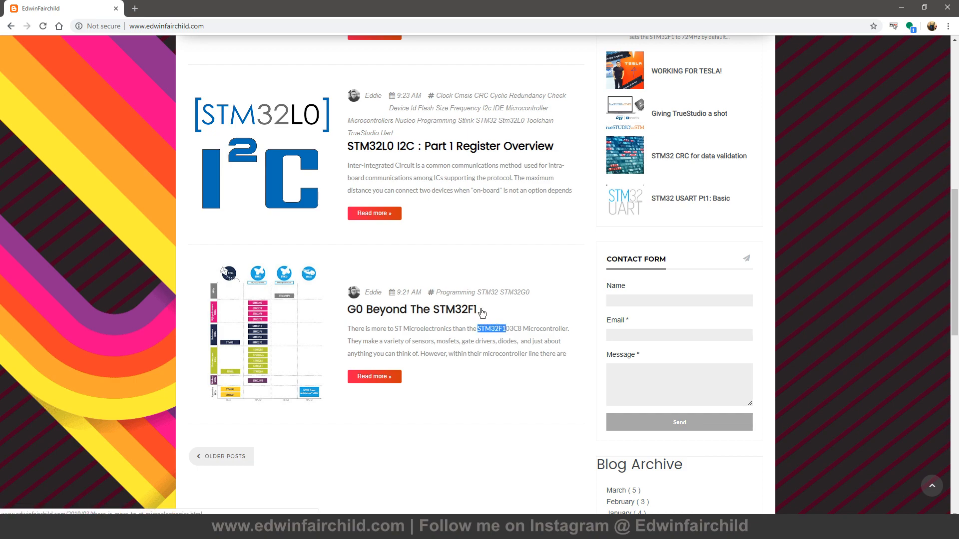
mouse_move(451, 332)
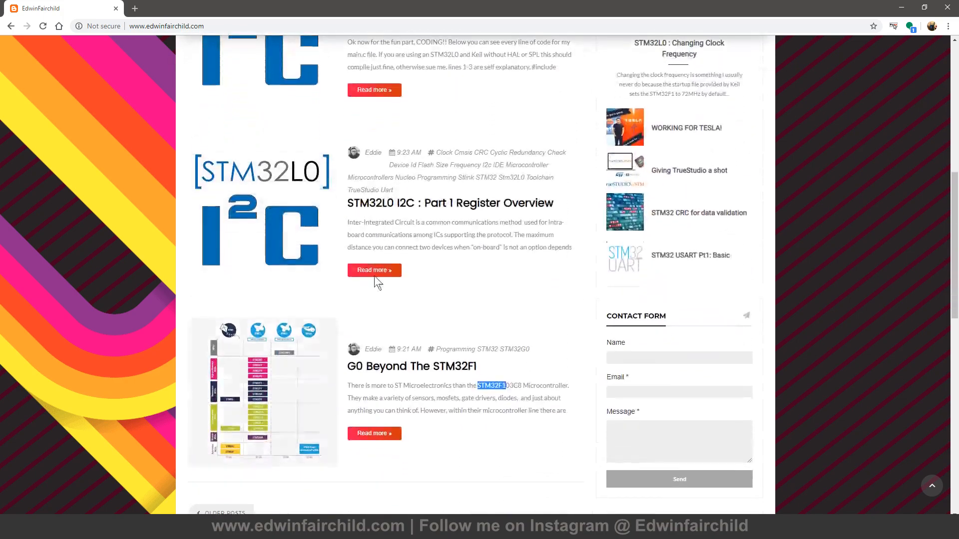
scroll(down, 3)
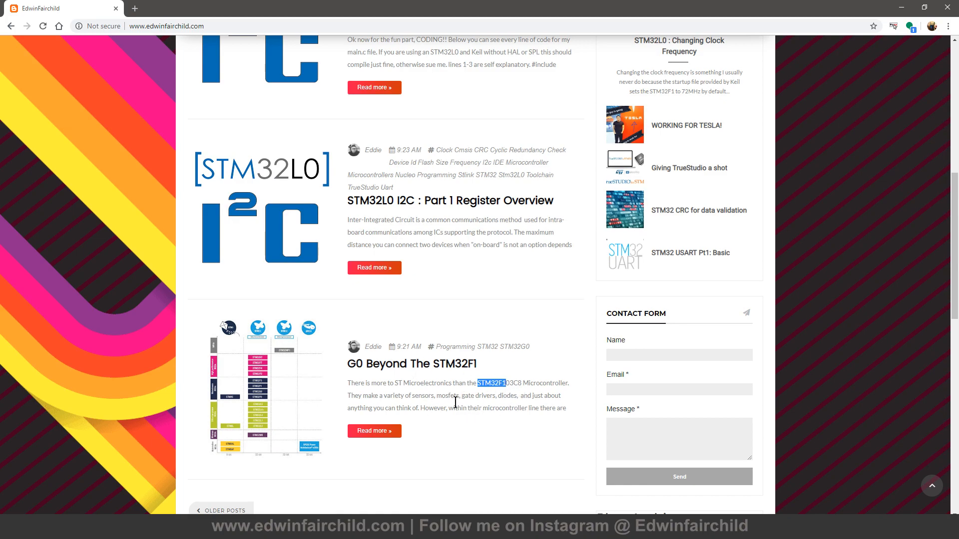
mouse_move(429, 275)
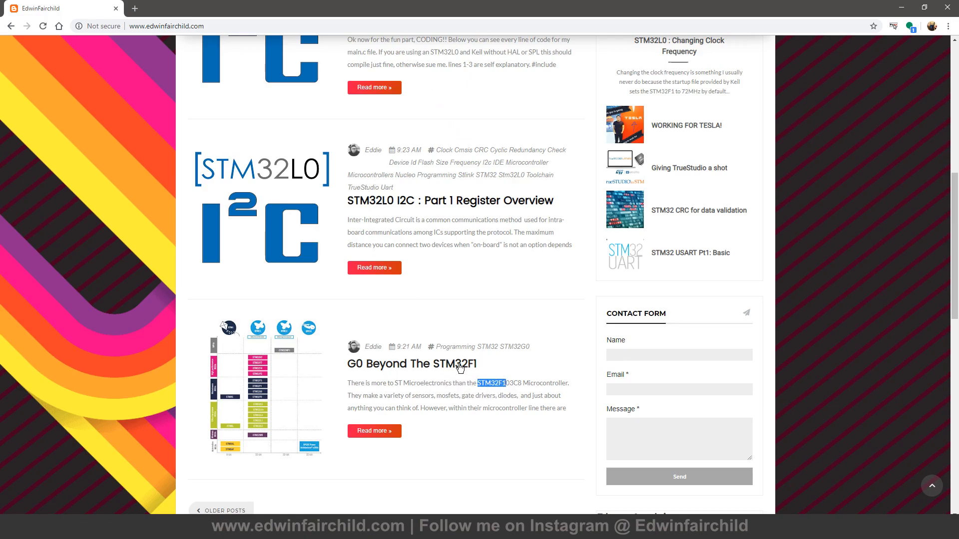
mouse_move(491, 372)
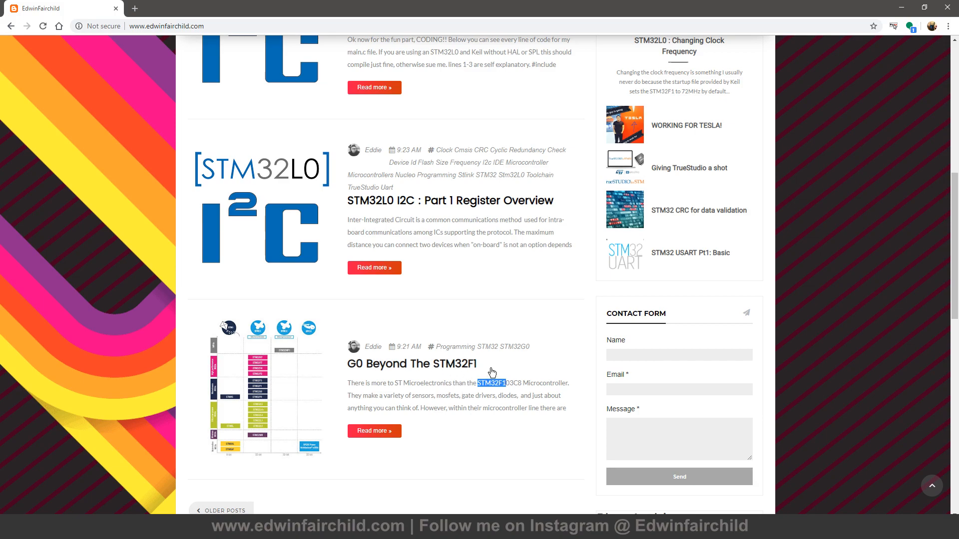
mouse_move(486, 410)
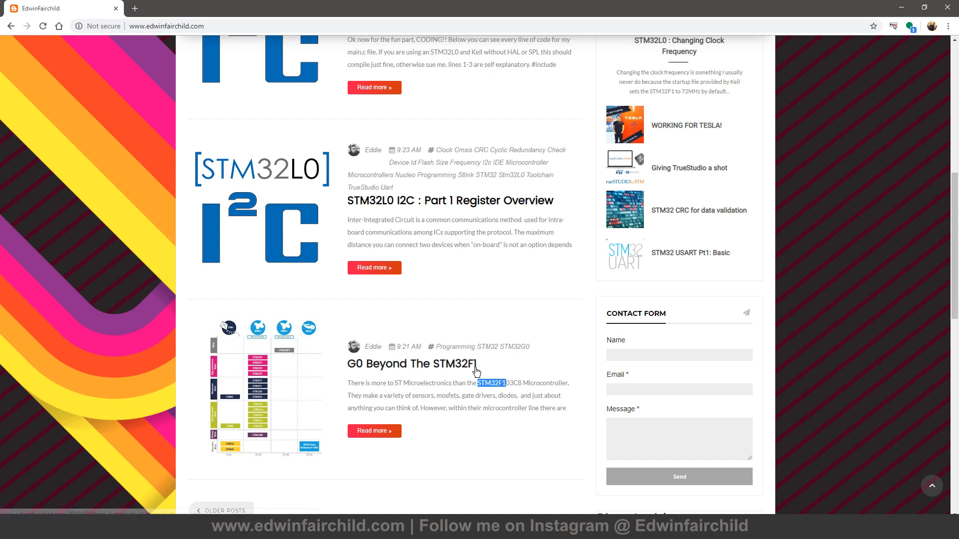
mouse_move(303, 182)
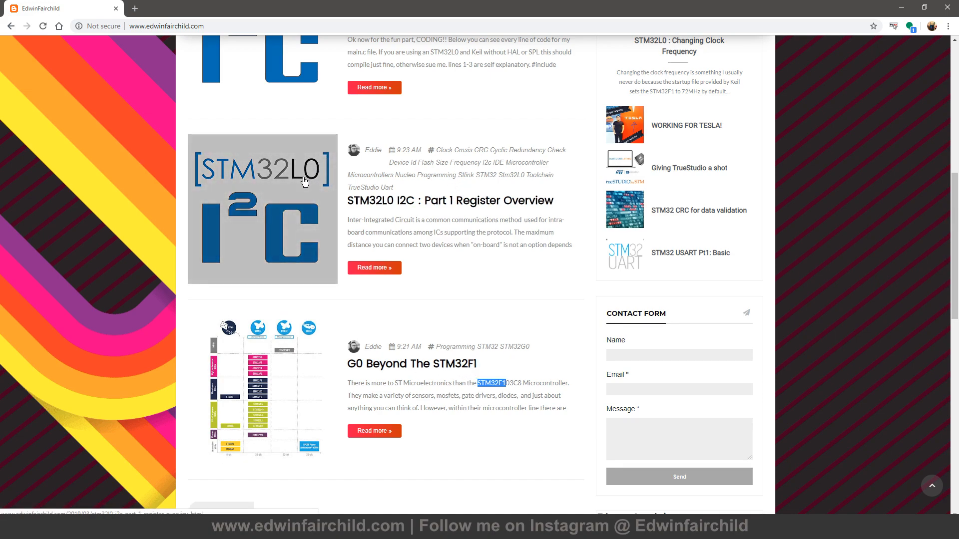
mouse_move(432, 280)
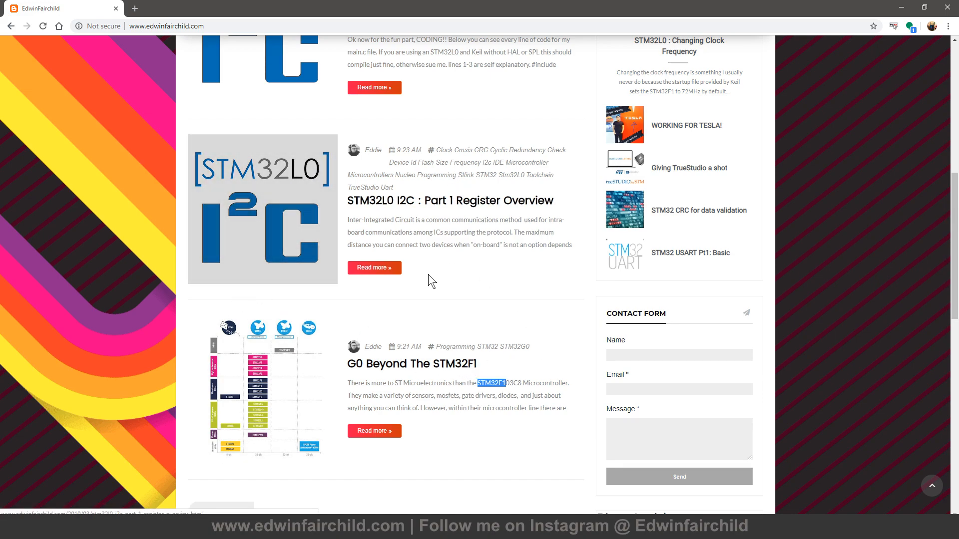
scroll(up, 3)
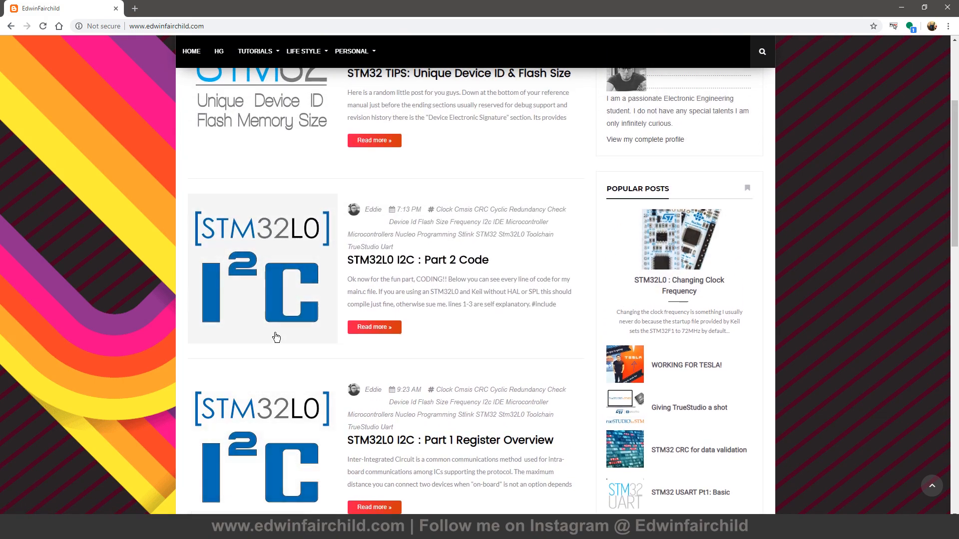
mouse_move(303, 423)
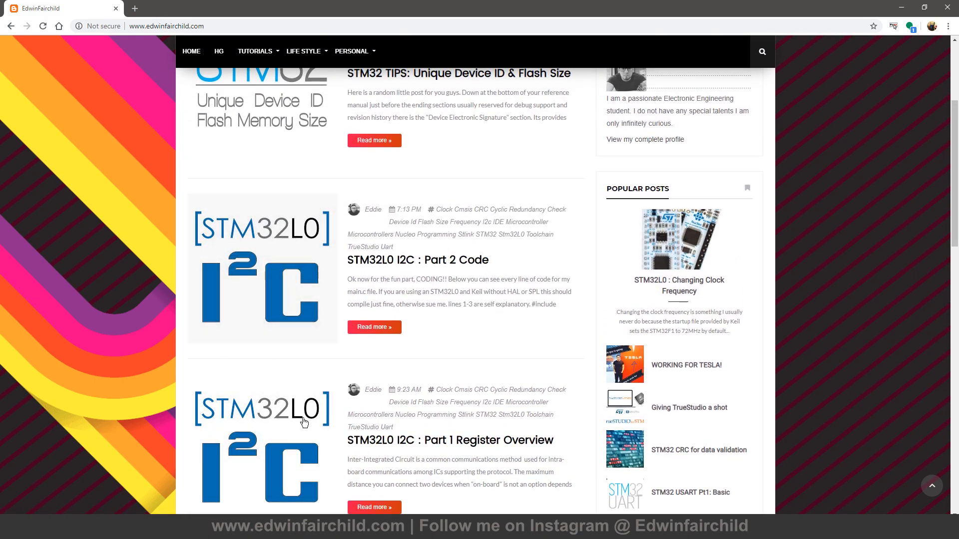
scroll(up, 3)
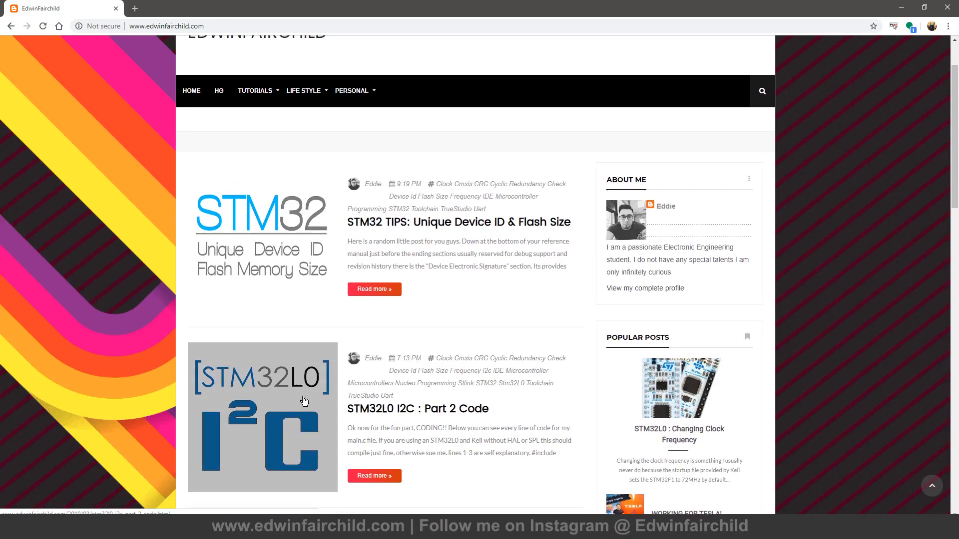
scroll(down, 3)
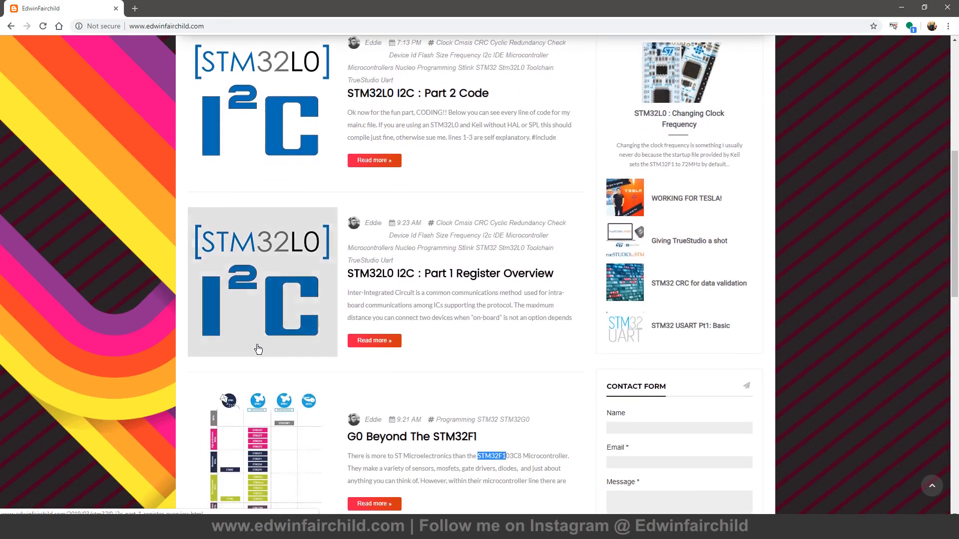
Step: Select the STM32F103C8 part number in the G0 excerpt, then scroll back to the top of the post list
scroll(down, 3)
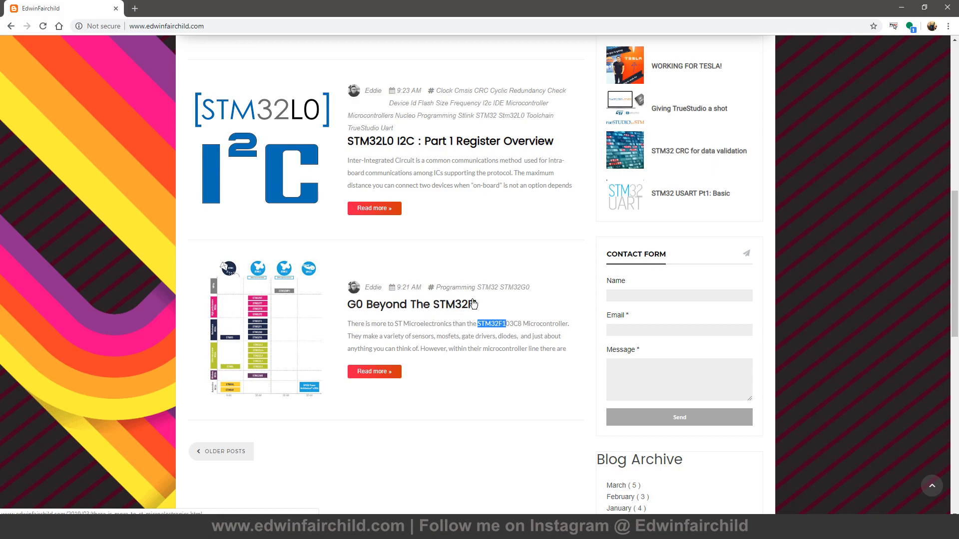
mouse_move(457, 317)
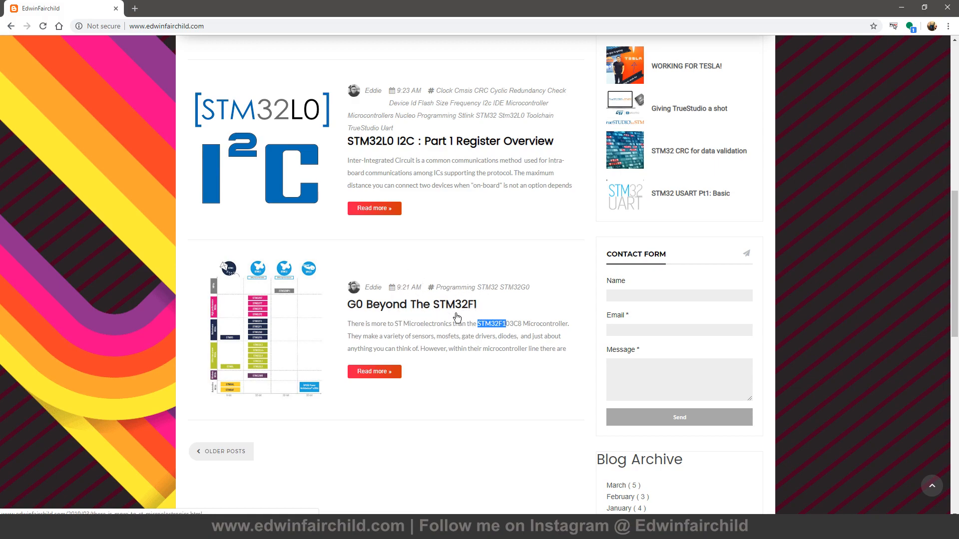
mouse_move(518, 349)
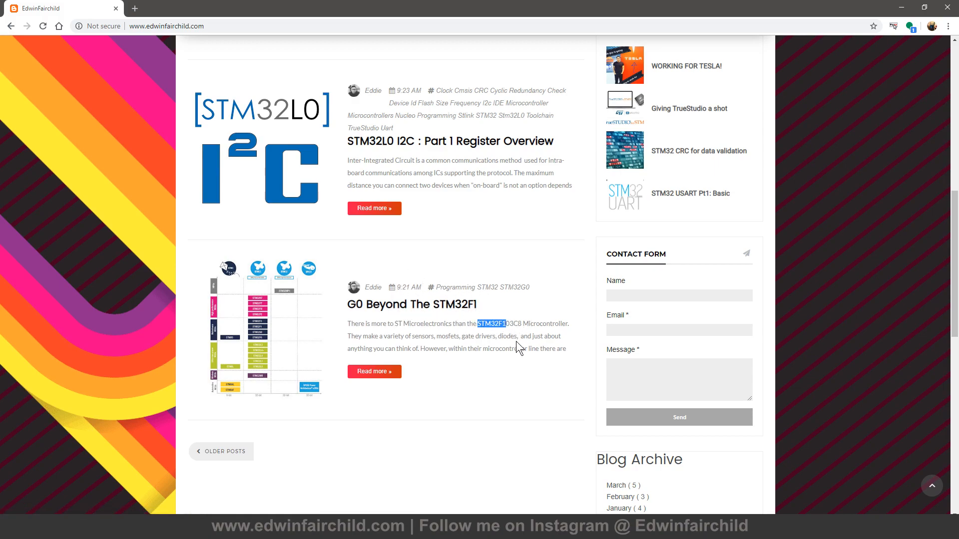
mouse_move(522, 325)
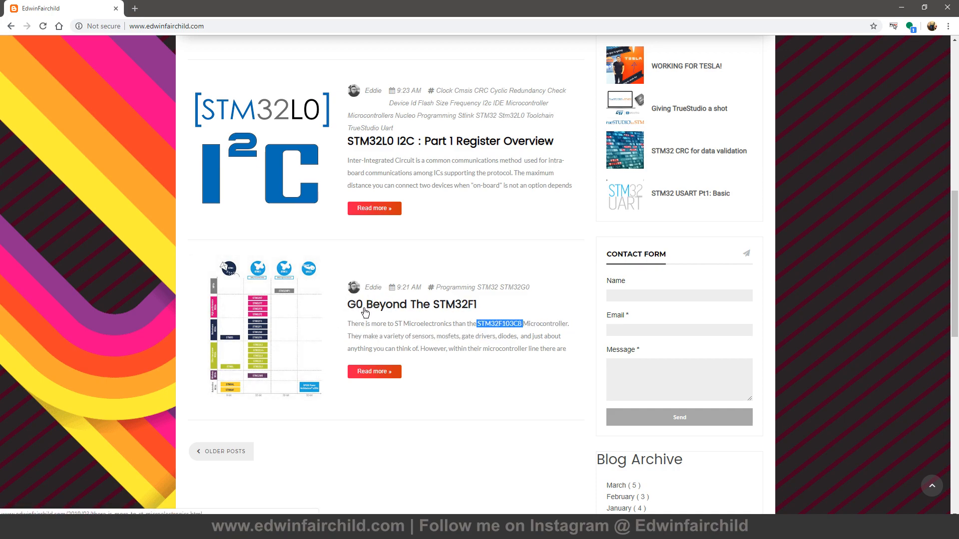
mouse_move(562, 351)
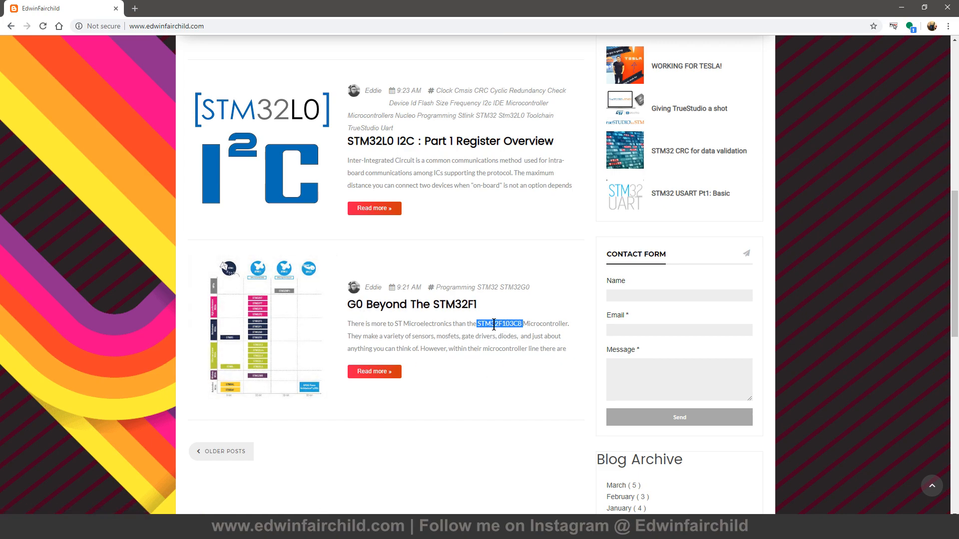
mouse_move(493, 336)
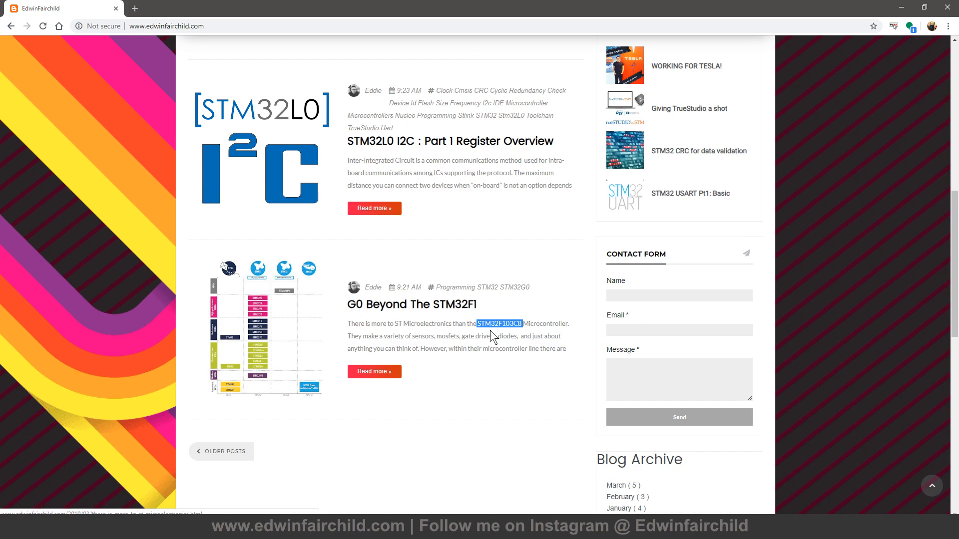
mouse_move(236, 293)
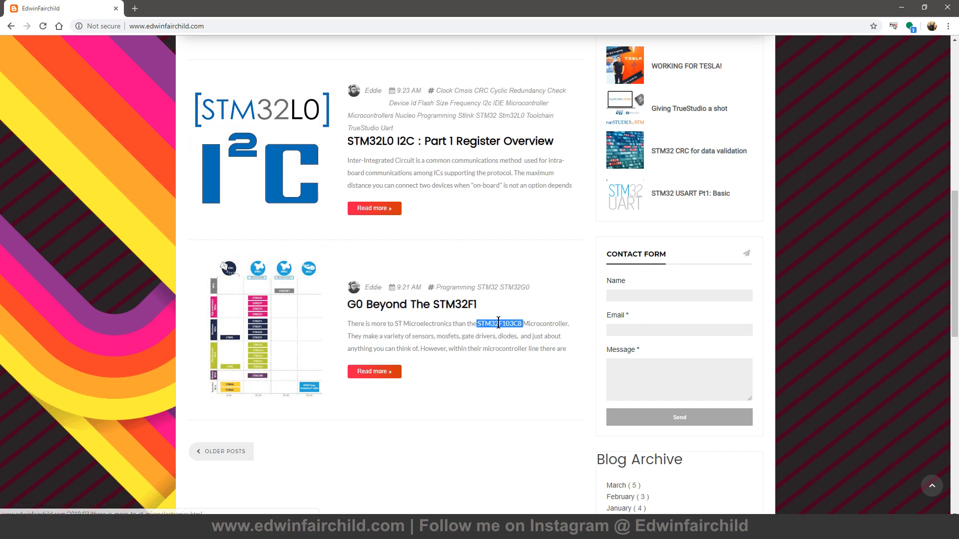
mouse_move(291, 321)
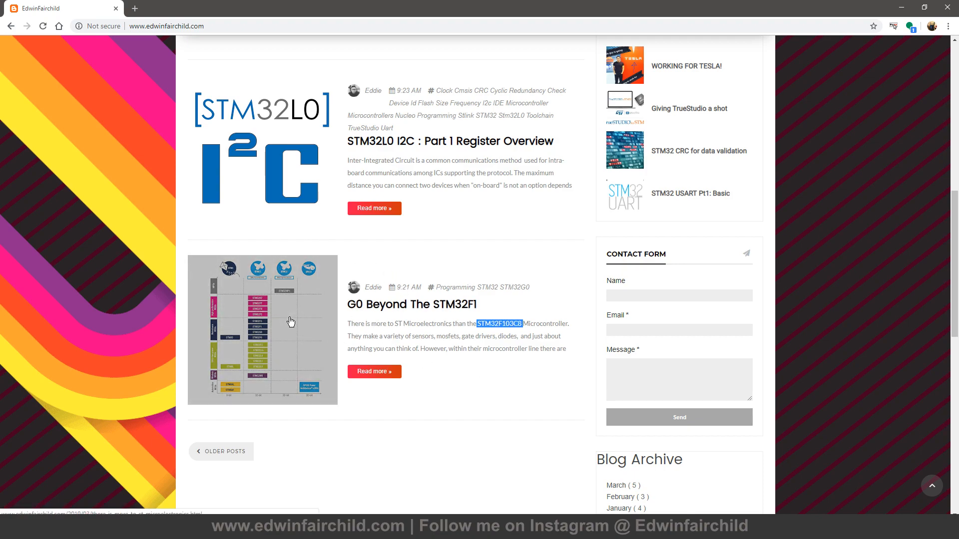
mouse_move(262, 356)
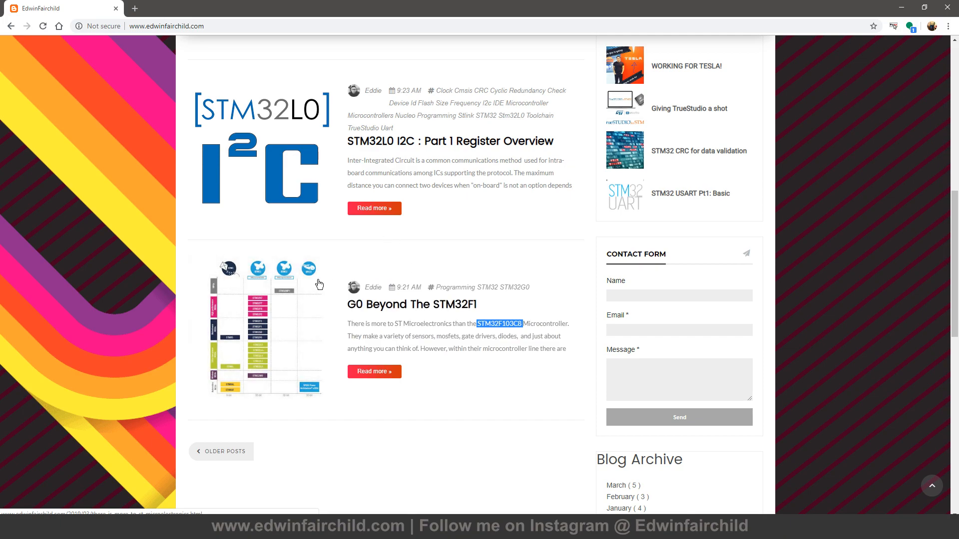
mouse_move(429, 309)
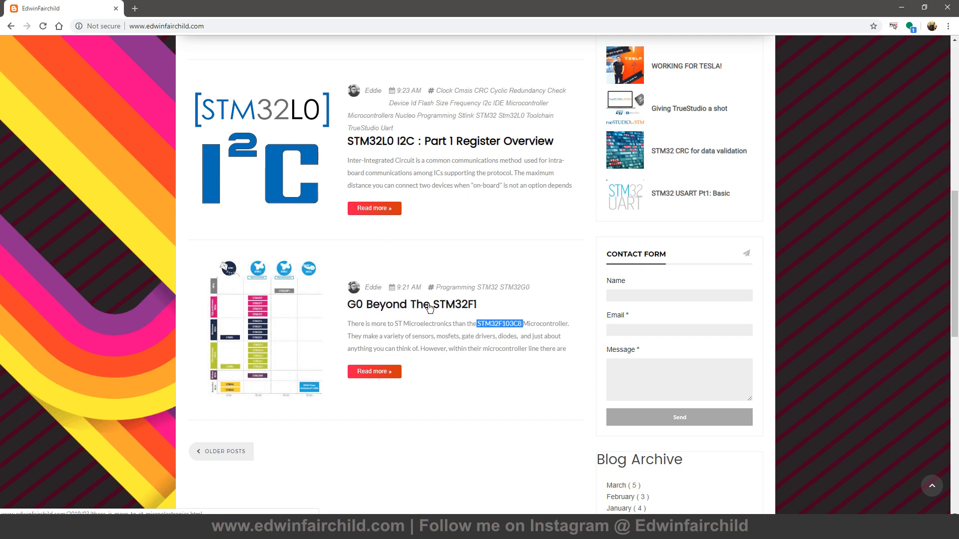
mouse_move(458, 370)
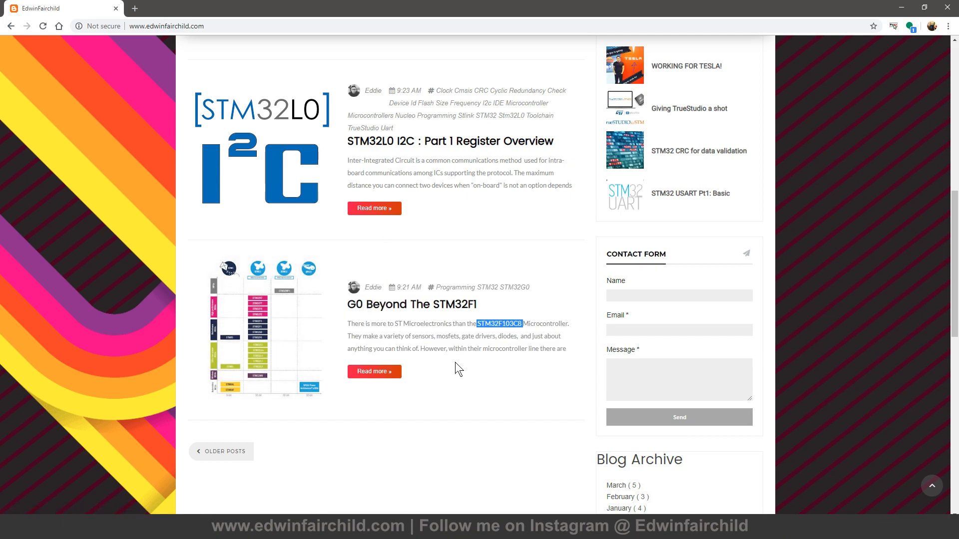
mouse_move(528, 348)
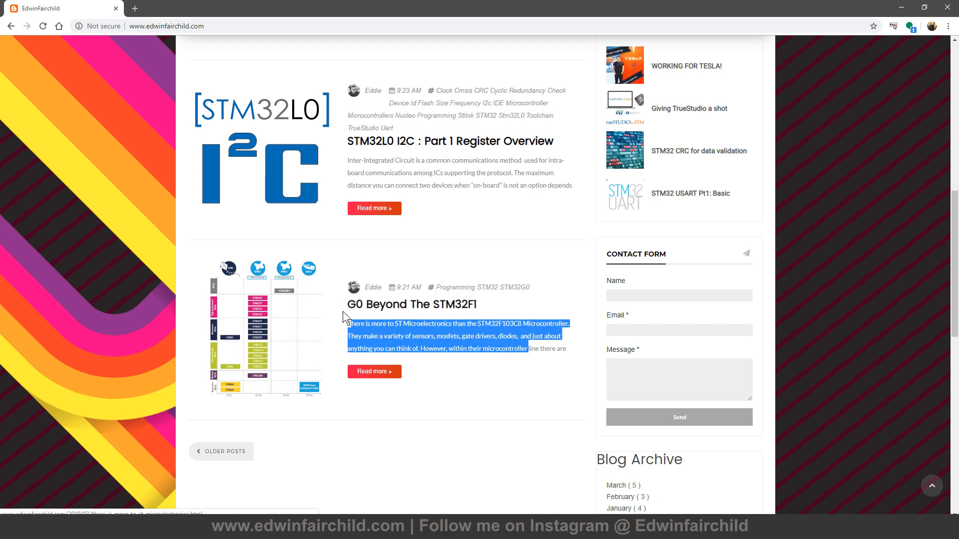
mouse_move(386, 148)
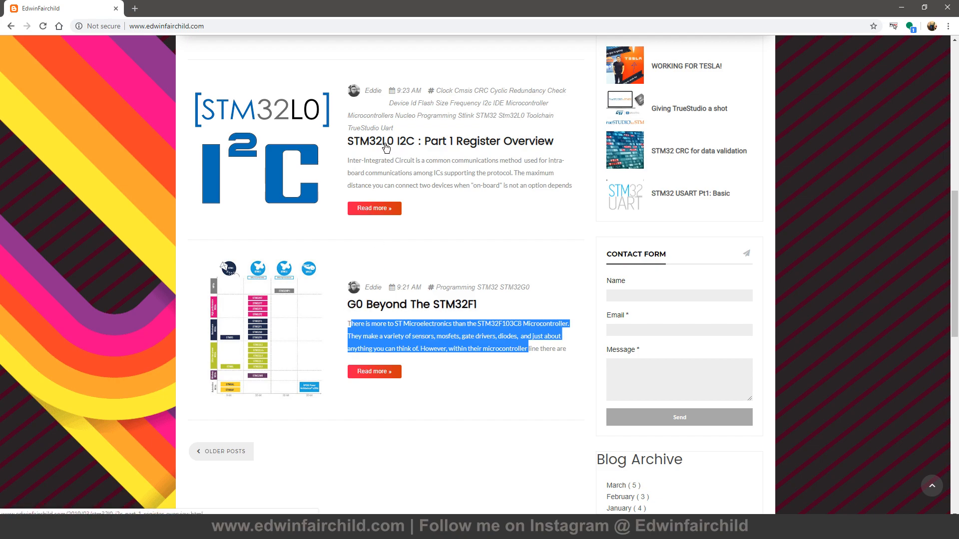
mouse_move(508, 315)
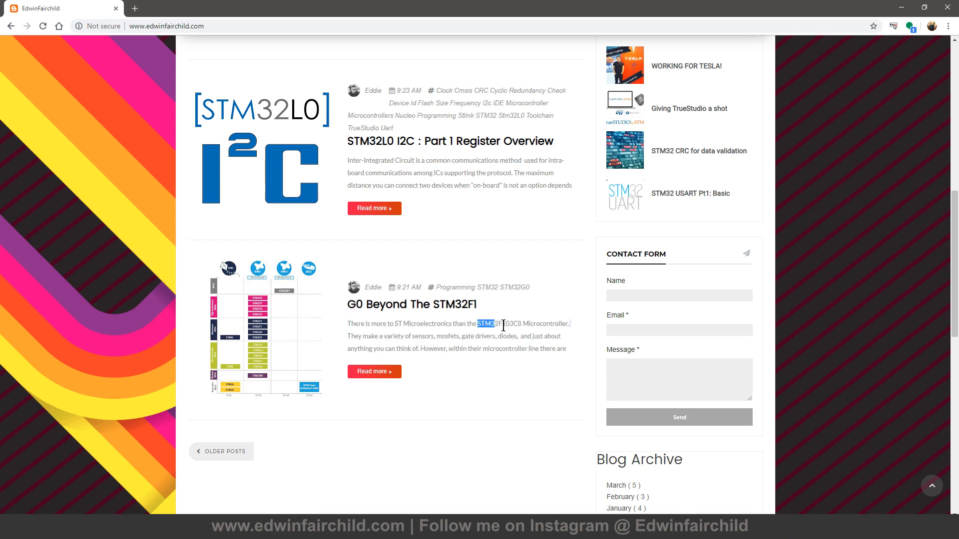
double_click(499, 324)
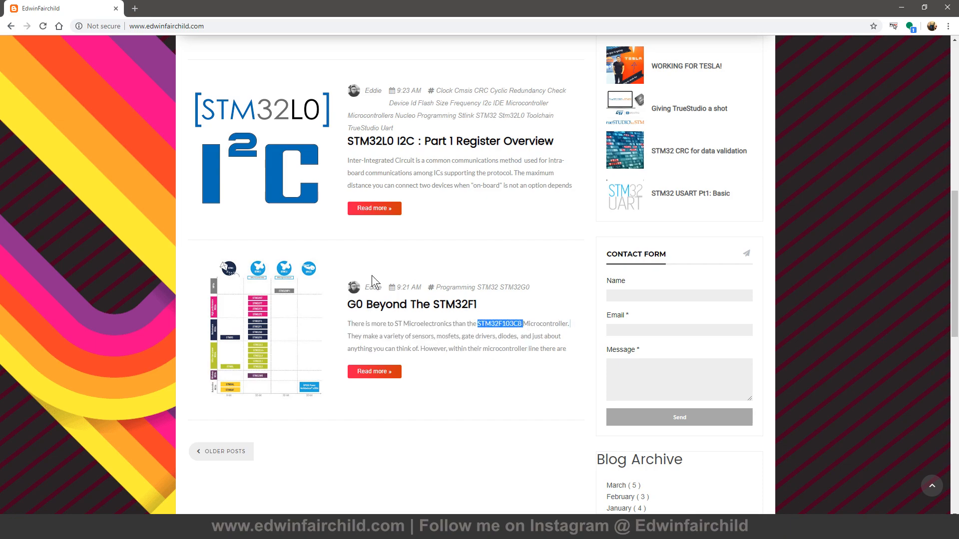
mouse_move(360, 296)
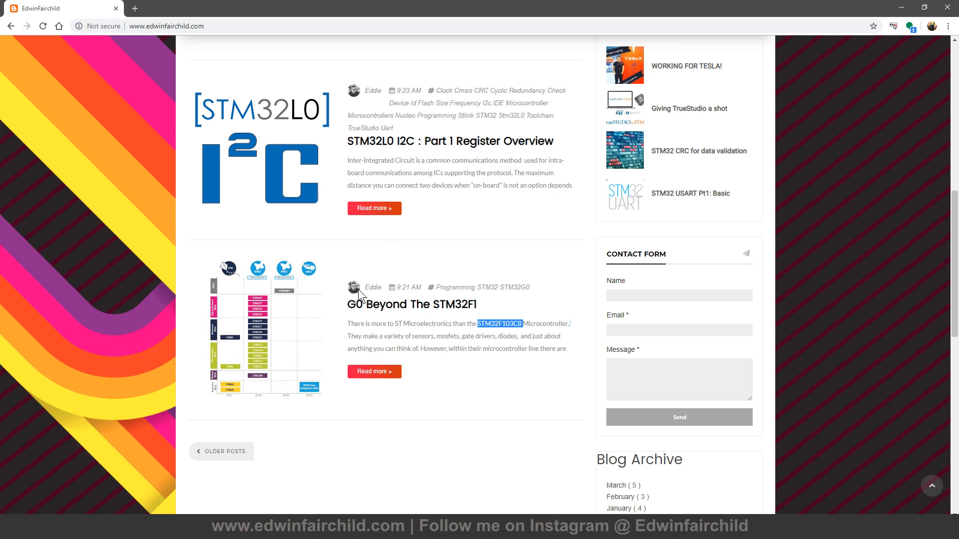
mouse_move(359, 262)
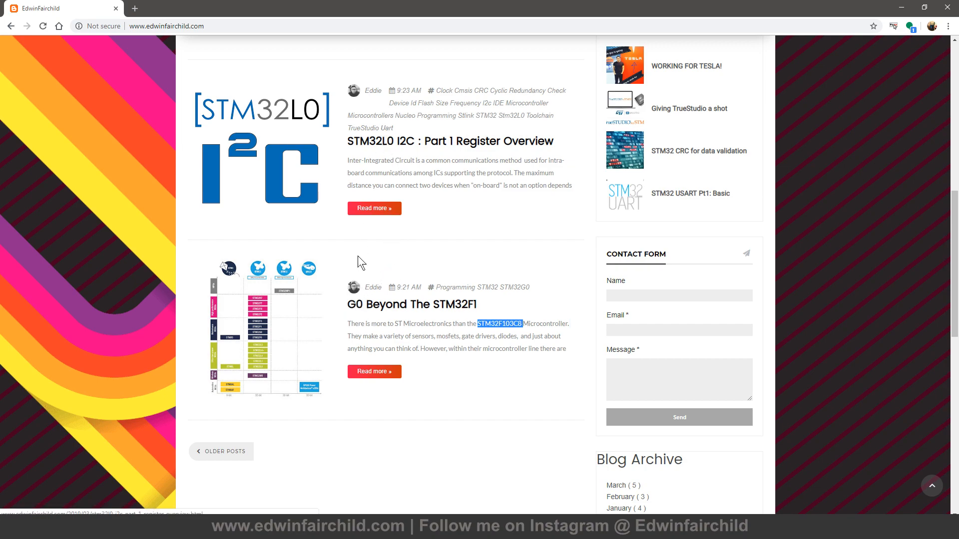
mouse_move(494, 319)
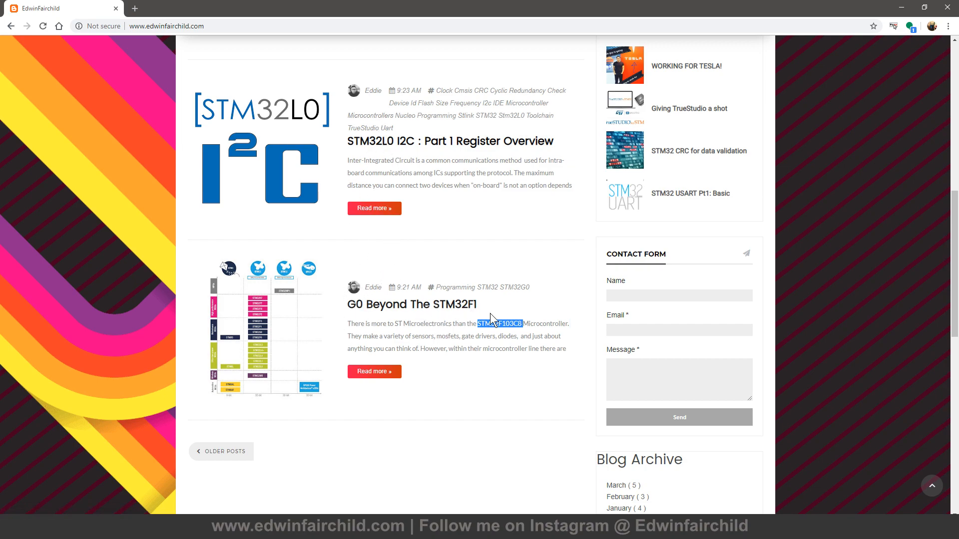
mouse_move(501, 305)
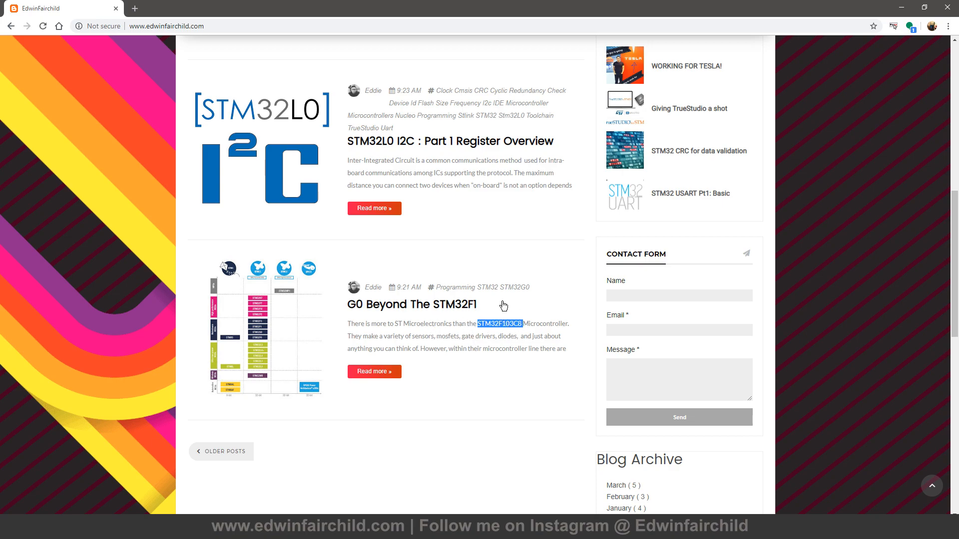
mouse_move(364, 265)
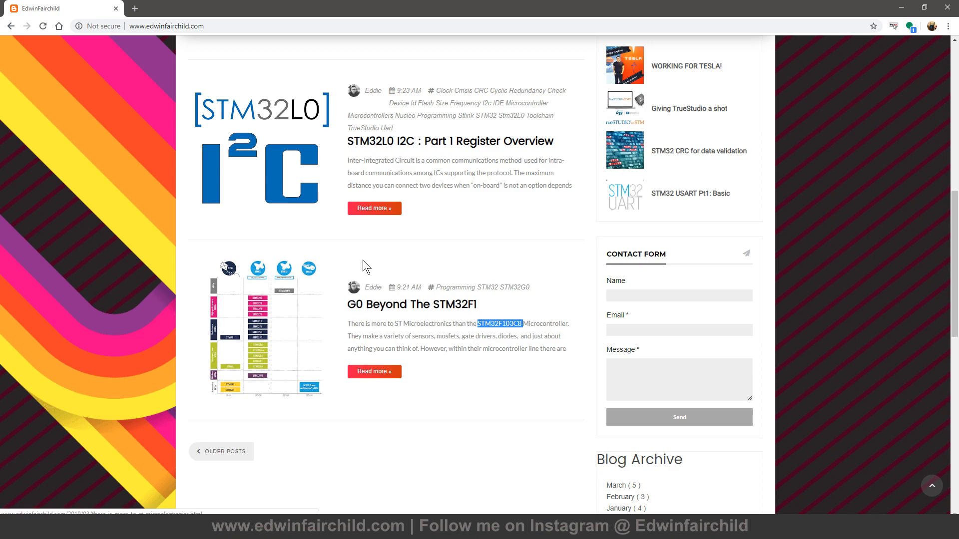
mouse_move(540, 348)
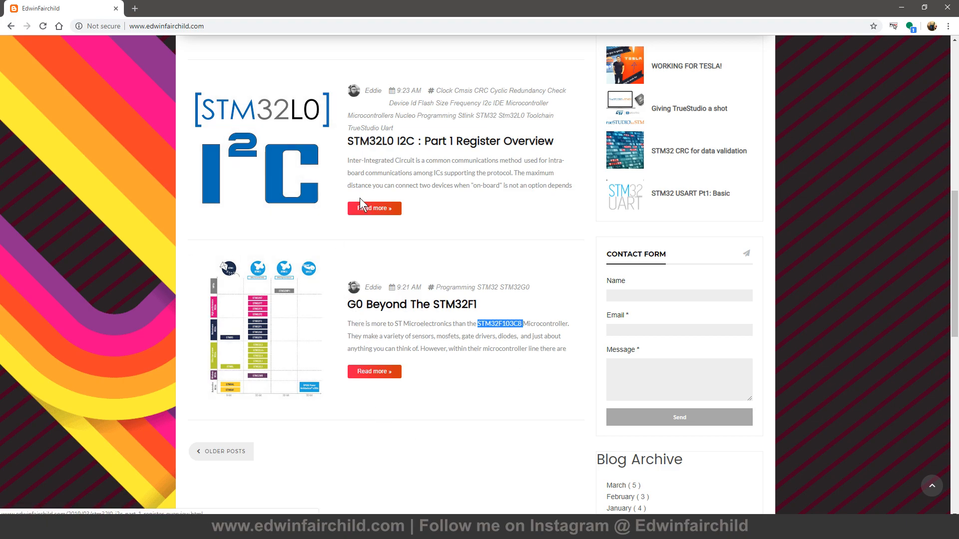
mouse_move(363, 323)
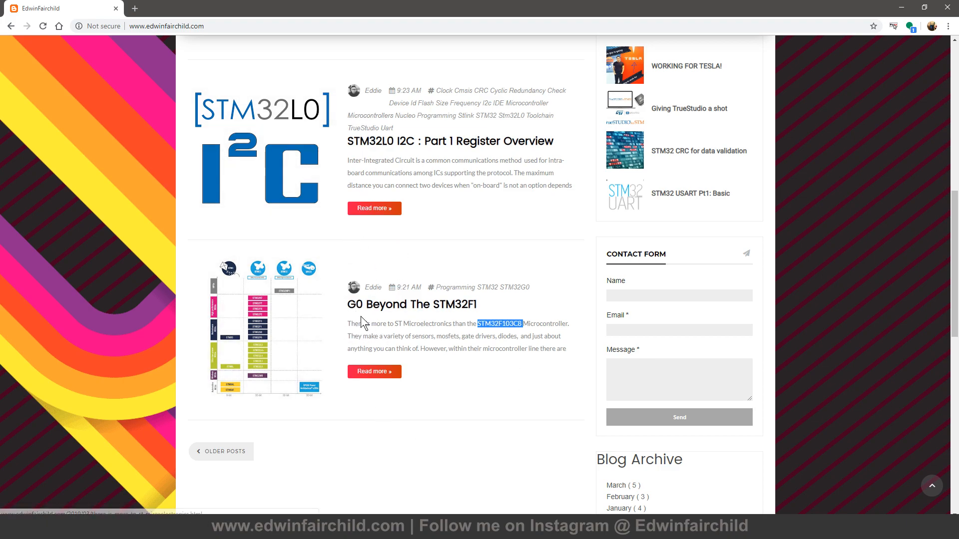
scroll(up, 3)
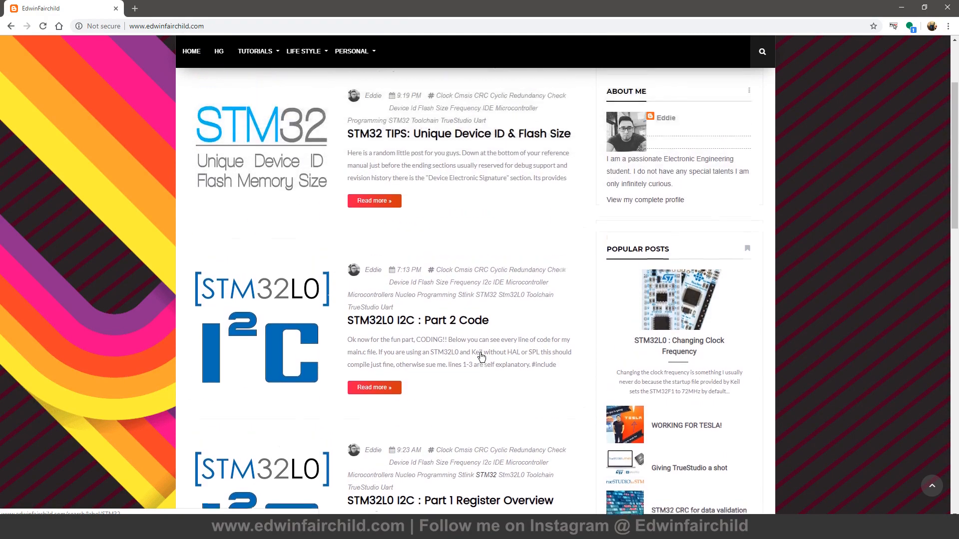
scroll(up, 3)
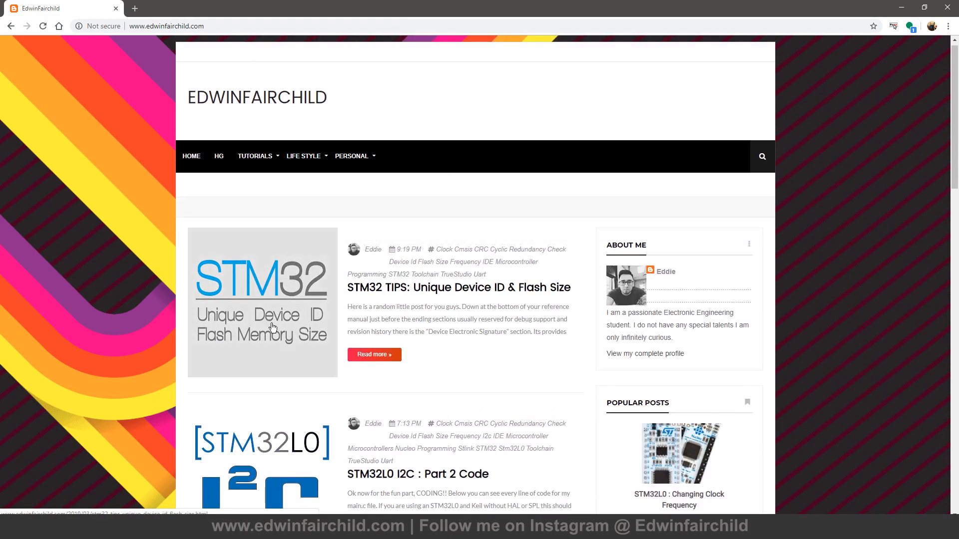
mouse_move(334, 301)
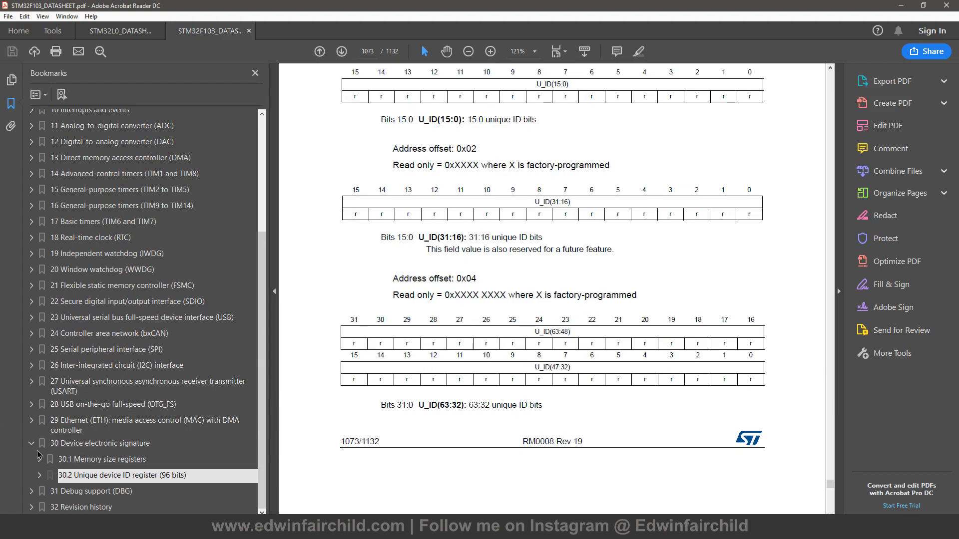
Step: Visit the F103 Device electronic signature chapter, then show the STM32L0 datasheet's Debug support (DBG) section
click(101, 444)
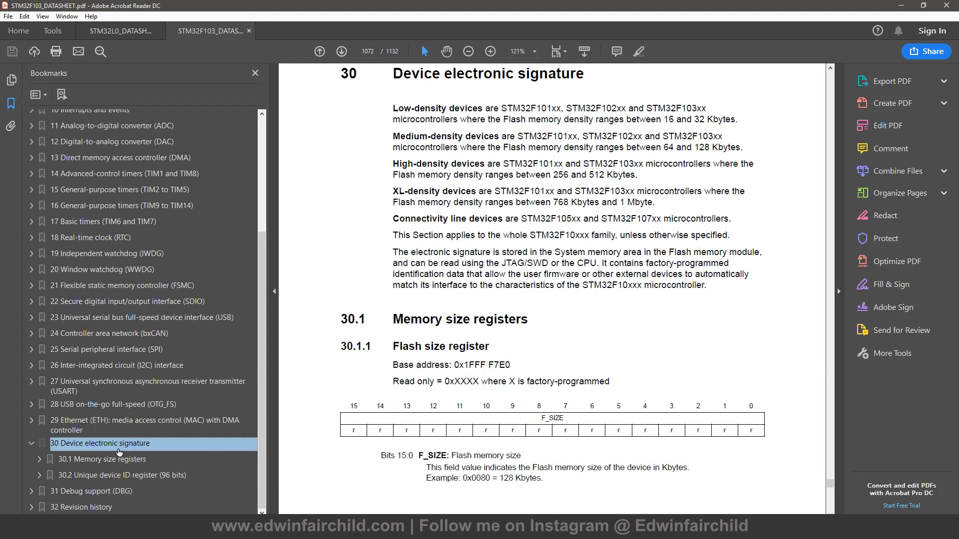
mouse_move(106, 460)
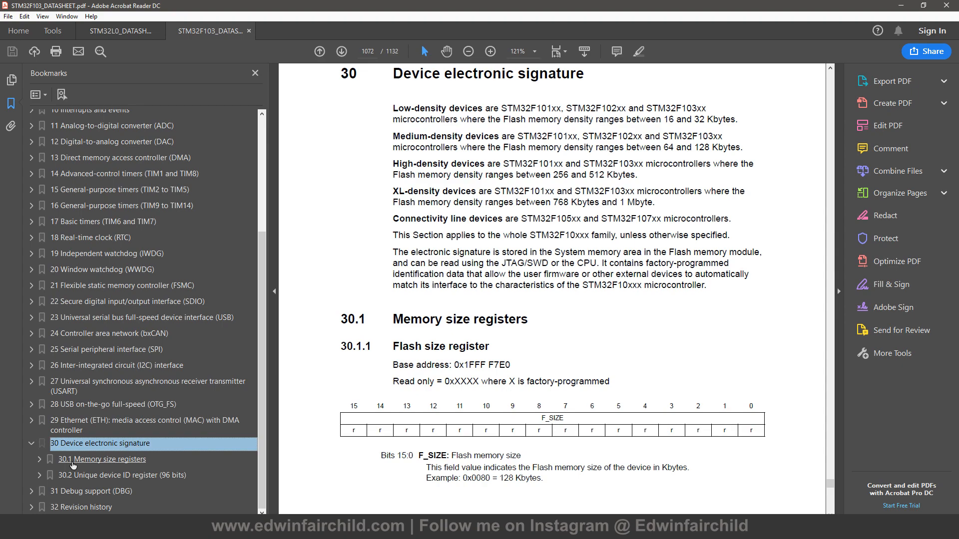
click(116, 31)
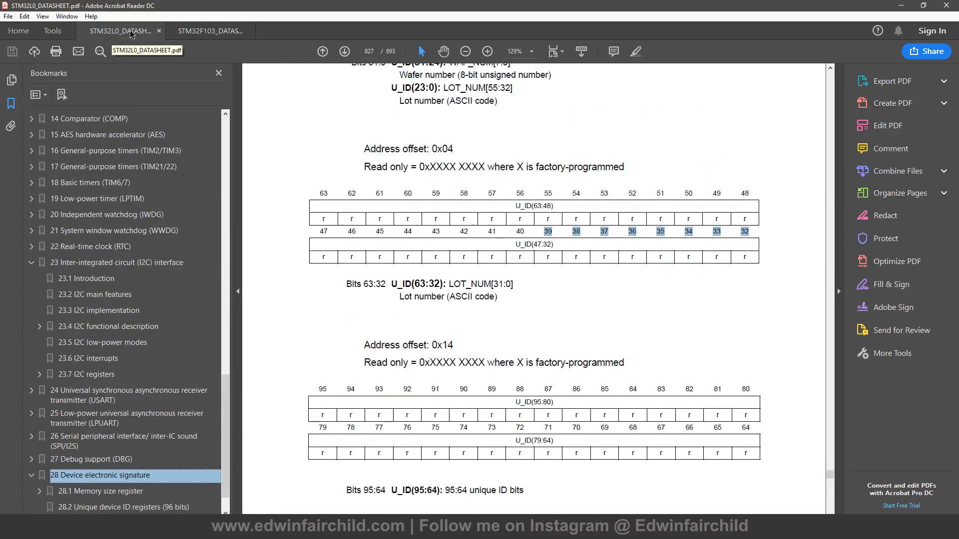
scroll(down, 3)
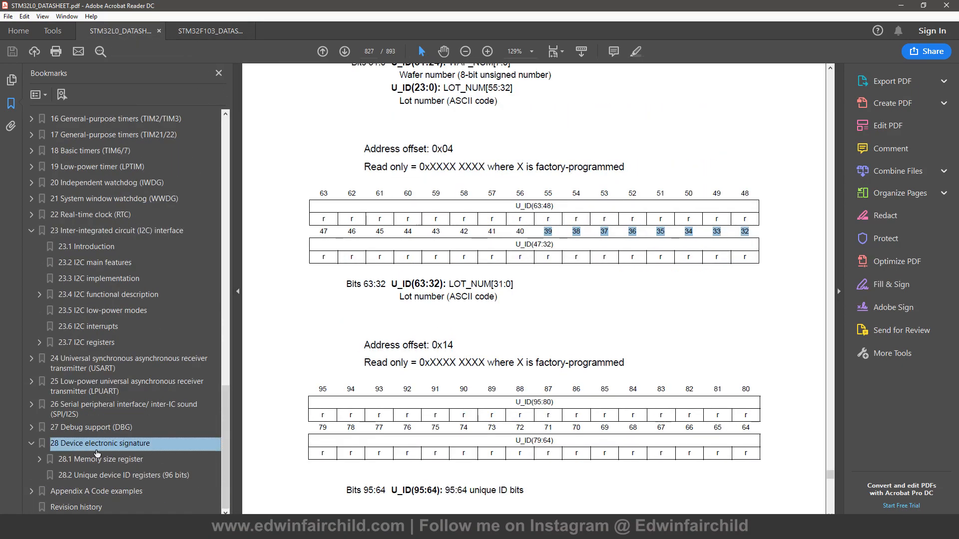
mouse_move(501, 210)
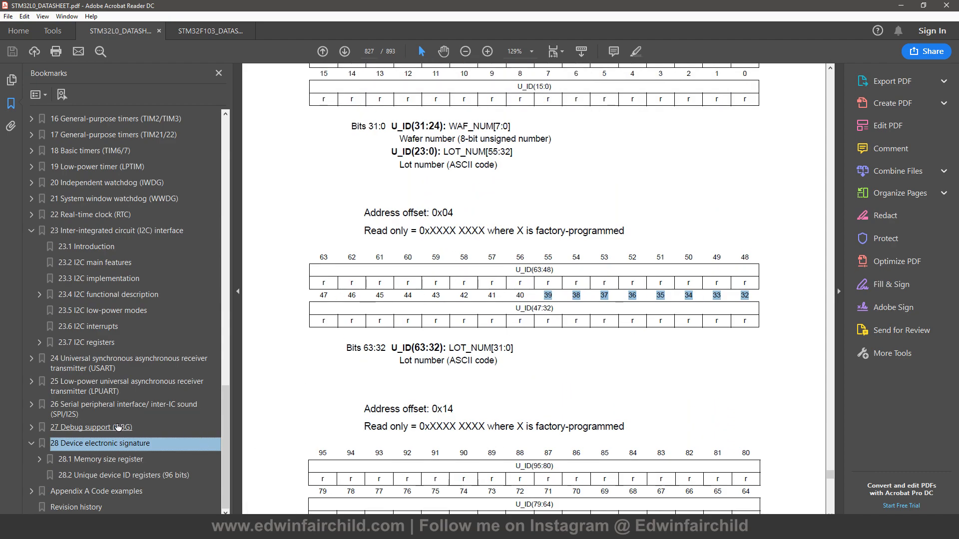
click(90, 426)
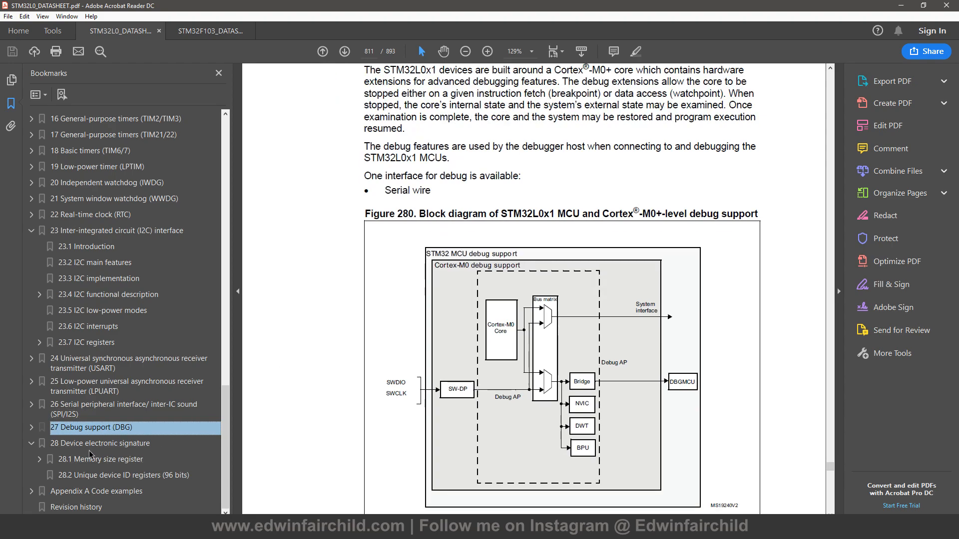
click(103, 444)
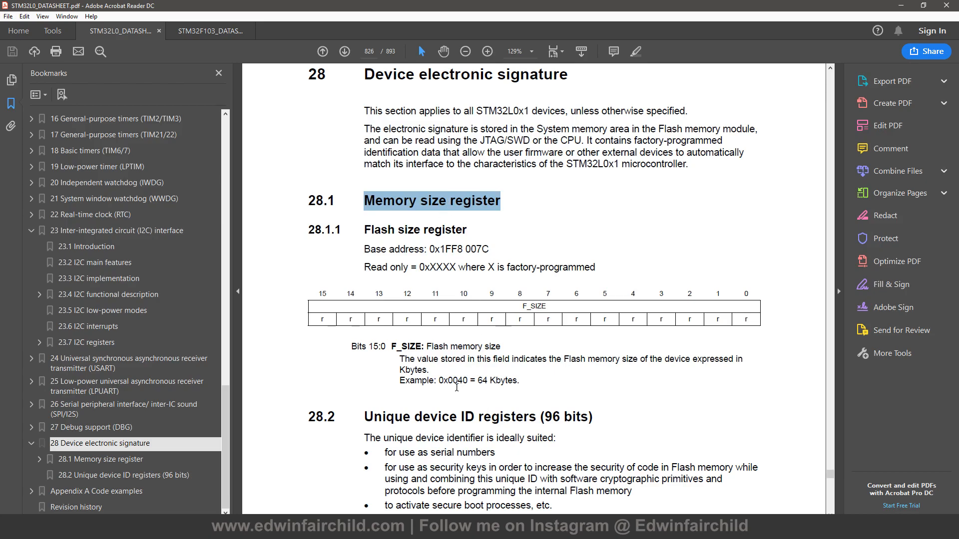
double_click(468, 379)
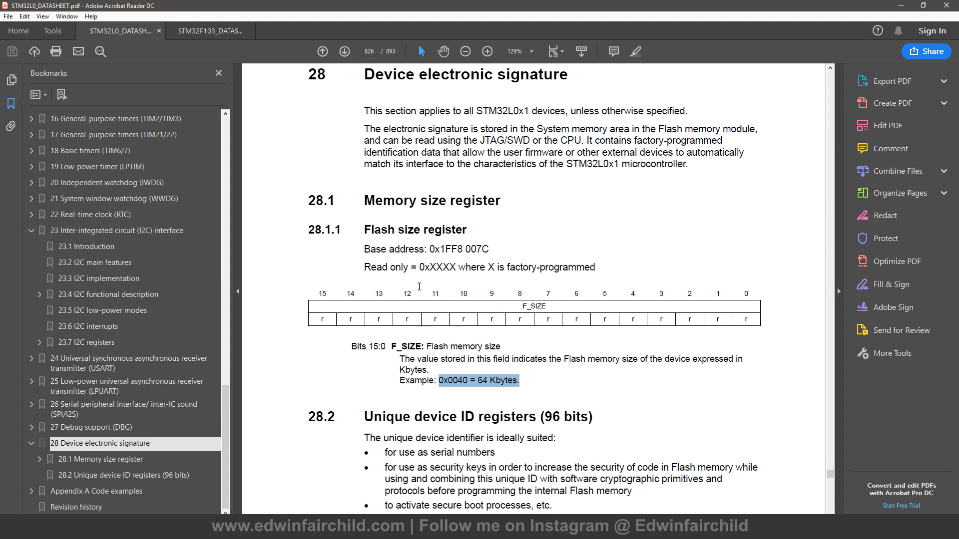
mouse_move(393, 241)
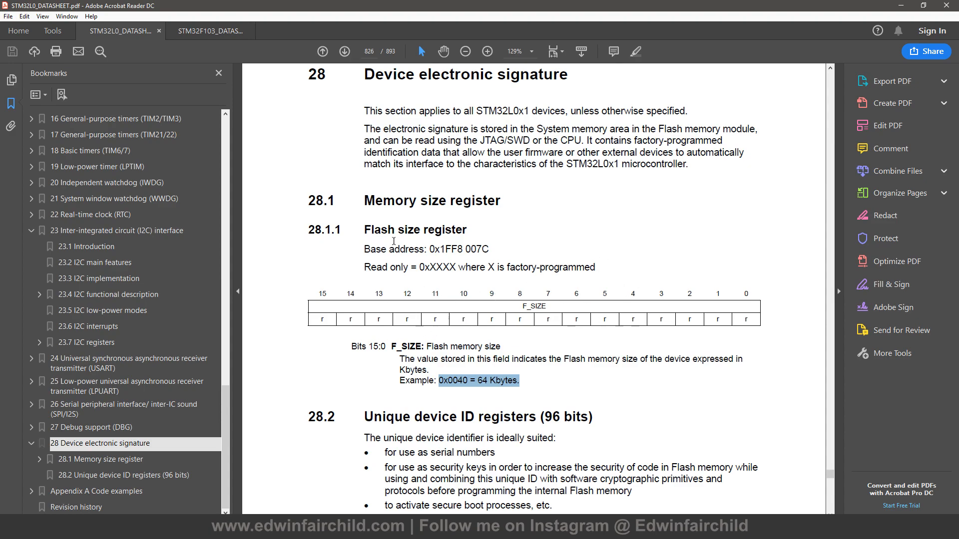
double_click(460, 249)
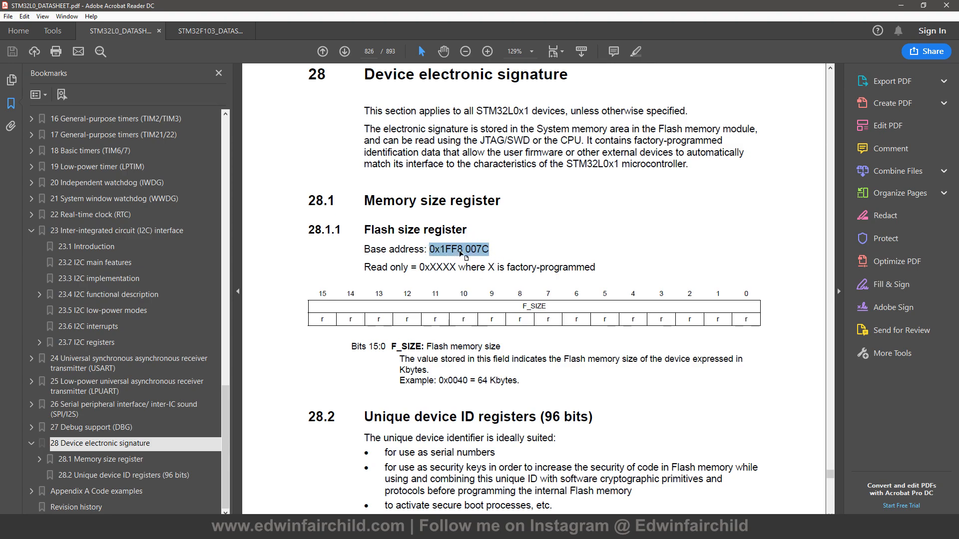
mouse_move(478, 299)
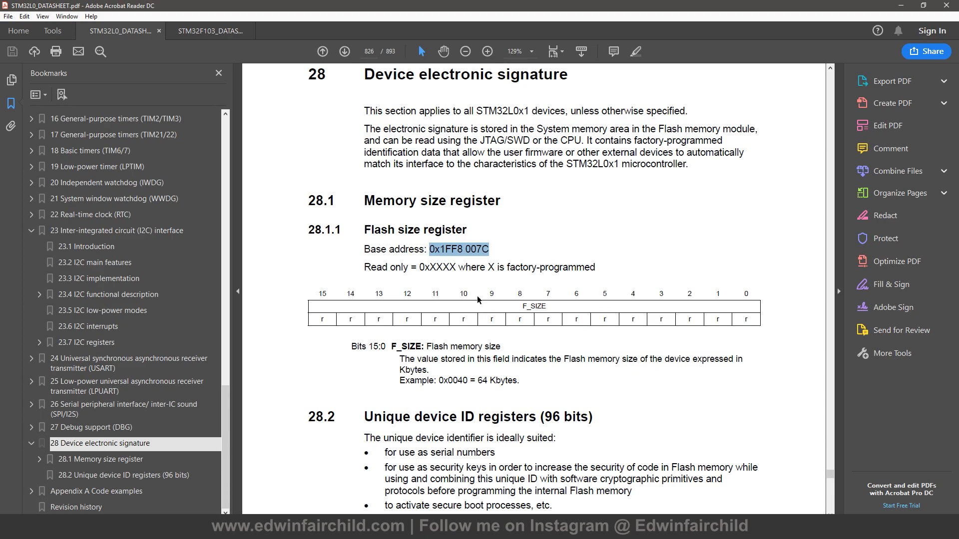
mouse_move(517, 303)
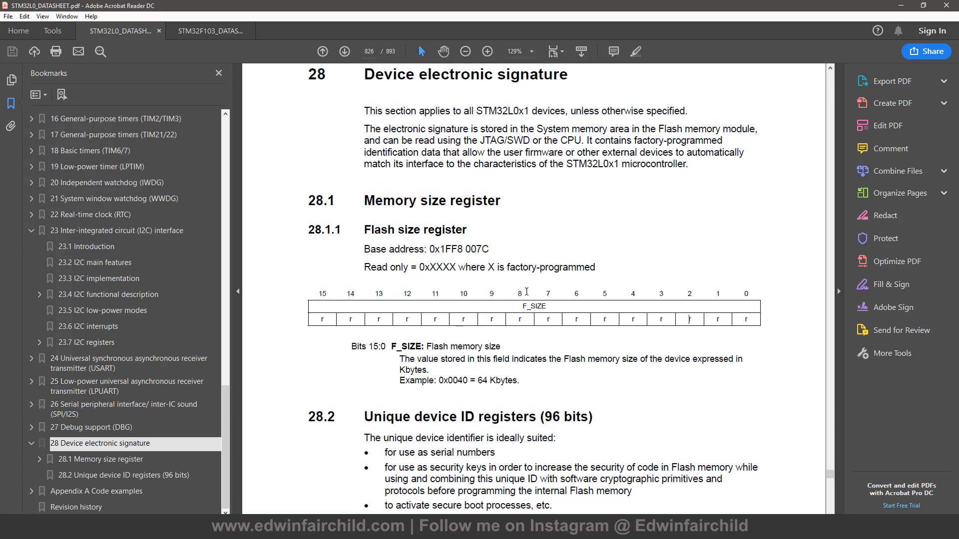
mouse_move(522, 304)
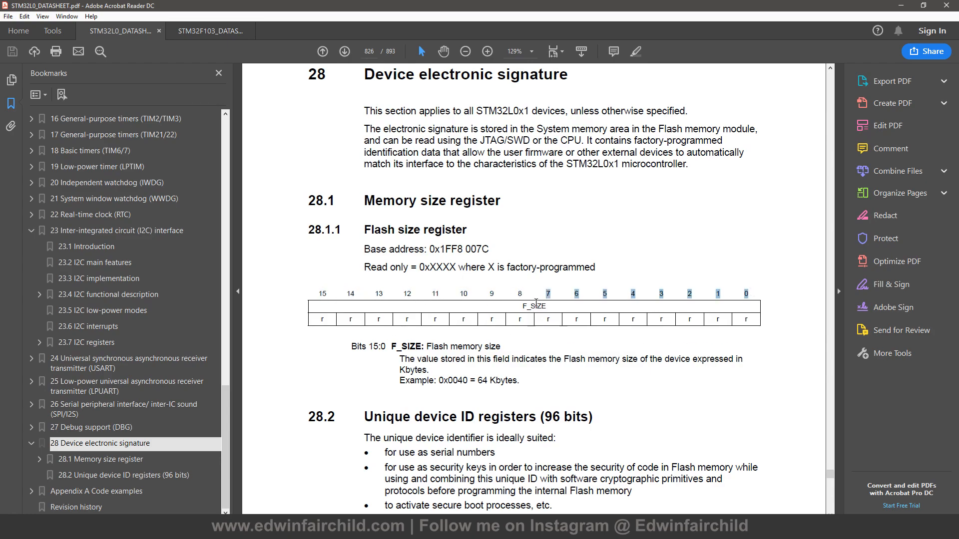
mouse_move(474, 343)
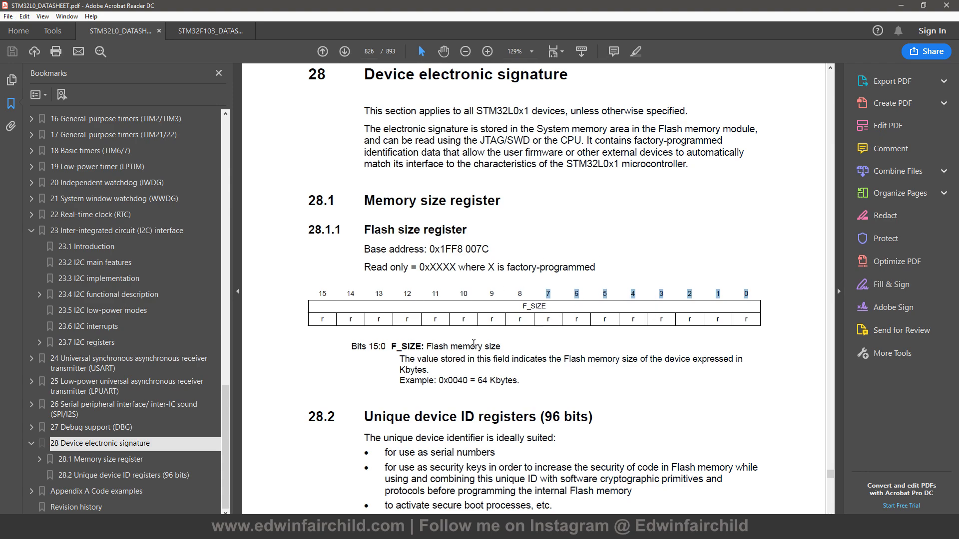
mouse_move(534, 458)
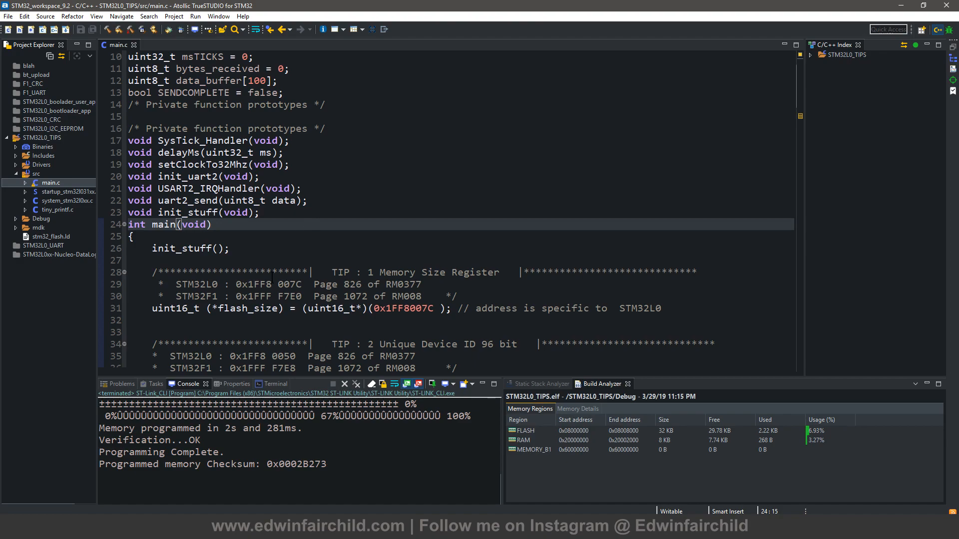
scroll(down, 3)
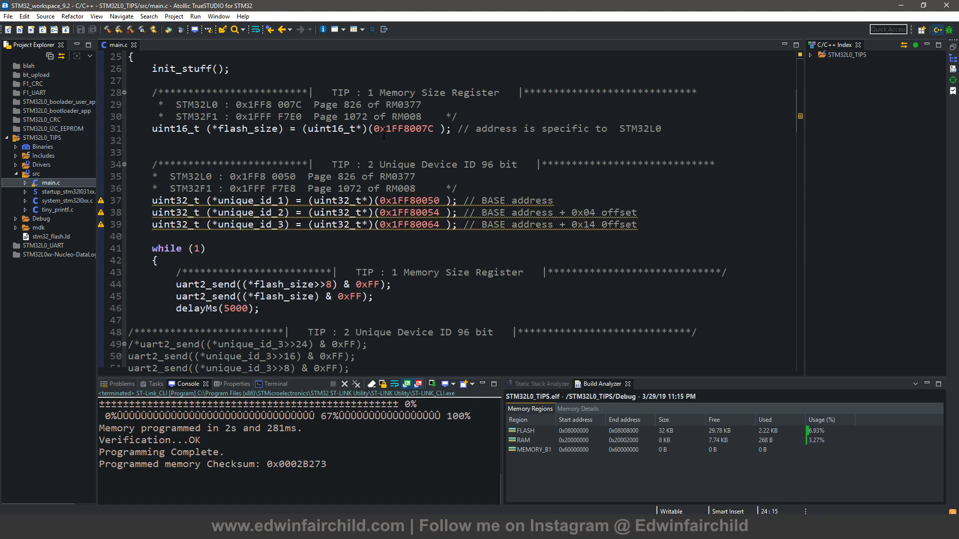
double_click(401, 129)
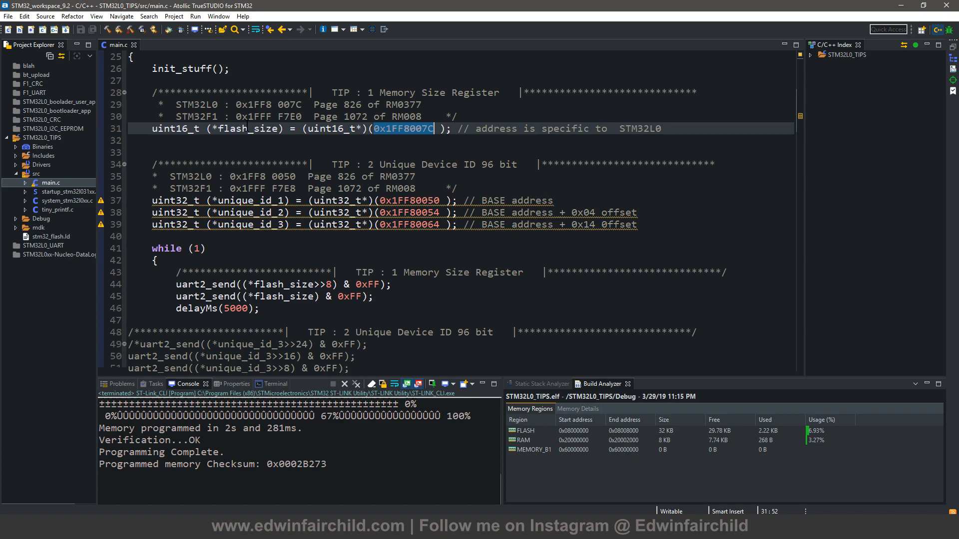
scroll(down, 3)
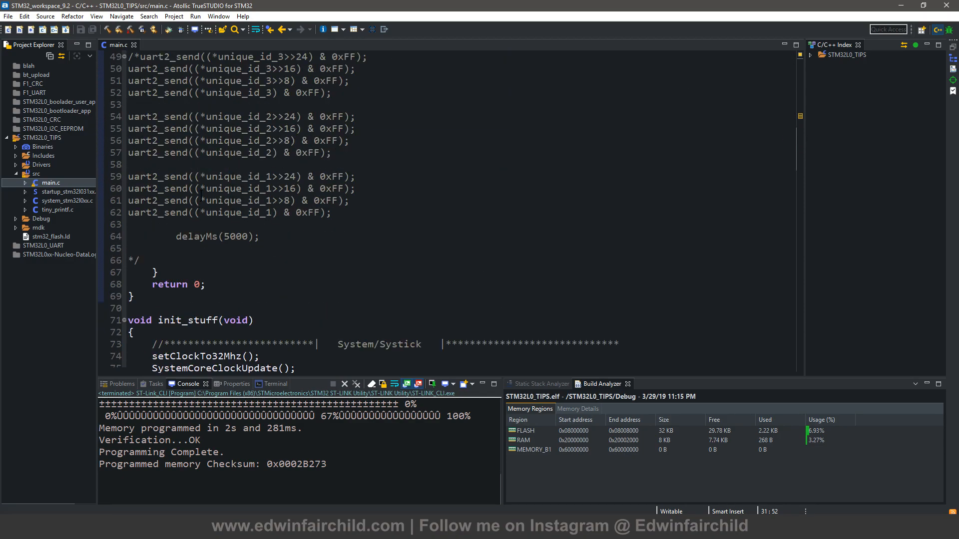
scroll(up, 3)
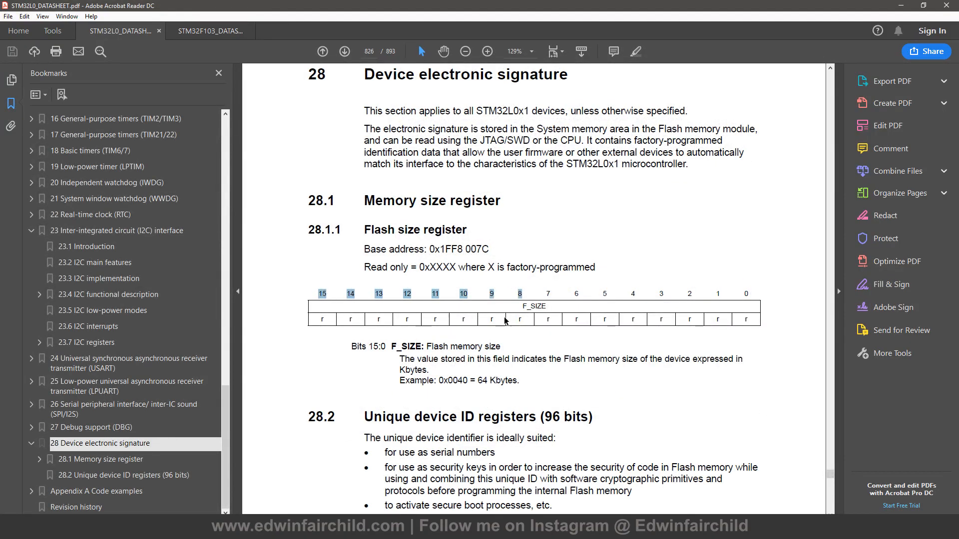
mouse_move(546, 293)
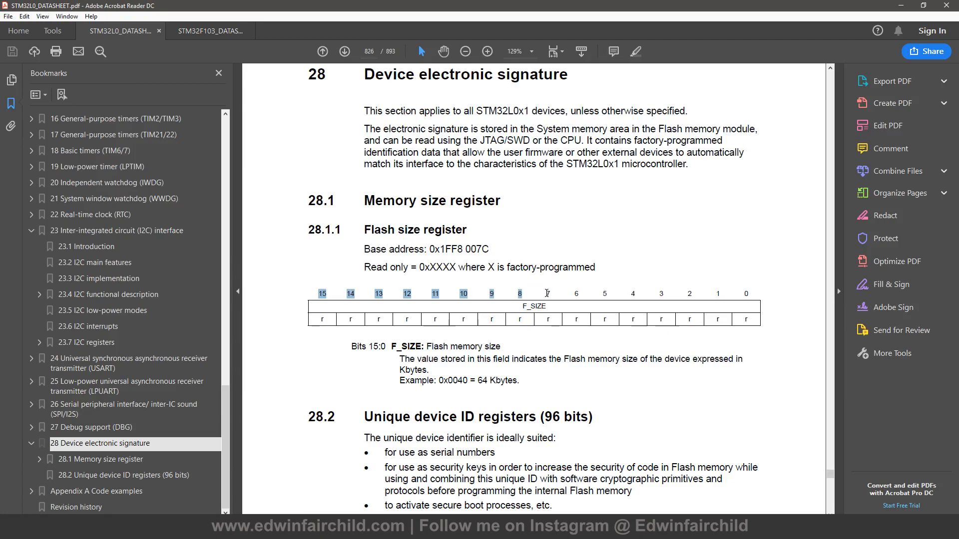
mouse_move(538, 320)
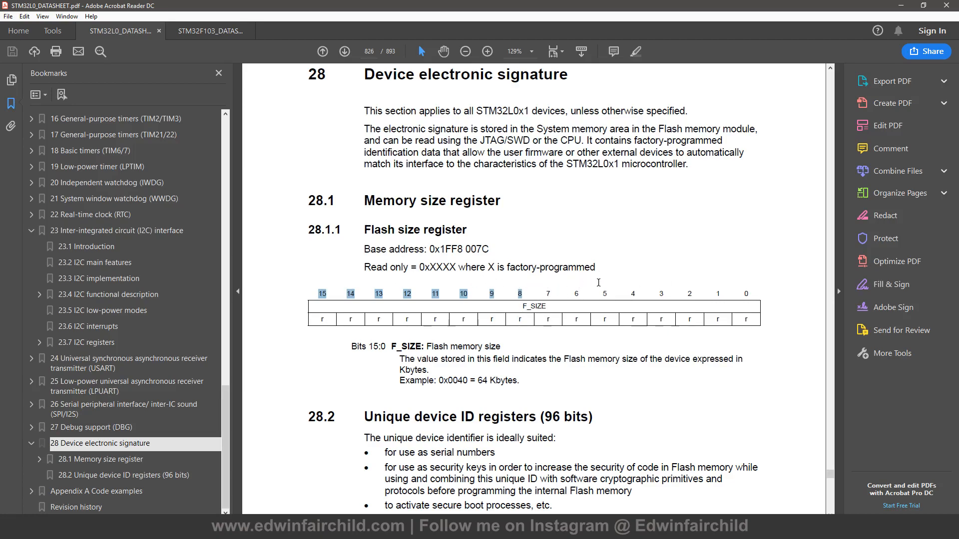
mouse_move(625, 368)
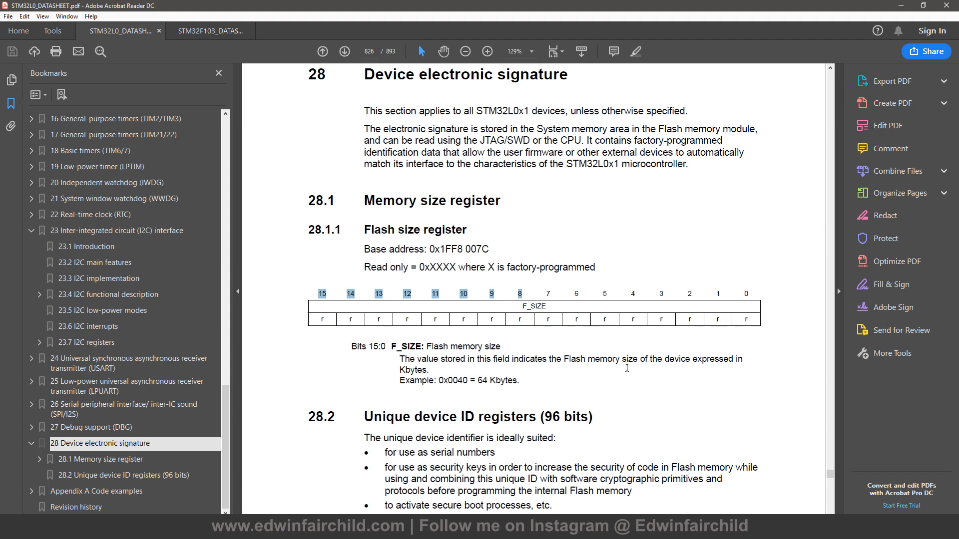
mouse_move(752, 385)
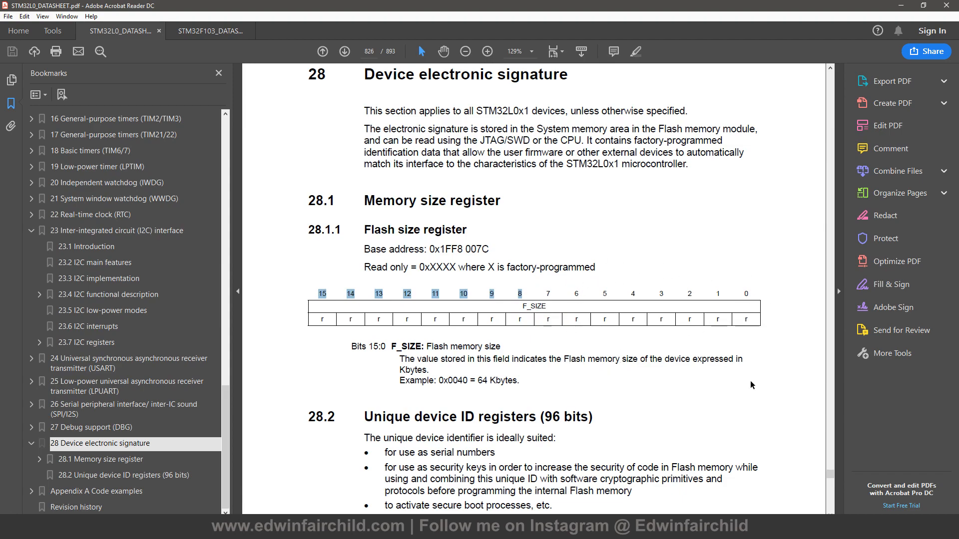
mouse_move(691, 366)
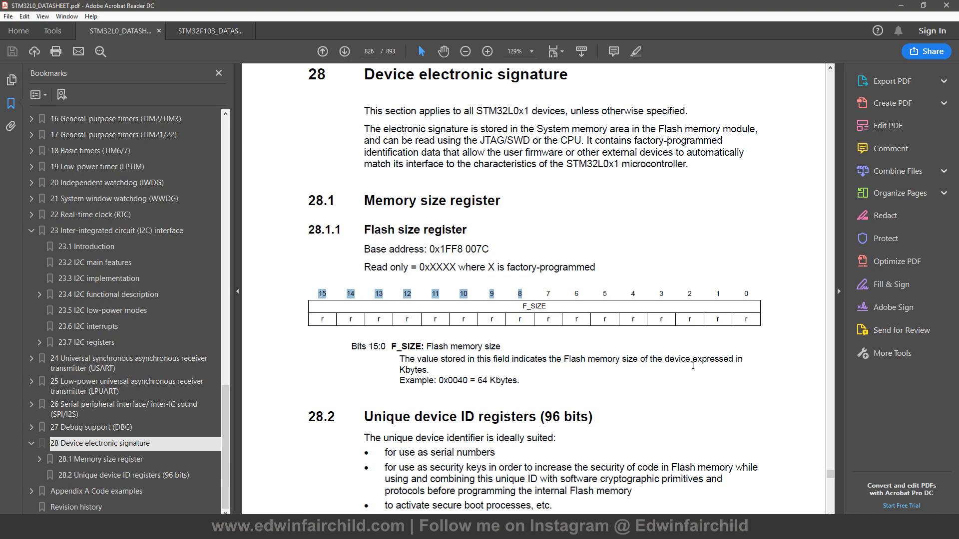
mouse_move(660, 448)
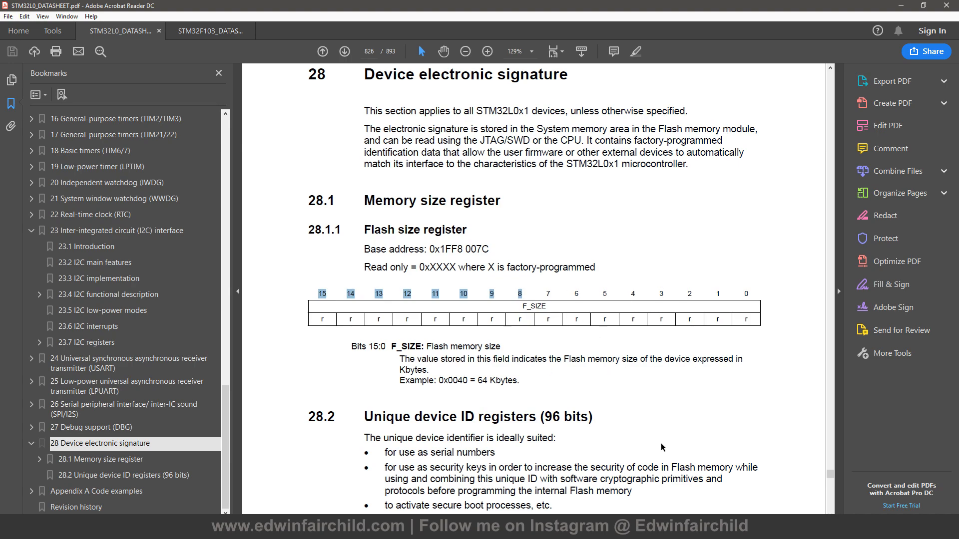
mouse_move(496, 262)
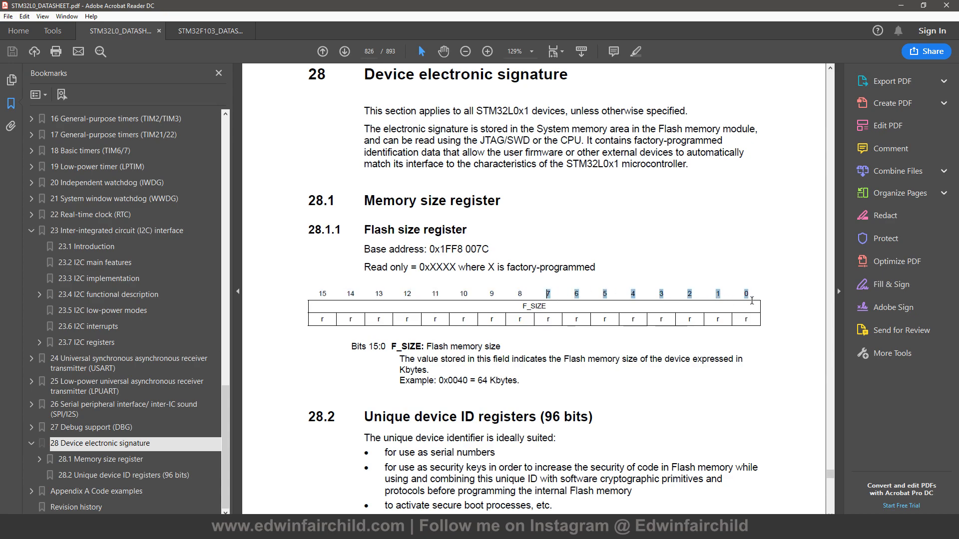
mouse_move(706, 313)
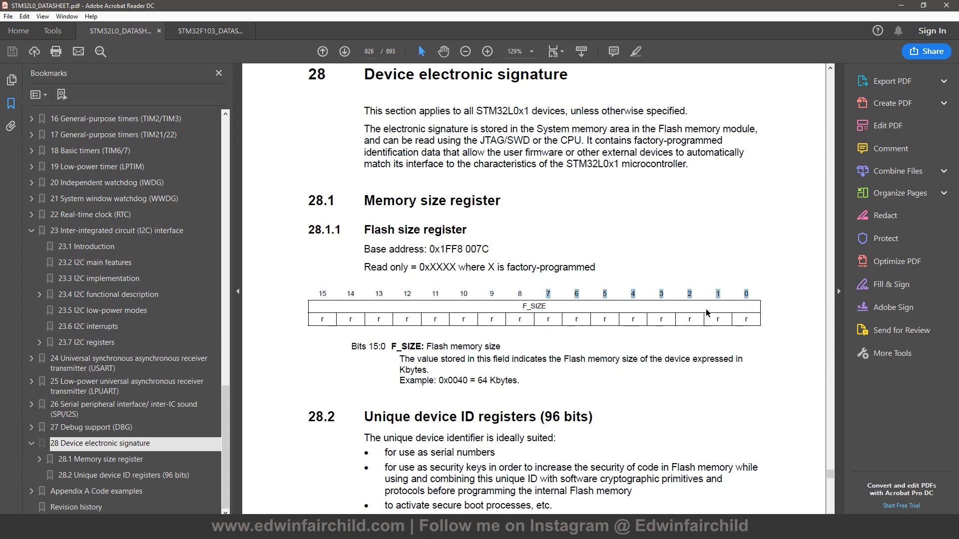
mouse_move(578, 309)
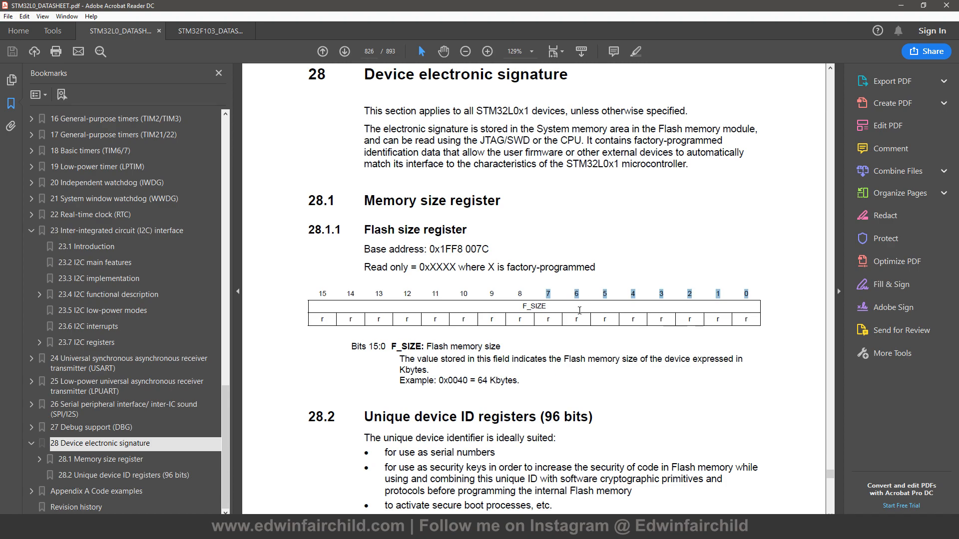
mouse_move(871, 9)
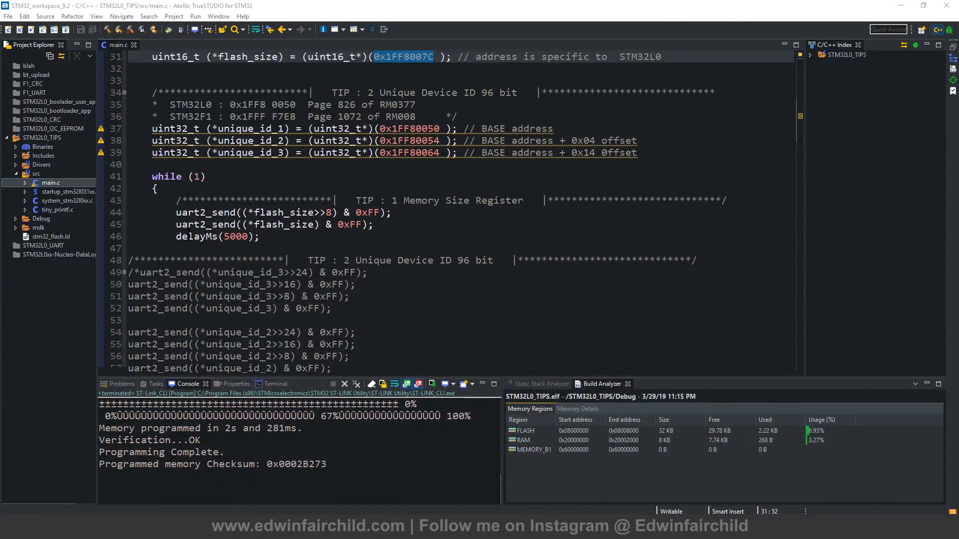
Step: Check the flash_size variable in the send calls and build the STM32L0_TIPS project
click(217, 237)
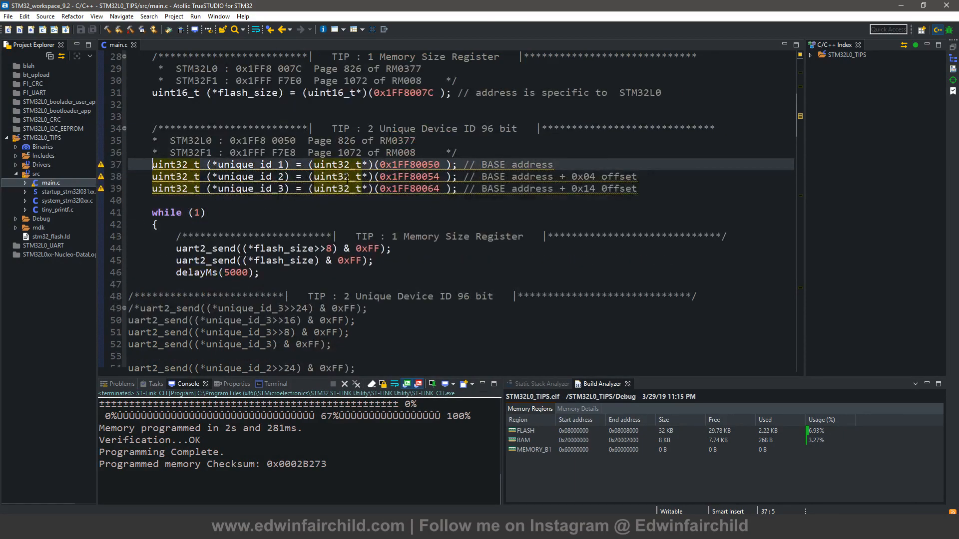
scroll(down, 3)
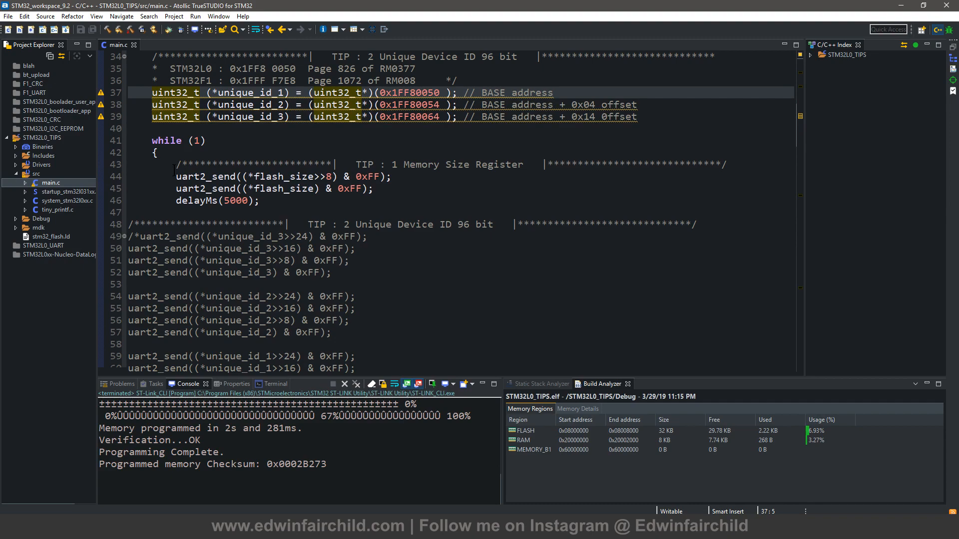
click(269, 188)
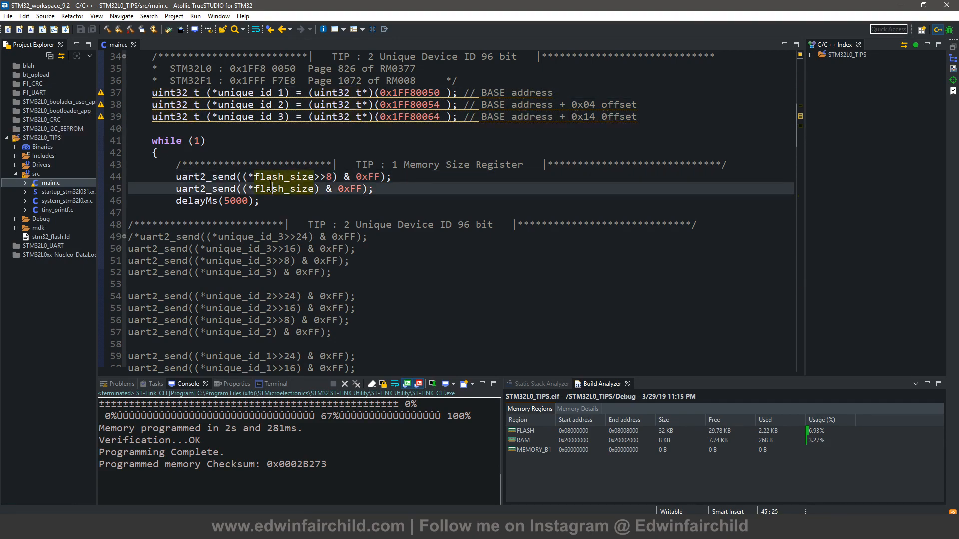
click(110, 29)
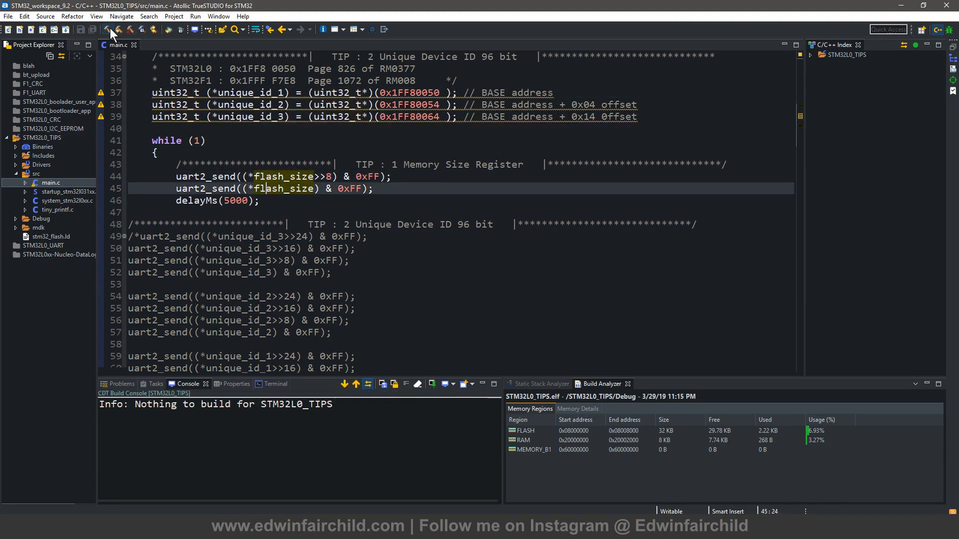
click(284, 249)
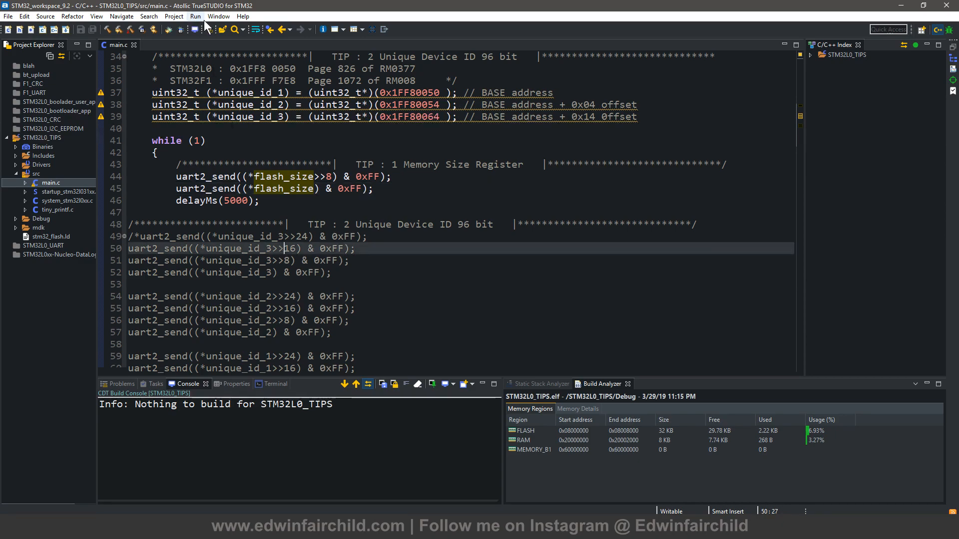
Step: Flash the firmware to the board via the ST-Link_2 external tool and bring the serial terminal forward
click(195, 16)
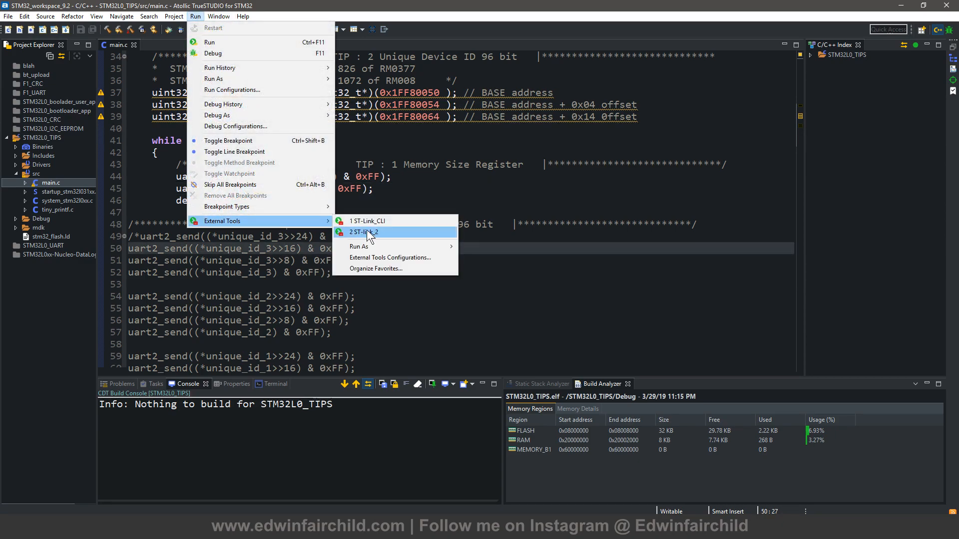
click(364, 232)
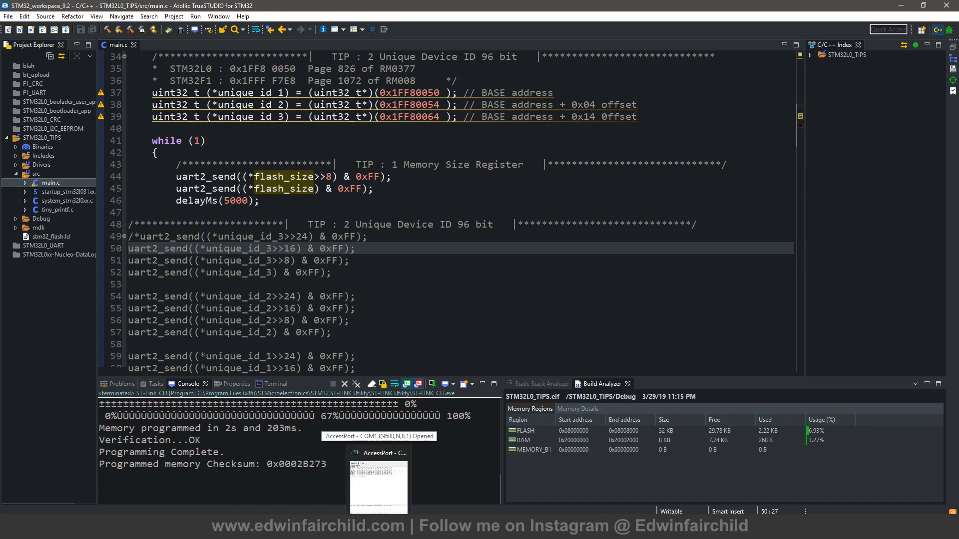
click(378, 483)
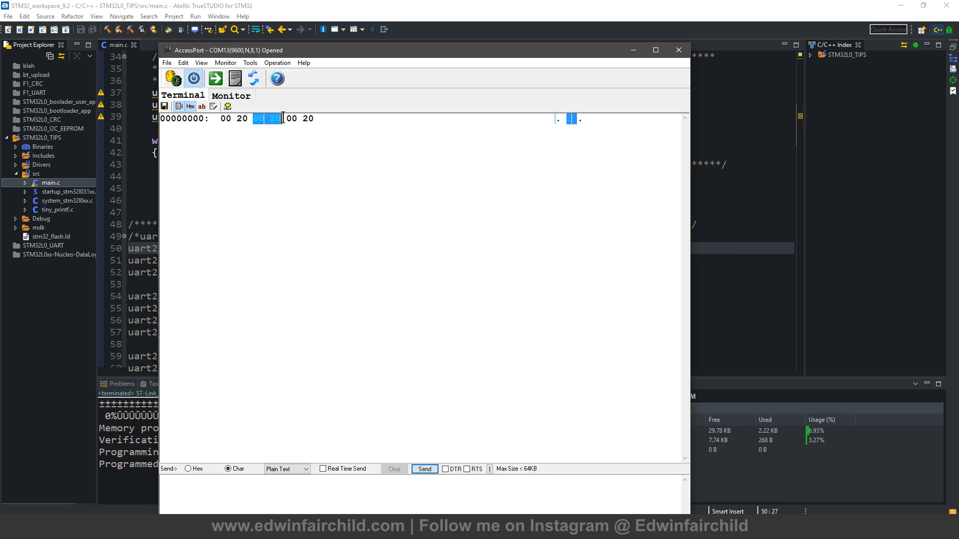
Step: Bring the AccessPort COM13 terminal forward to watch the received 00 20 bytes
click(677, 50)
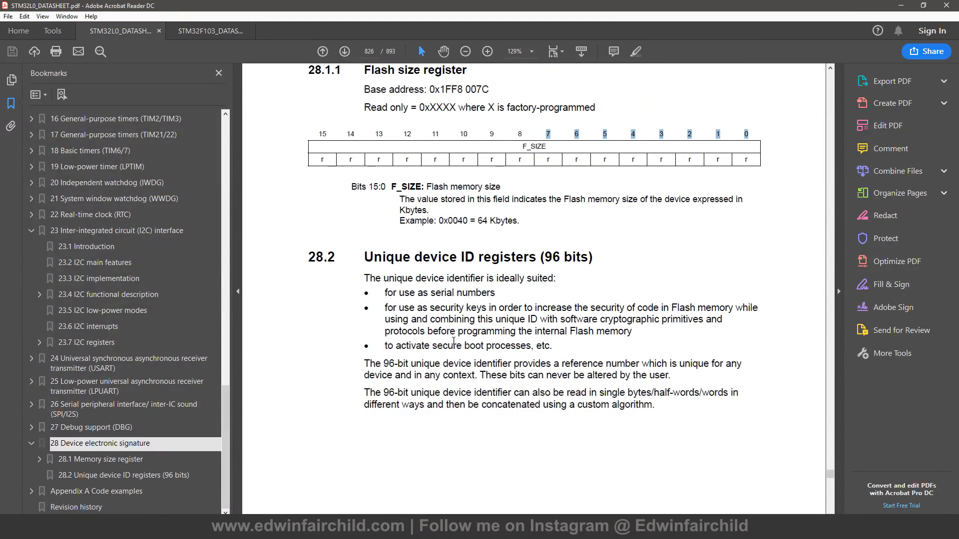
Step: Mark '96 bits' in section 28.2 and scroll to the unique ID register diagrams at base 0x1FF8 0050
double_click(568, 257)
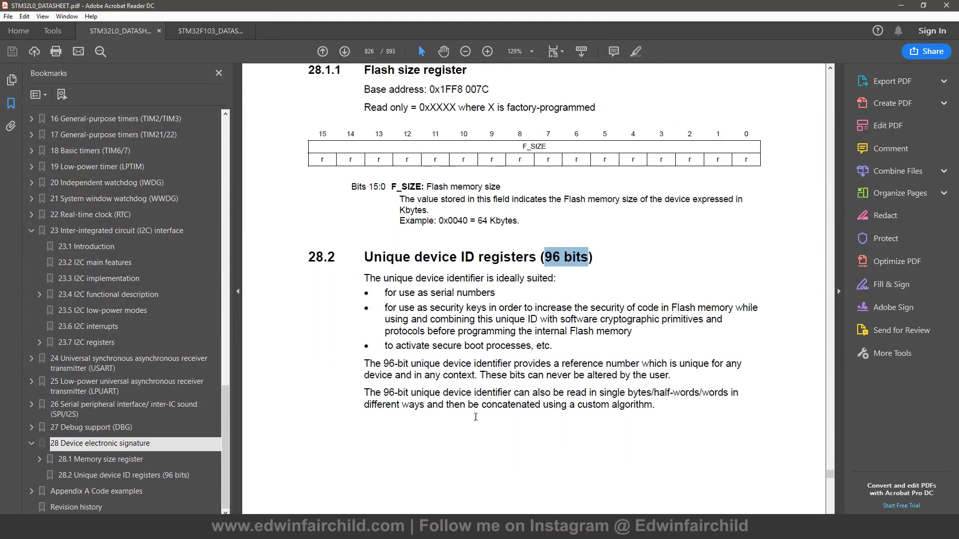
scroll(down, 3)
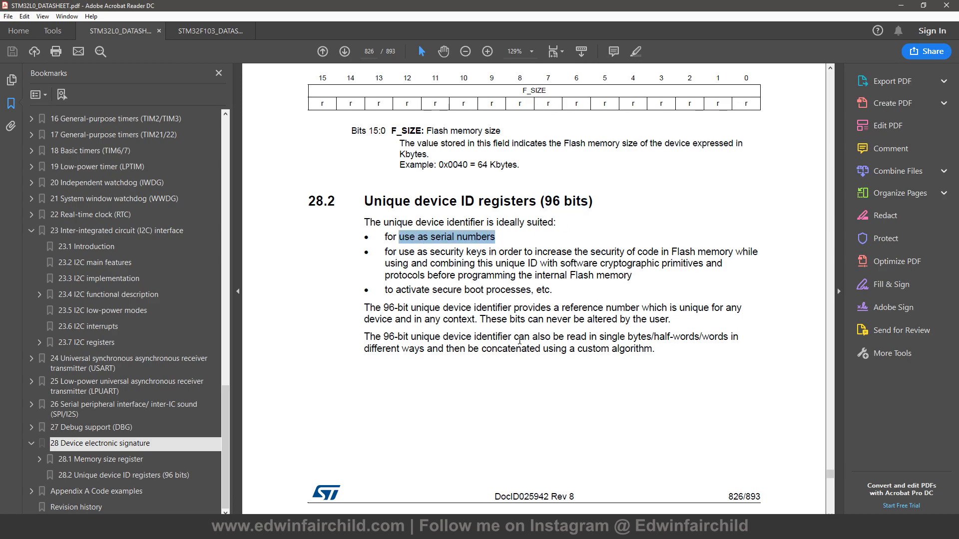
mouse_move(600, 244)
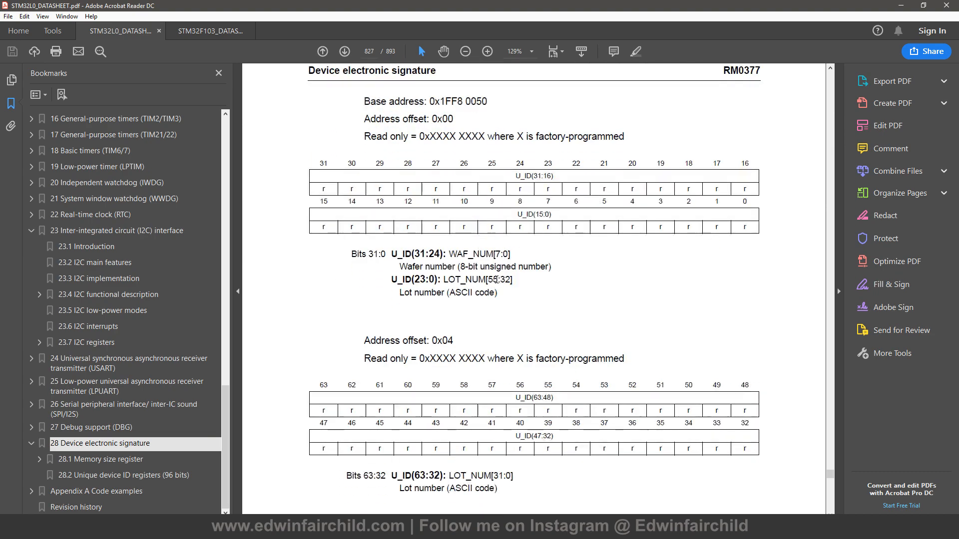
scroll(down, 3)
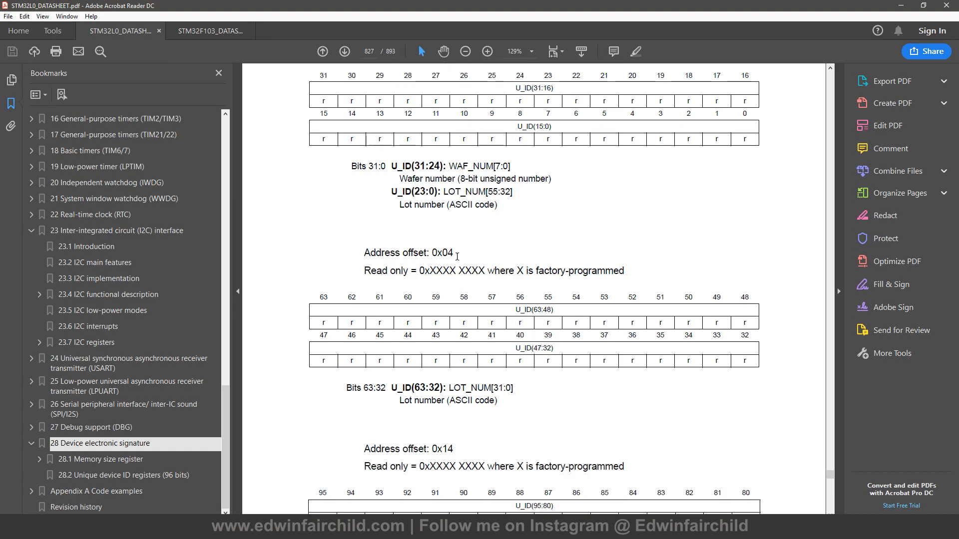
scroll(down, 3)
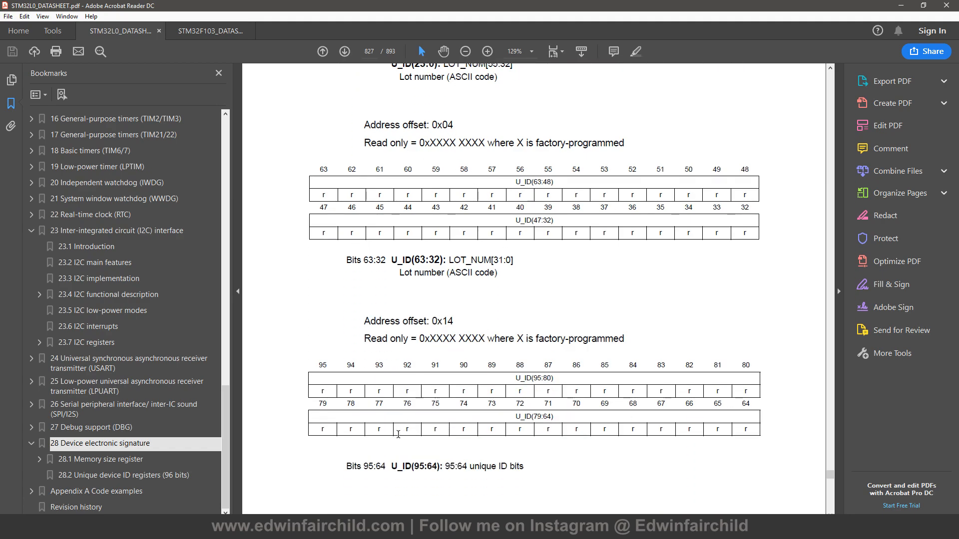
scroll(up, 3)
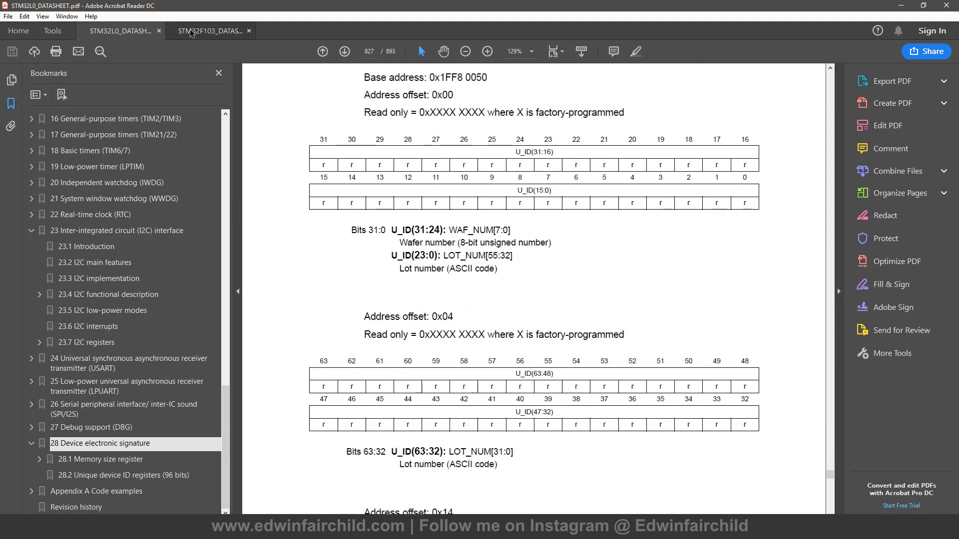
click(211, 31)
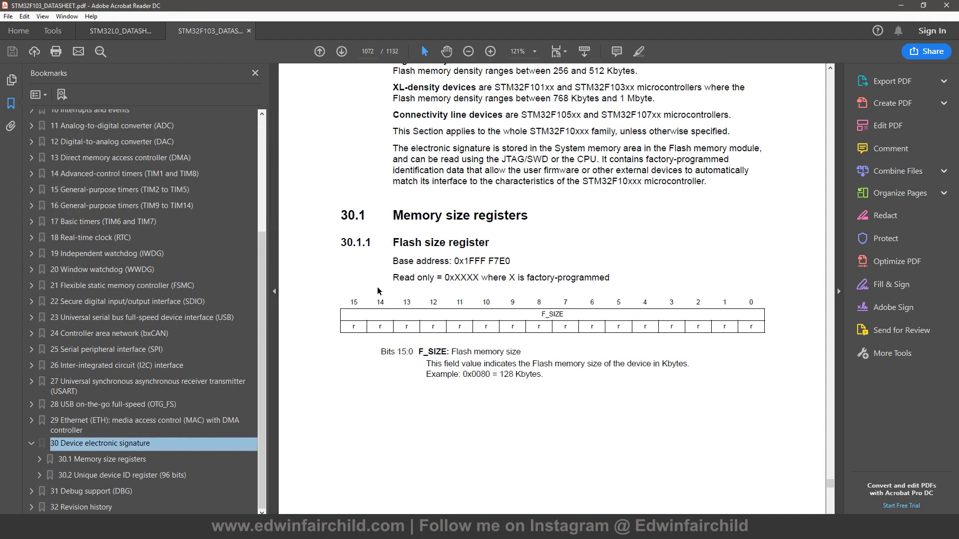
scroll(down, 3)
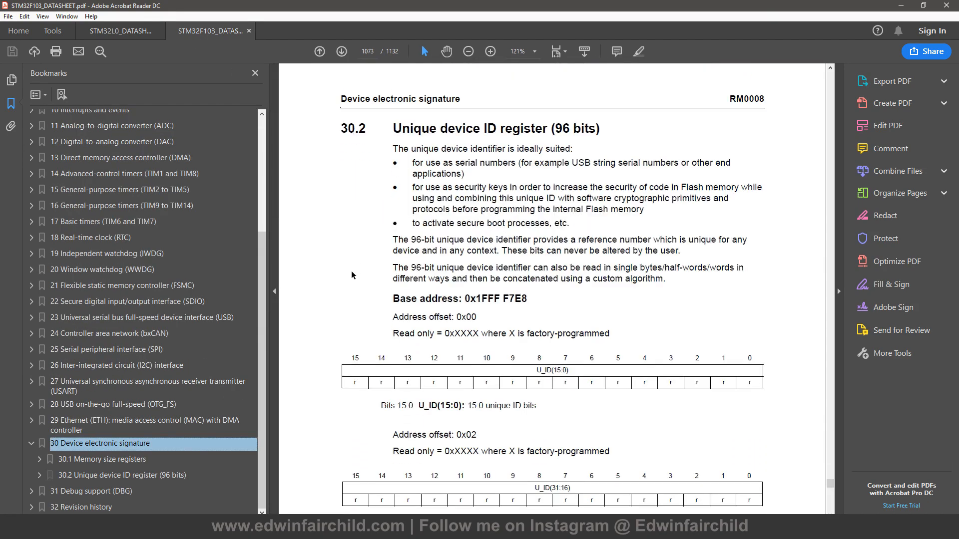
scroll(down, 3)
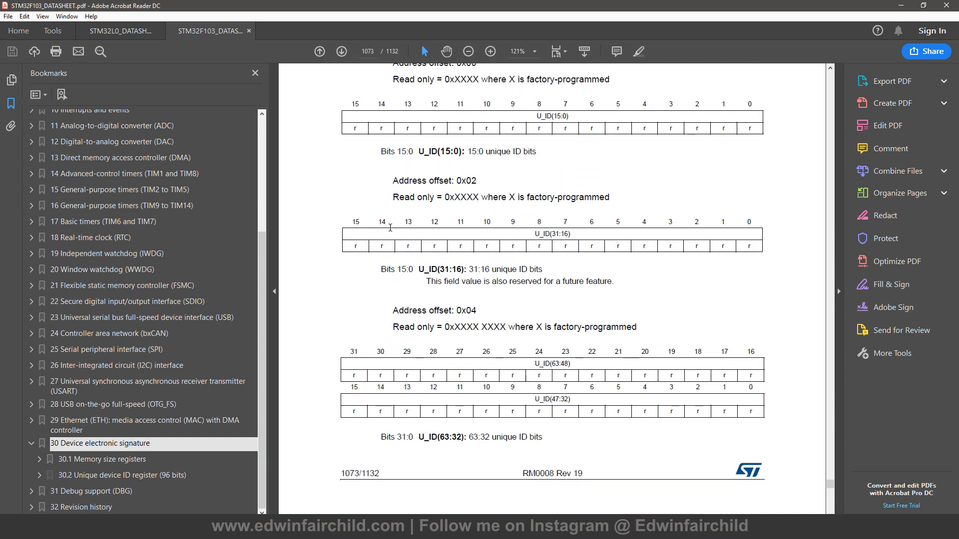
scroll(up, 3)
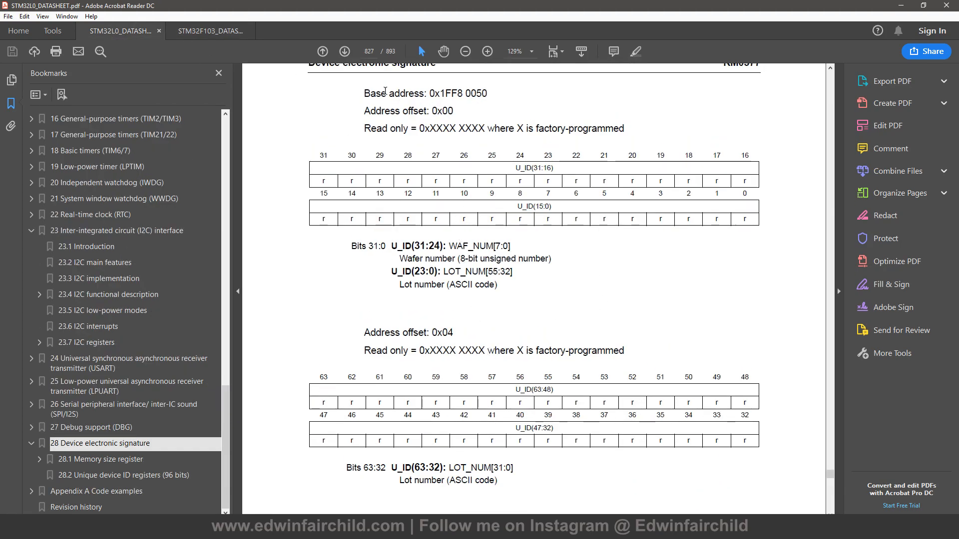
click(210, 31)
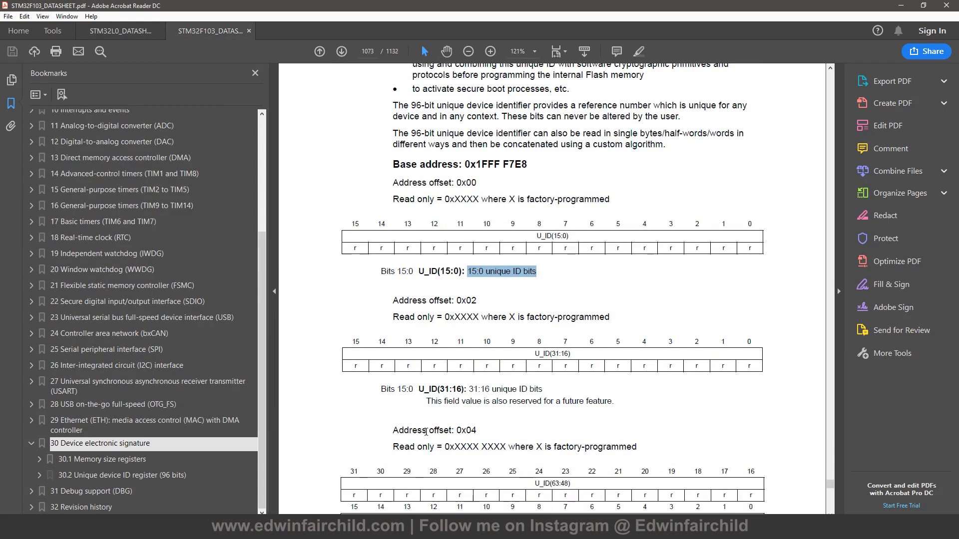
click(119, 31)
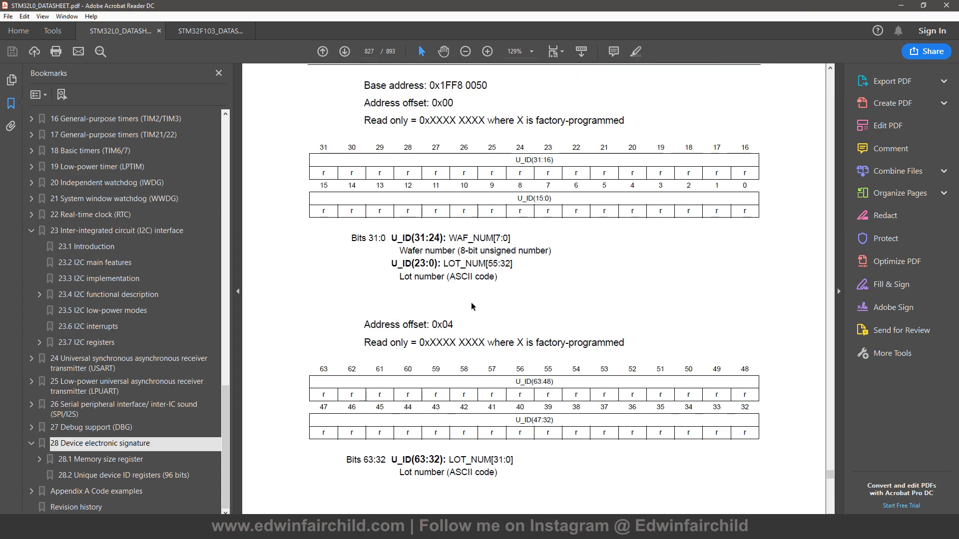
mouse_move(407, 244)
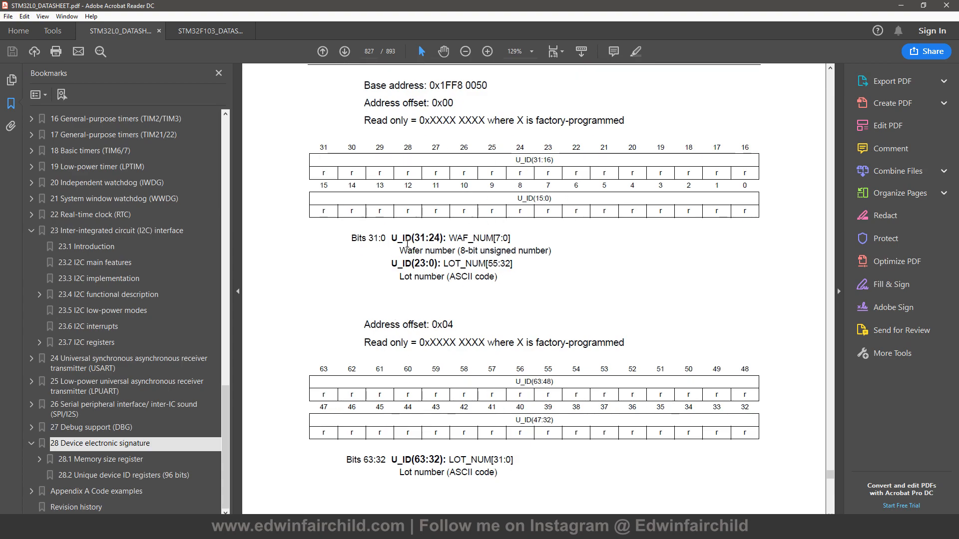
double_click(468, 237)
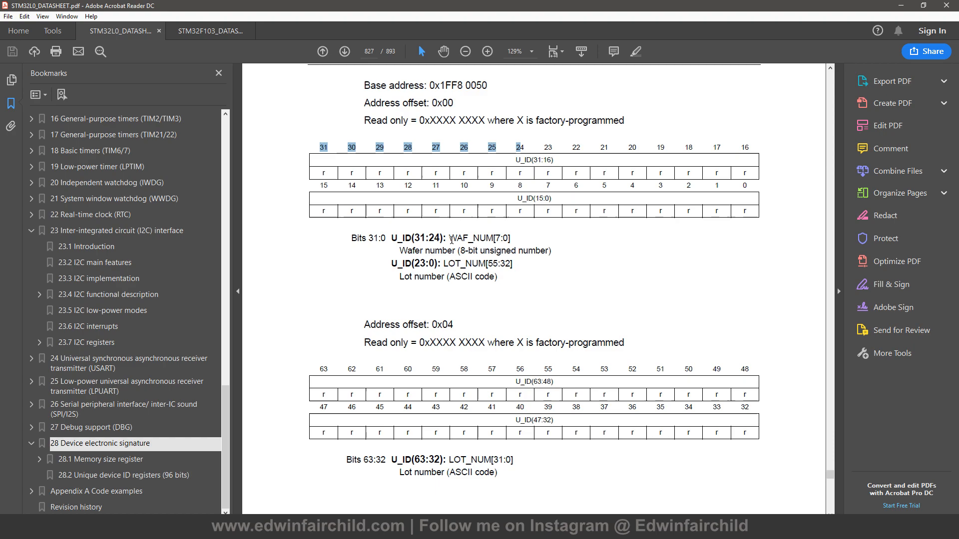
double_click(470, 237)
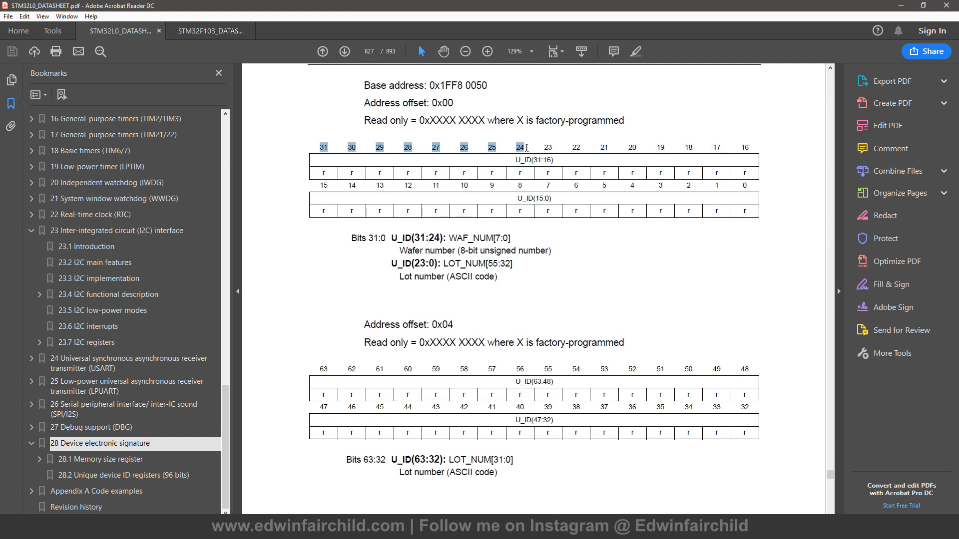
mouse_move(552, 257)
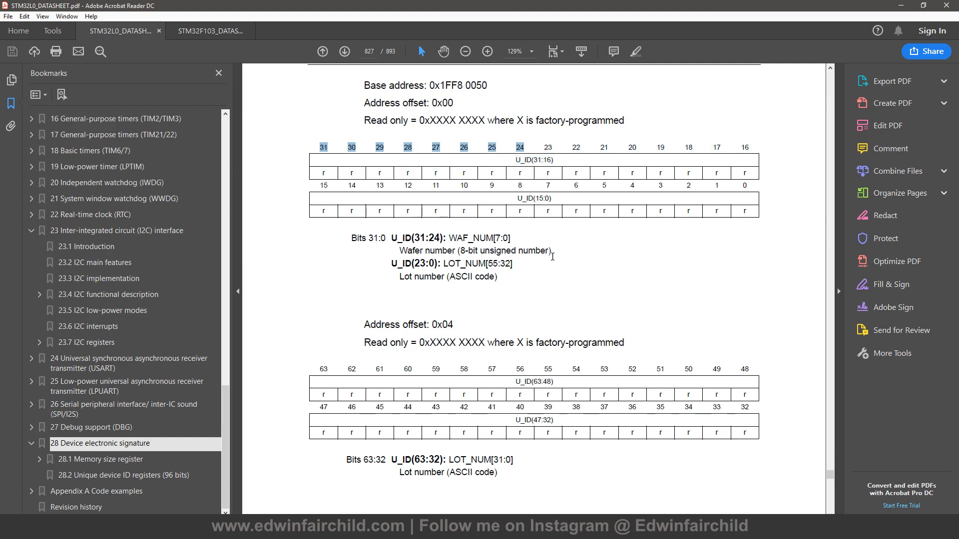
mouse_move(452, 281)
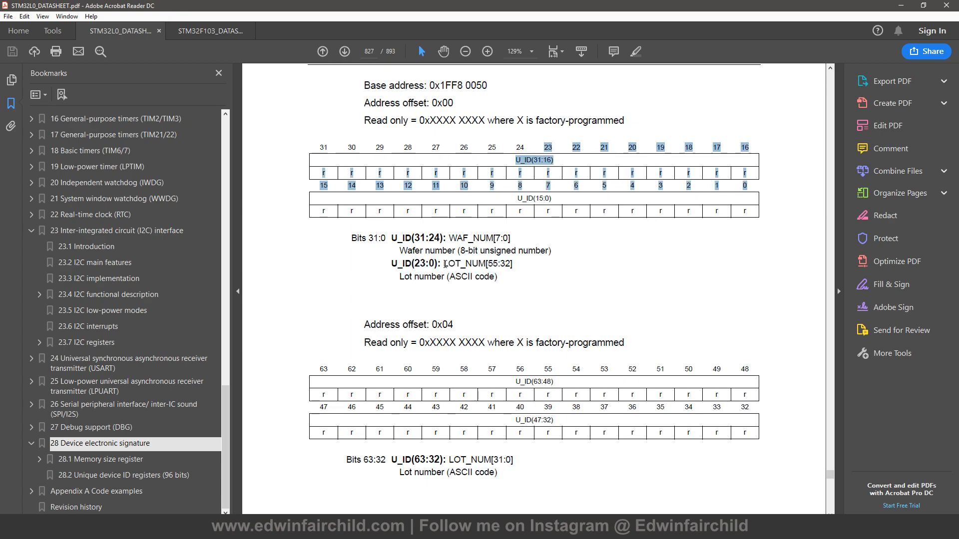
Step: Scroll through the 0x04 and 0x14 unique ID register tables and back to base address 0x1FF8 0050
scroll(down, 3)
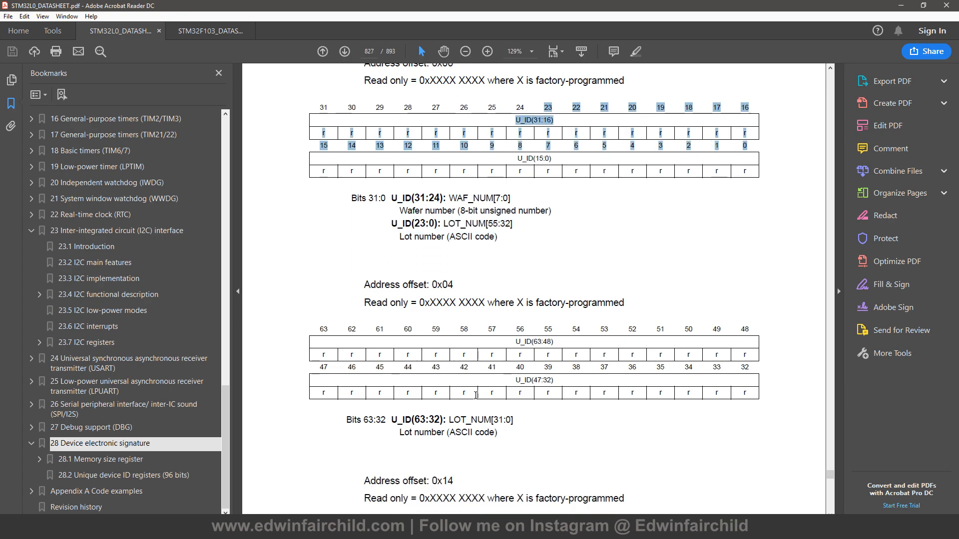
scroll(down, 3)
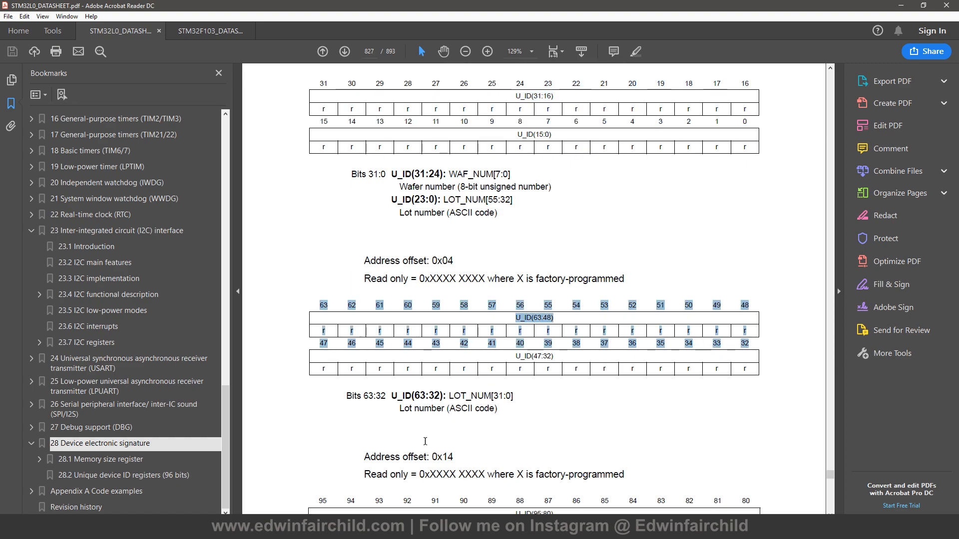
mouse_move(384, 421)
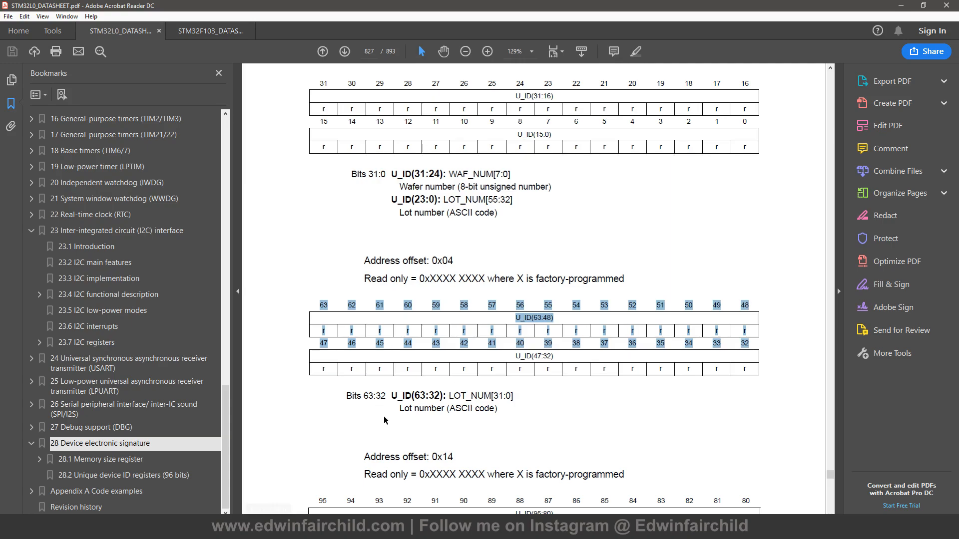
scroll(down, 3)
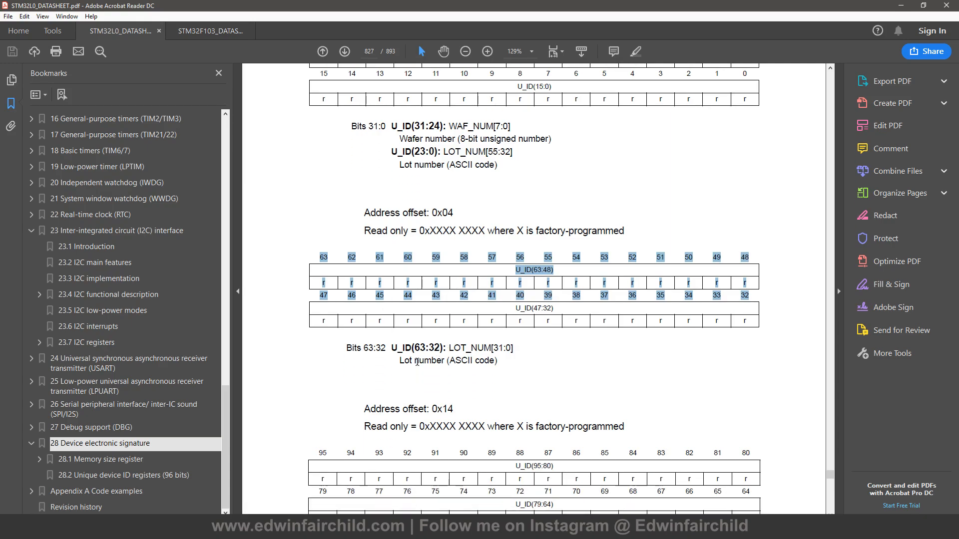
scroll(down, 3)
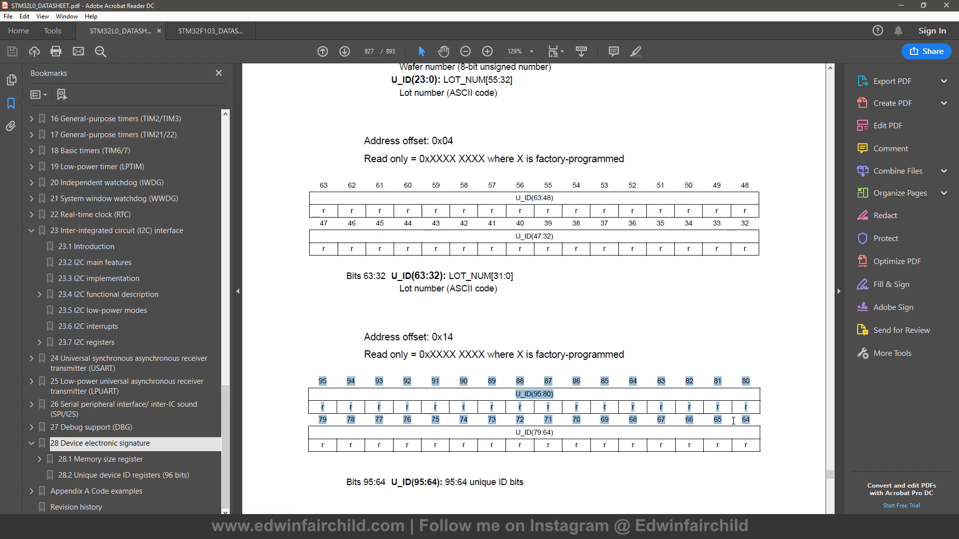
mouse_move(750, 423)
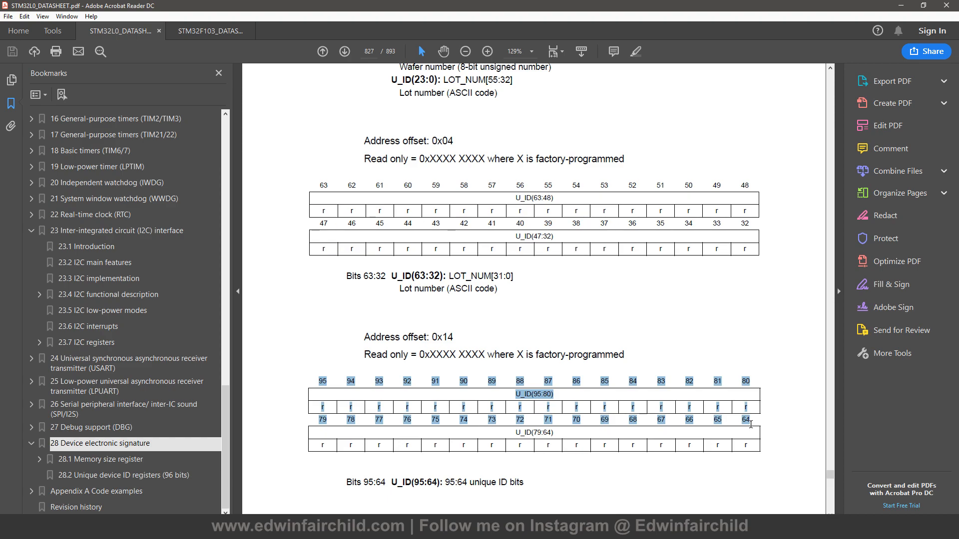
scroll(down, 3)
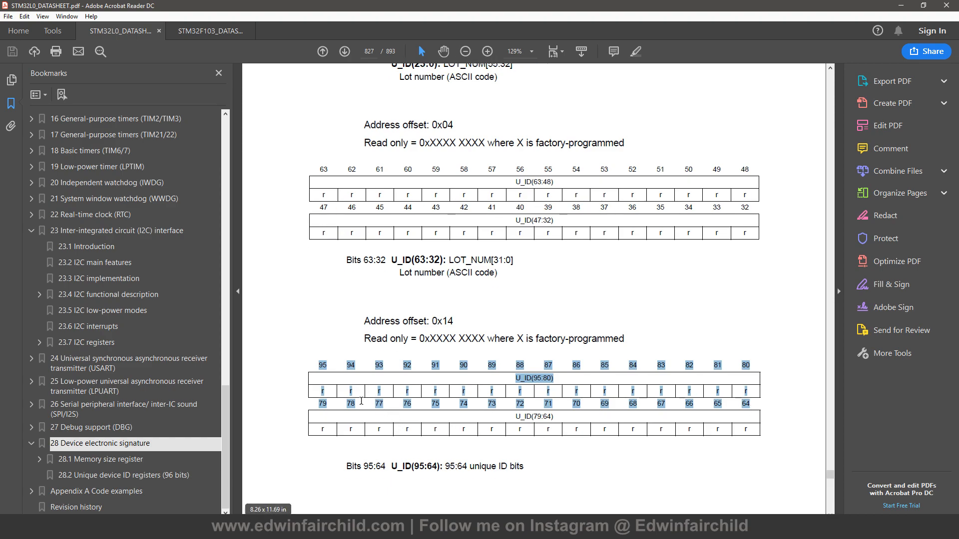
mouse_move(587, 456)
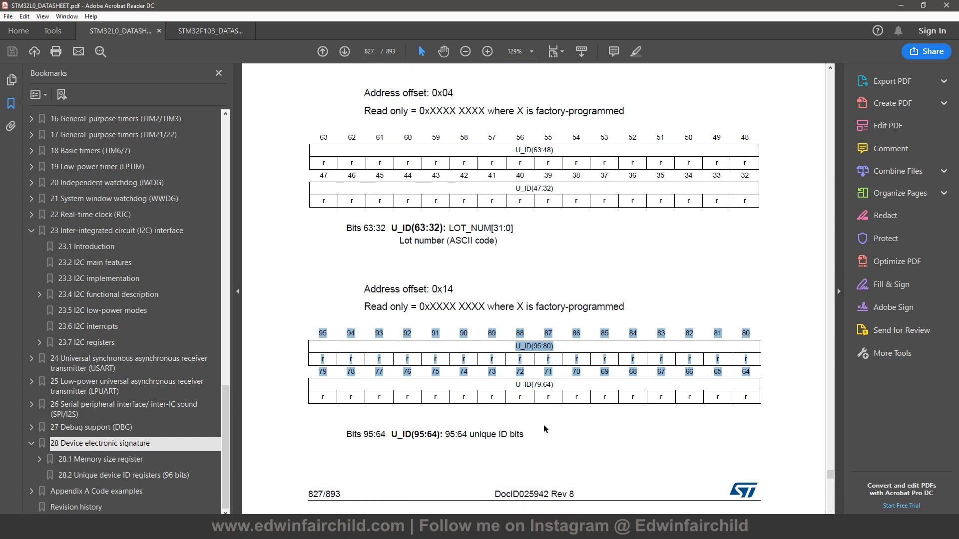
scroll(up, 3)
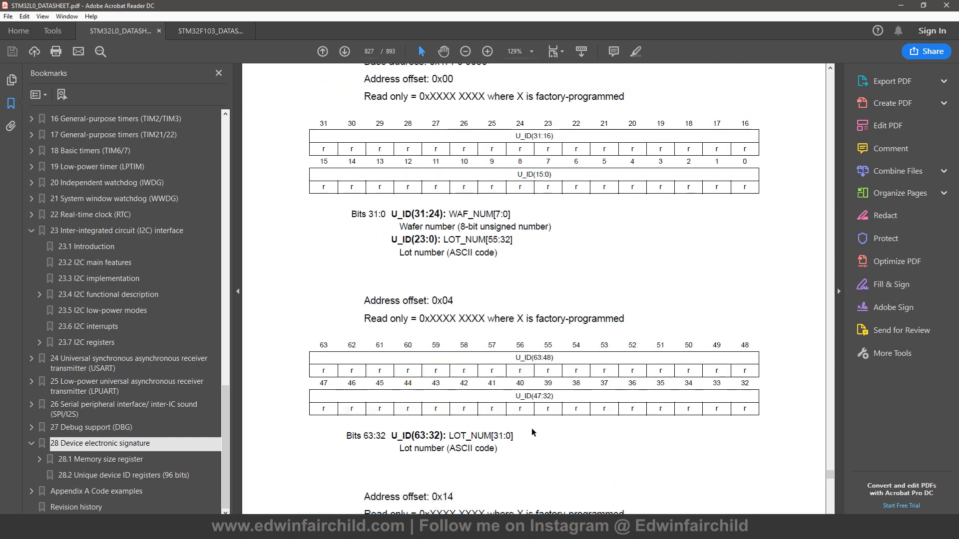
scroll(up, 3)
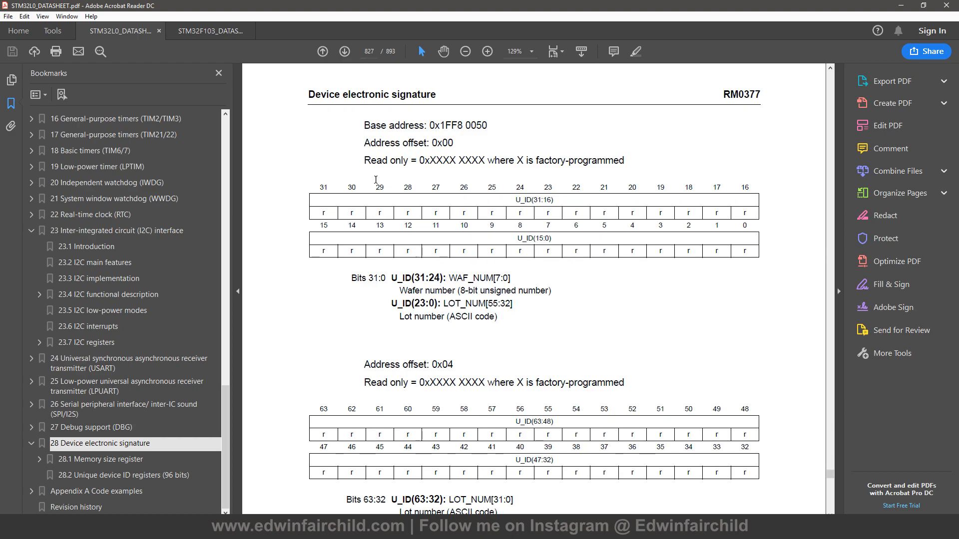
mouse_move(310, 211)
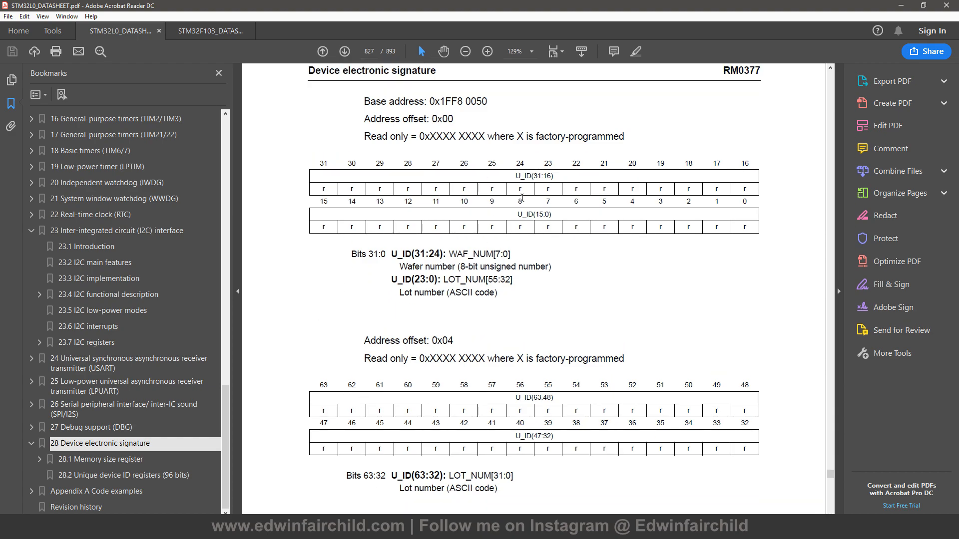
mouse_move(521, 162)
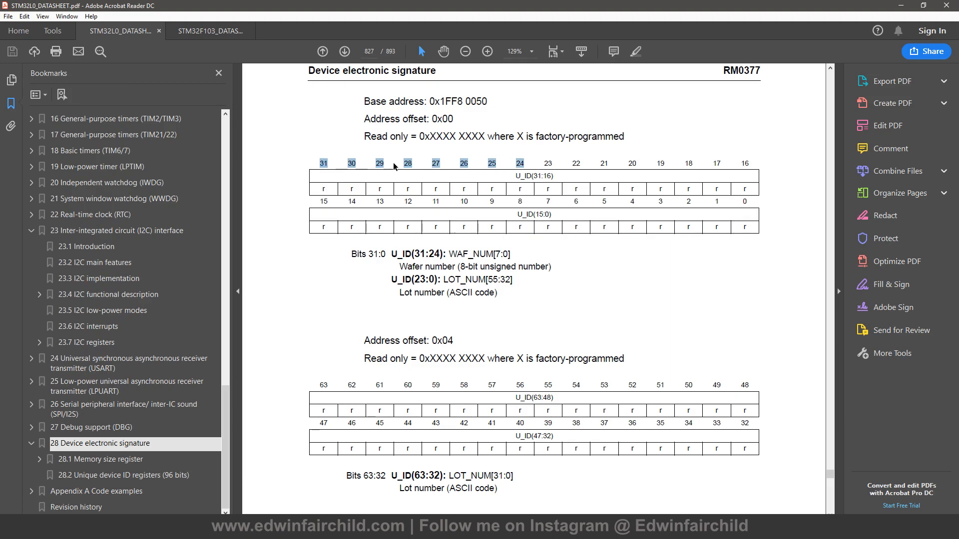
mouse_move(520, 170)
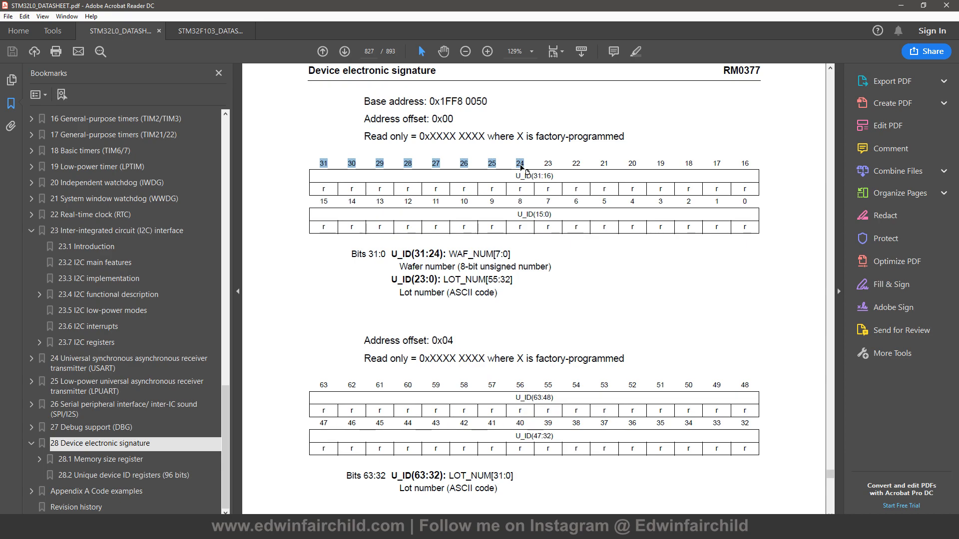
mouse_move(758, 178)
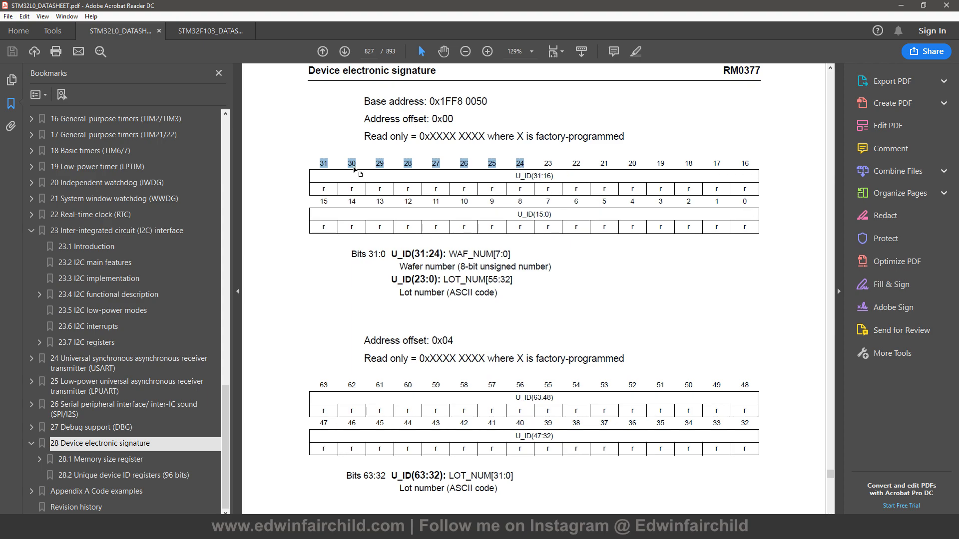
mouse_move(297, 150)
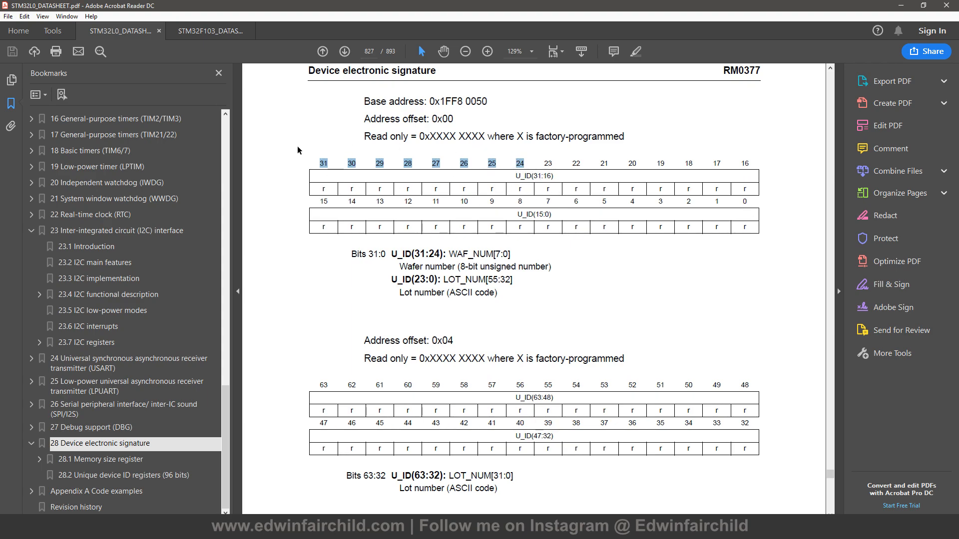
mouse_move(598, 167)
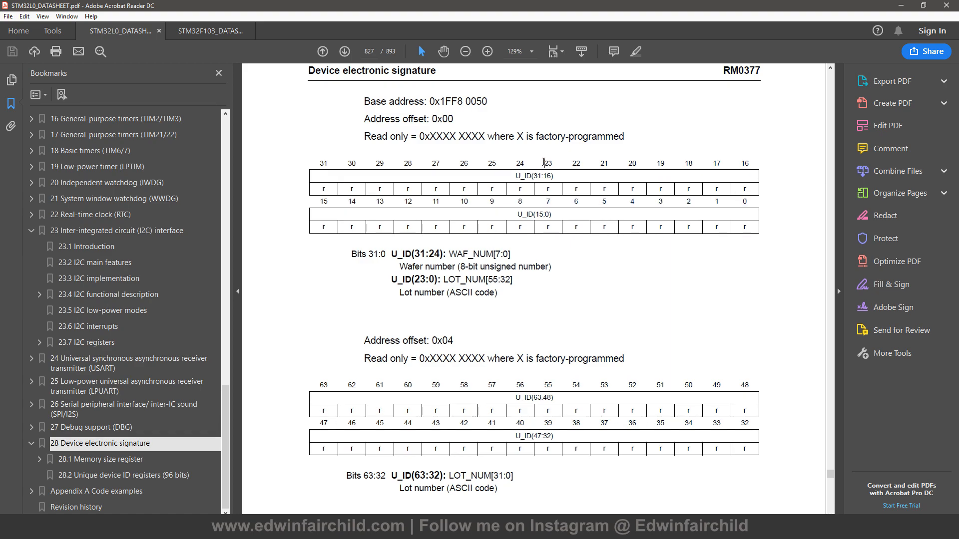
mouse_move(740, 163)
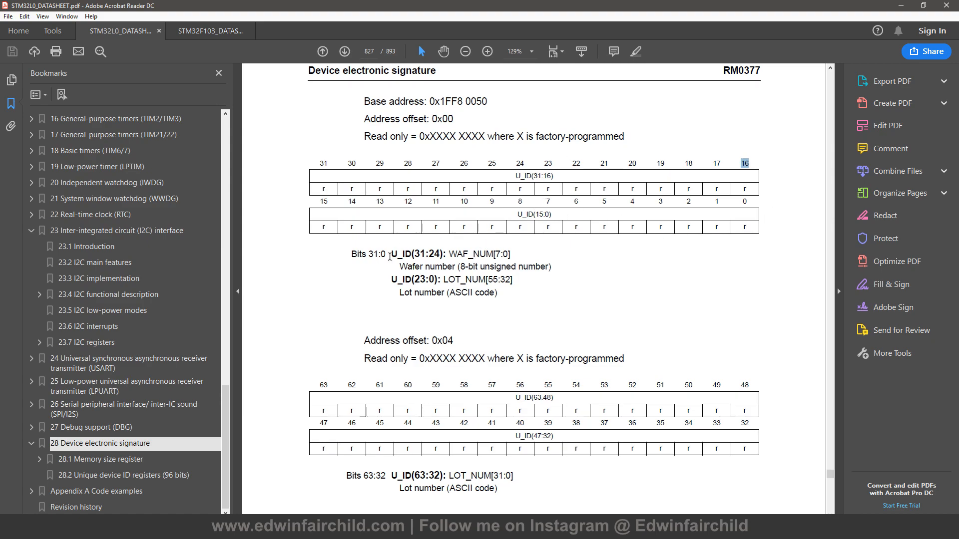
mouse_move(702, 237)
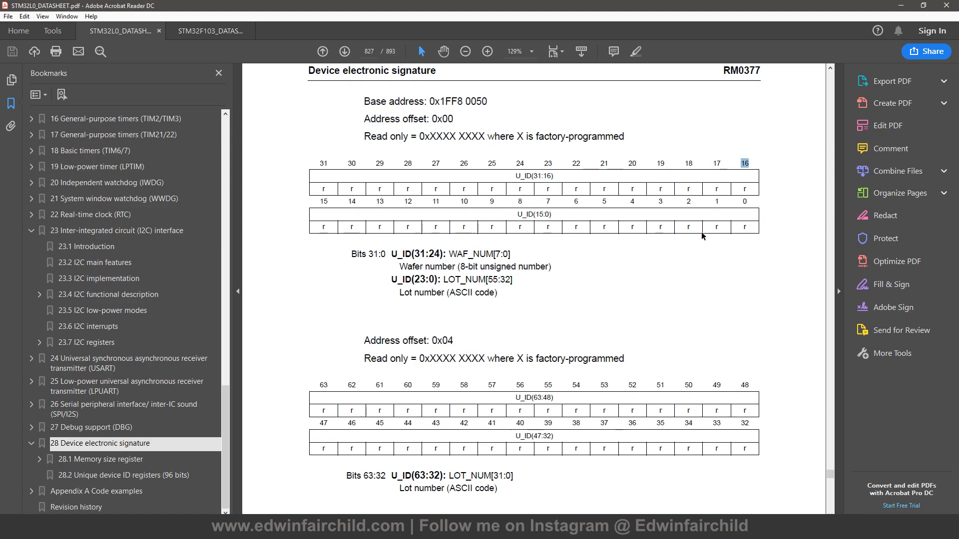
Step: Scroll through the unique ID offset tables and back up to the base address section
scroll(down, 3)
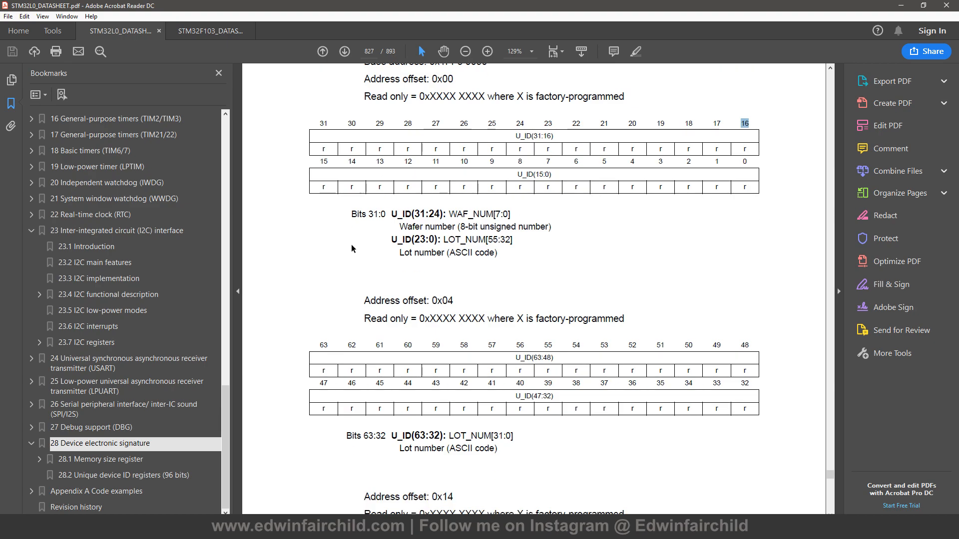
scroll(down, 3)
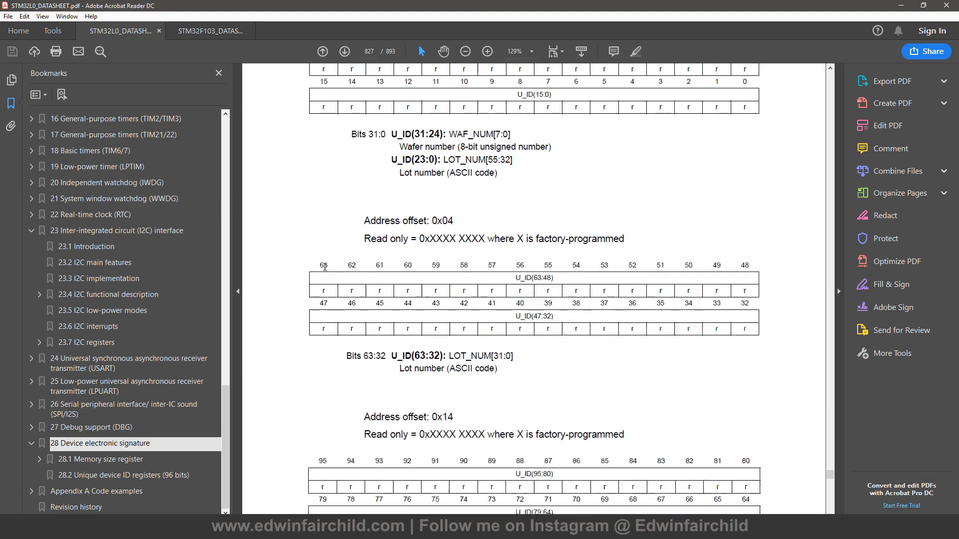
scroll(down, 3)
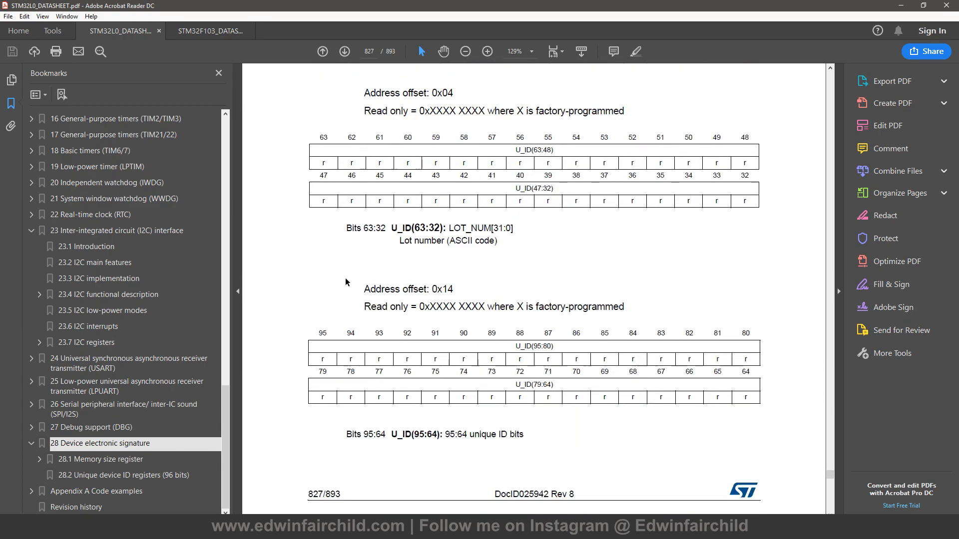
scroll(up, 3)
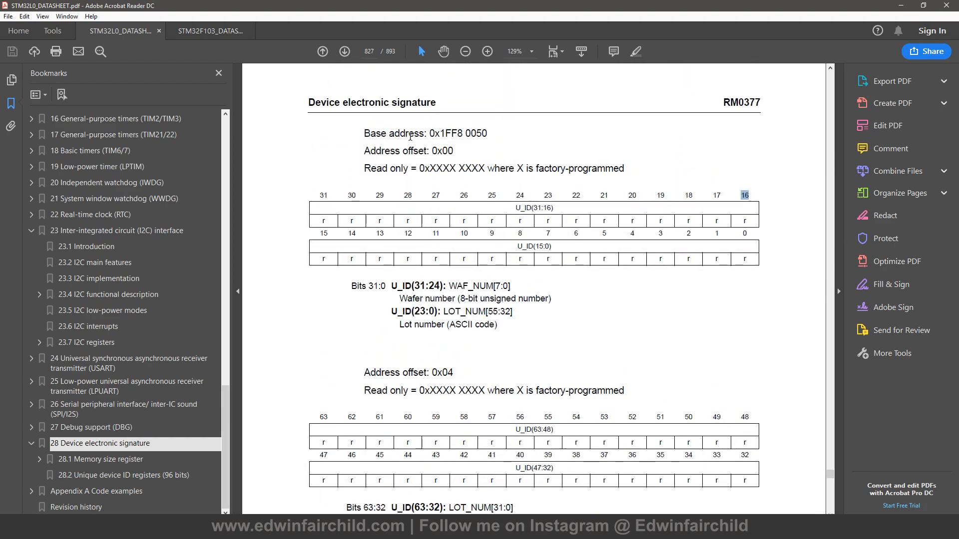
mouse_move(490, 149)
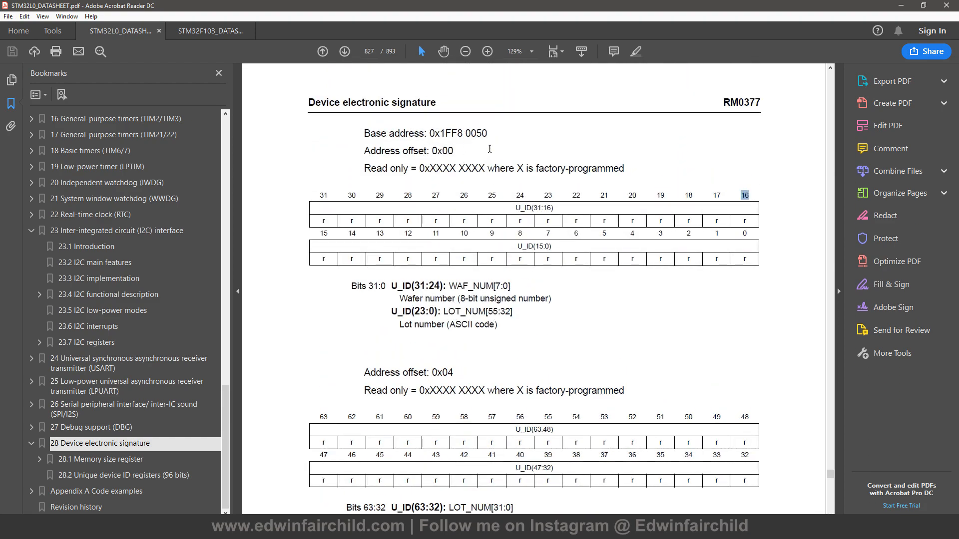
mouse_move(430, 133)
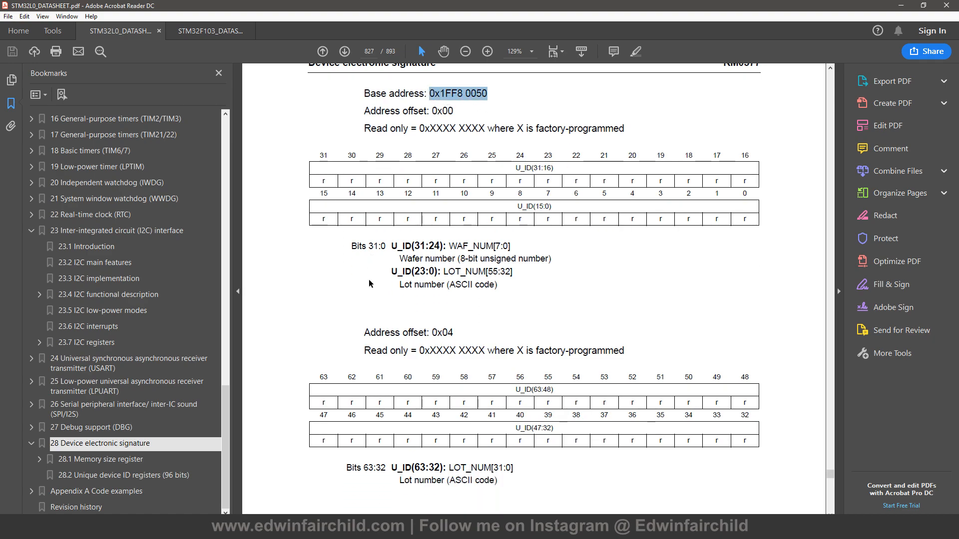
scroll(up, 3)
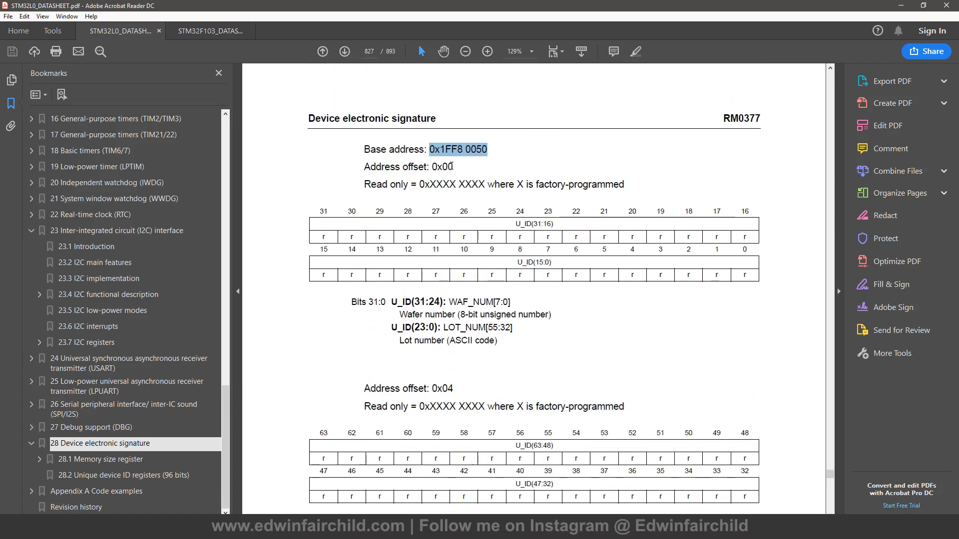
mouse_move(435, 348)
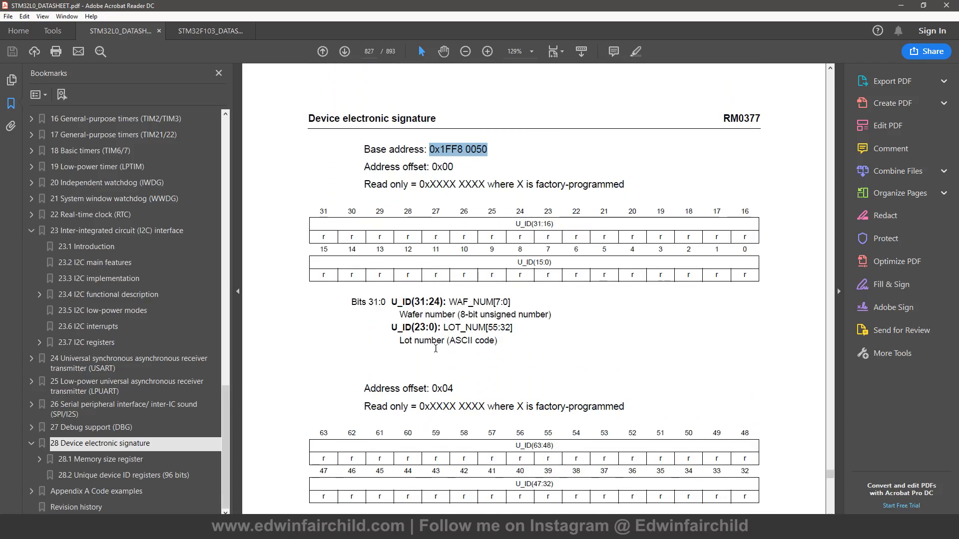
scroll(up, 3)
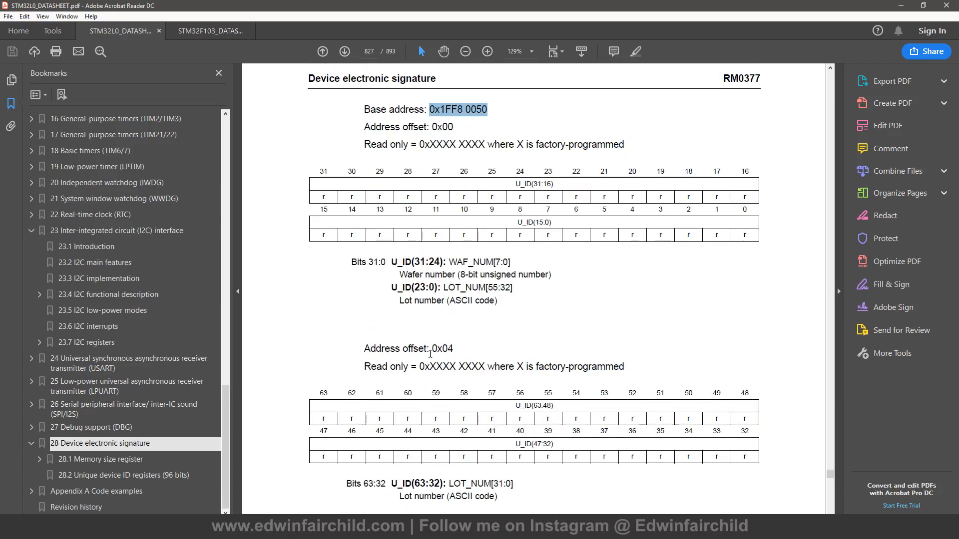
Step: Select the base address 0x1FF8 0050 digits and recheck the 0x04 and 0x14 offsets
double_click(440, 348)
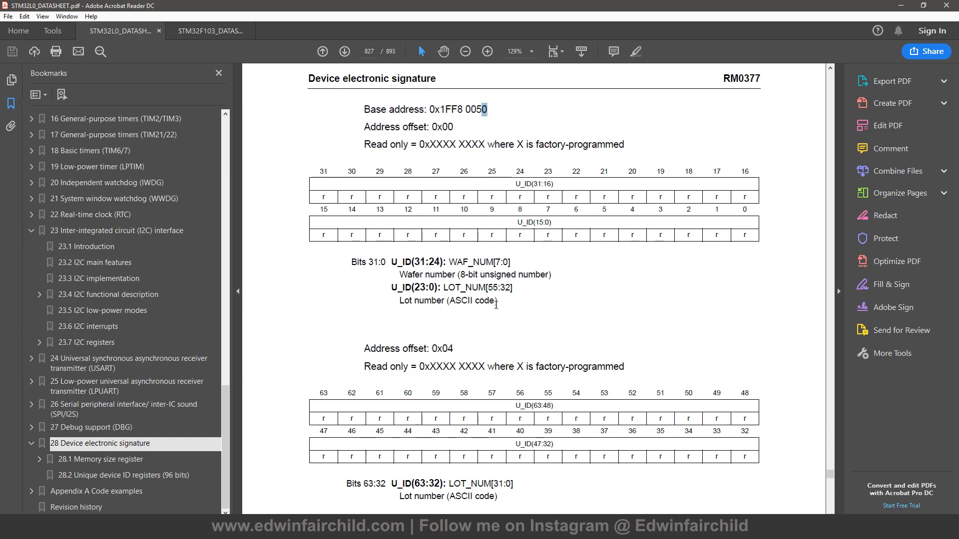
scroll(down, 3)
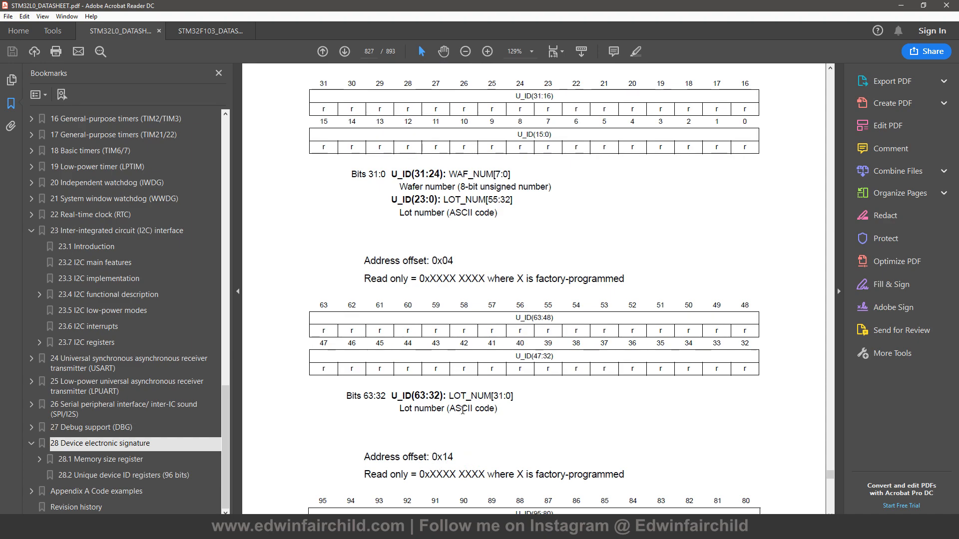
scroll(up, 3)
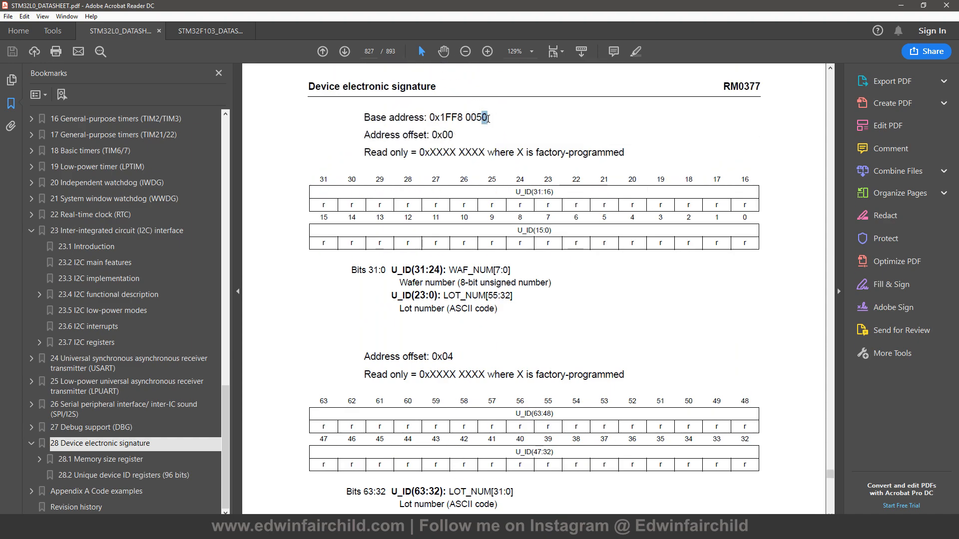
scroll(down, 3)
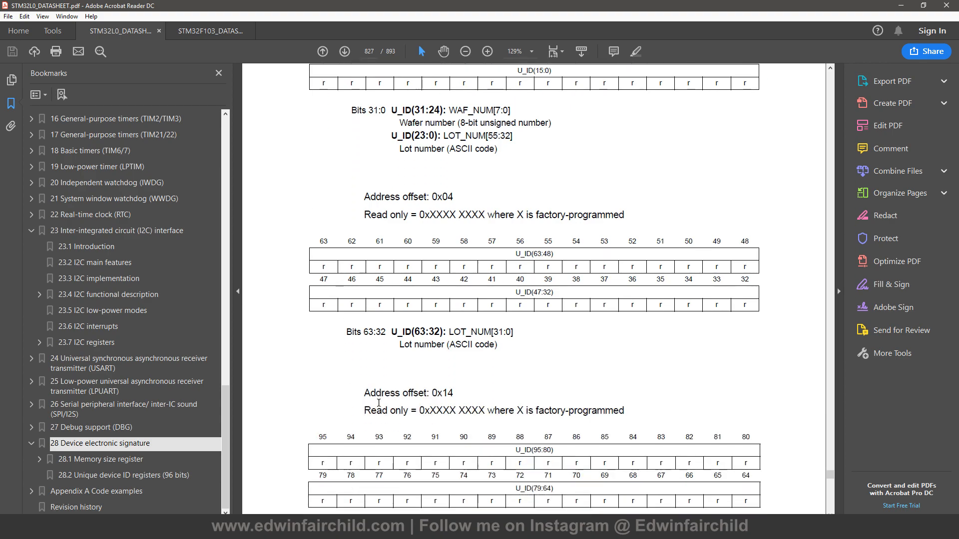
scroll(up, 3)
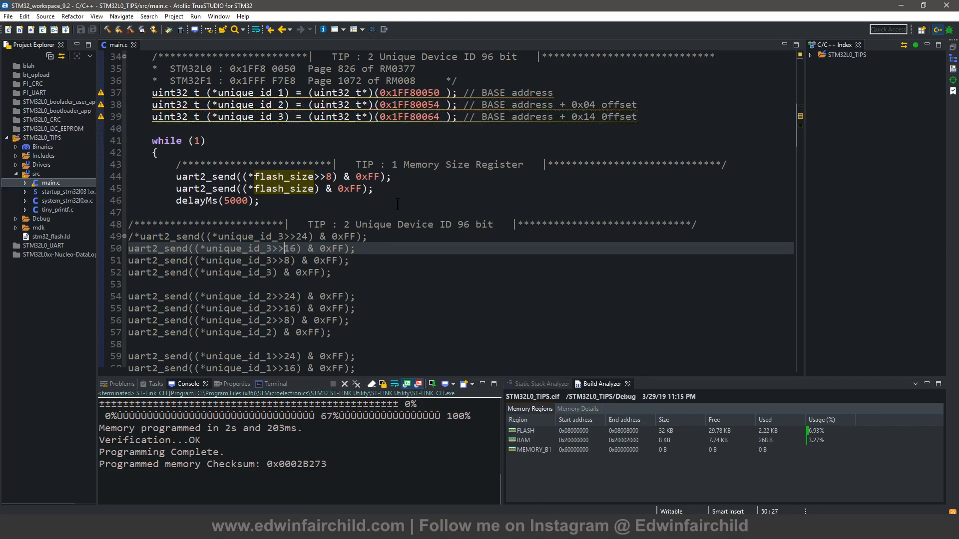
Step: Review the unique_id_2 and unique_id_3 pointer declarations in main.c
scroll(up, 3)
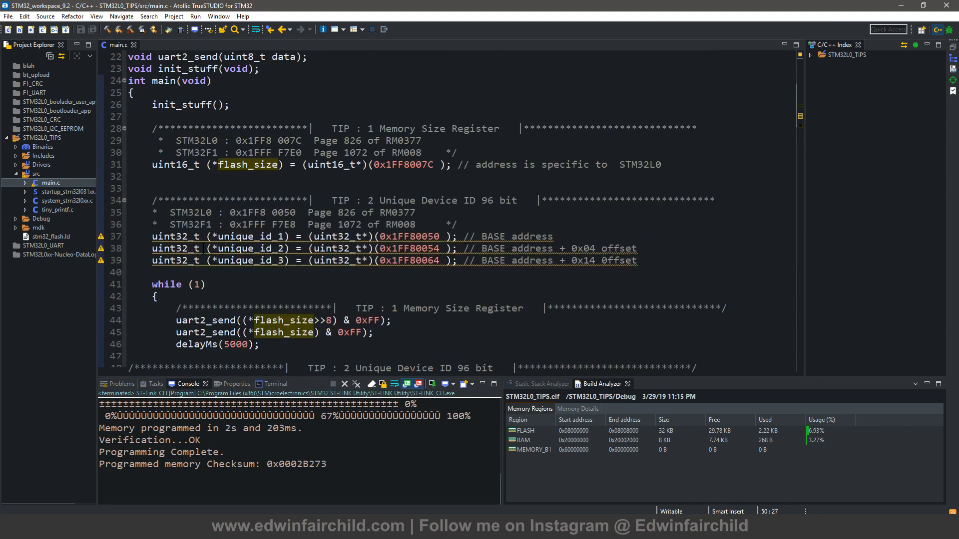
click(158, 297)
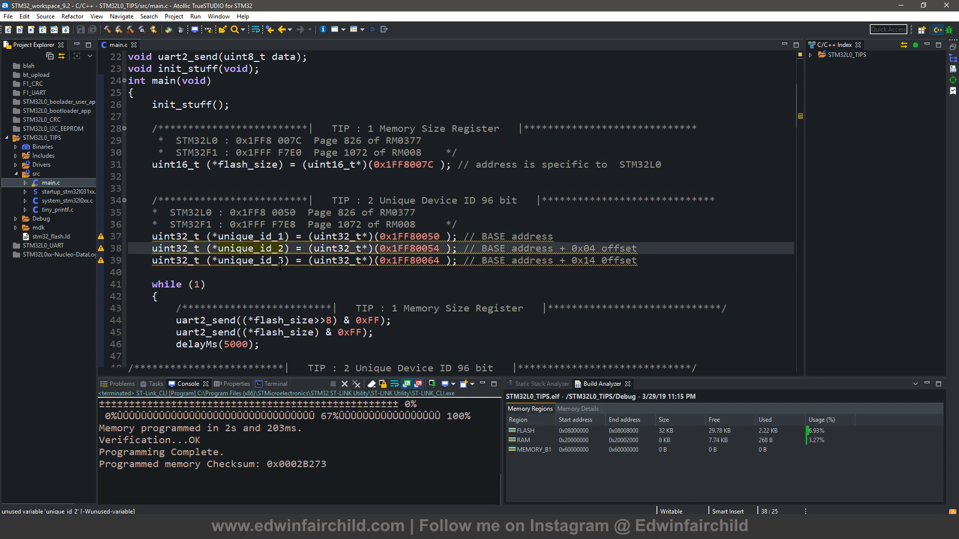
click(279, 260)
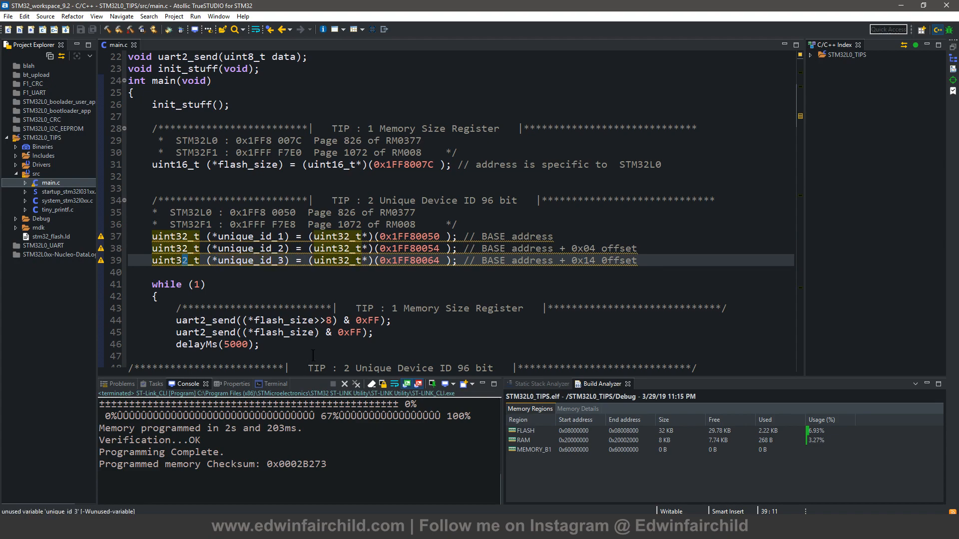
click(435, 236)
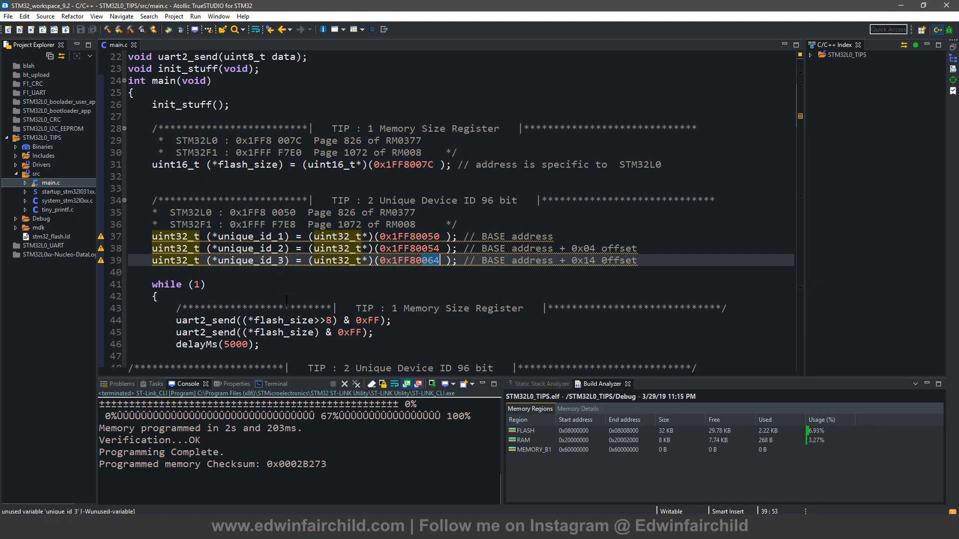
Step: Point out the unique_id_2 pointer and select the unique_id_1 pointer name
scroll(down, 3)
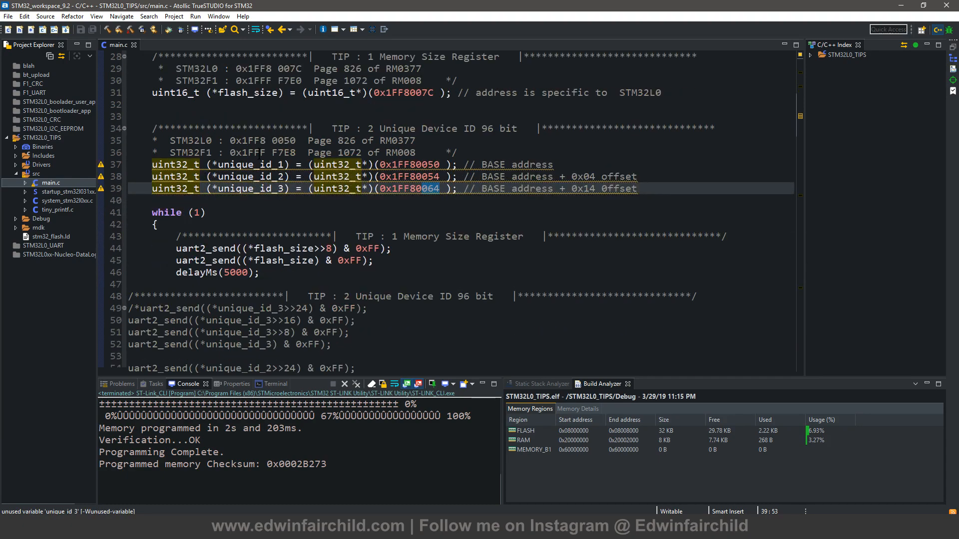
click(268, 163)
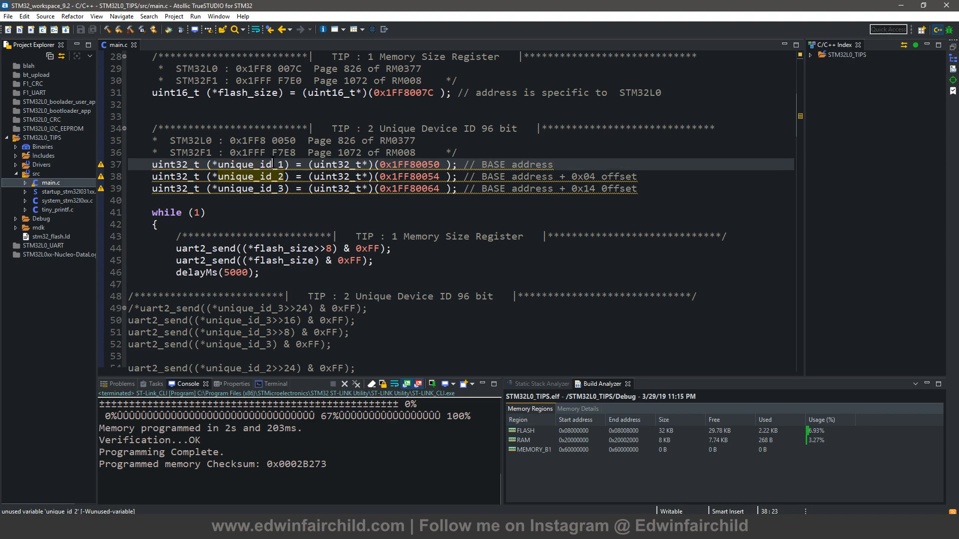
double_click(250, 165)
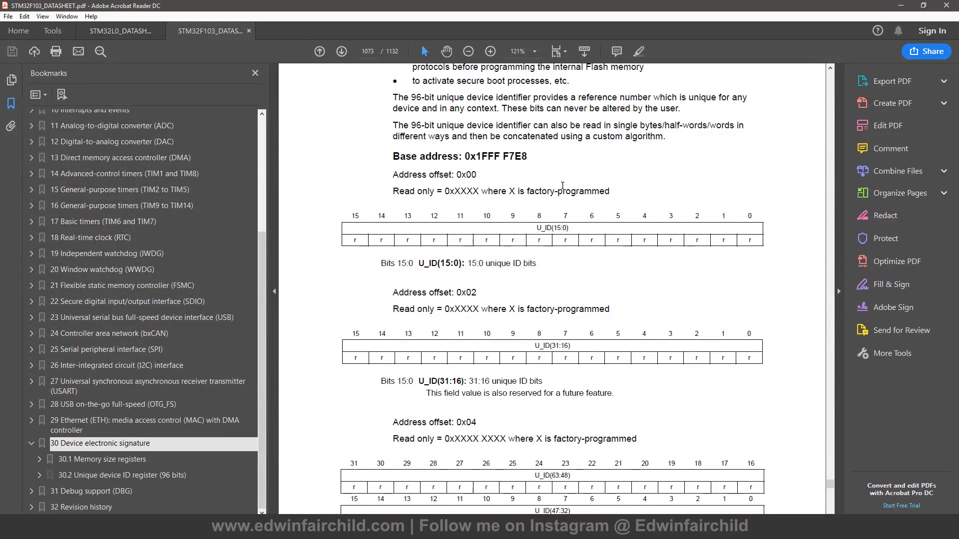
Step: Review section 28.2 Unique device ID registers in the STM32L0 datasheet and clear the text highlight
click(119, 31)
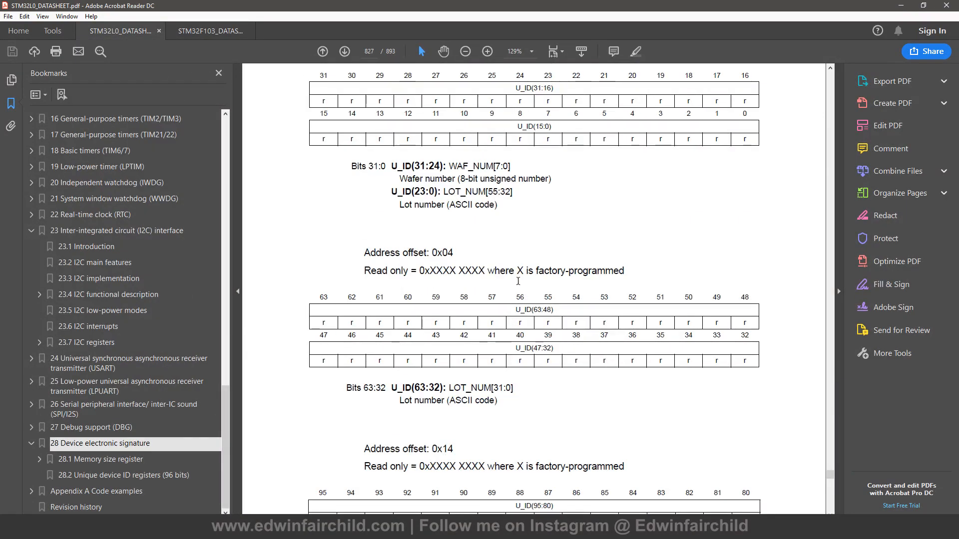
scroll(up, 3)
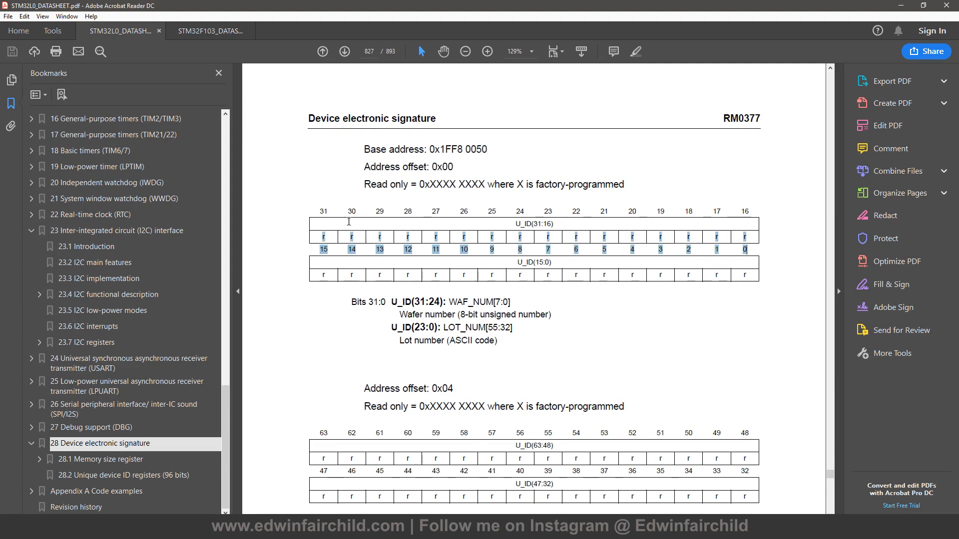
scroll(up, 3)
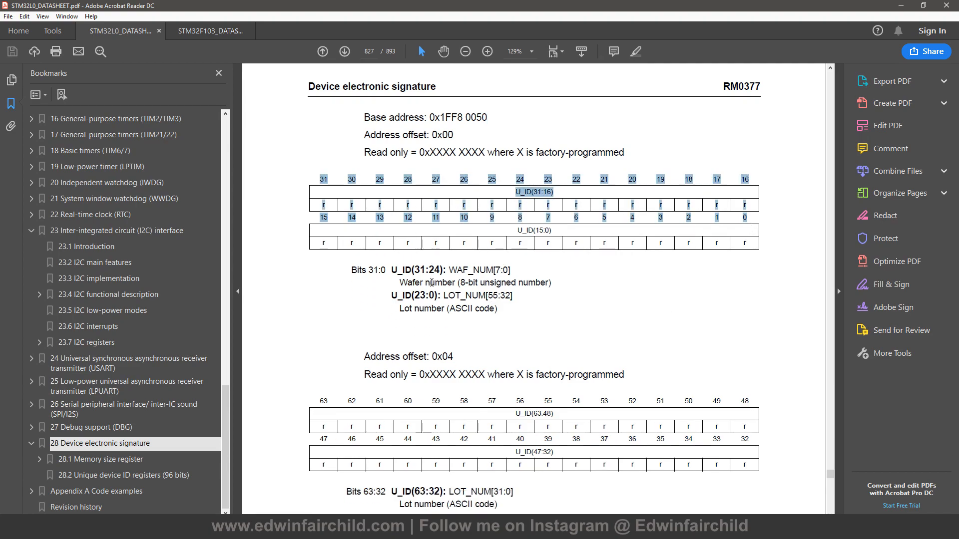
scroll(down, 3)
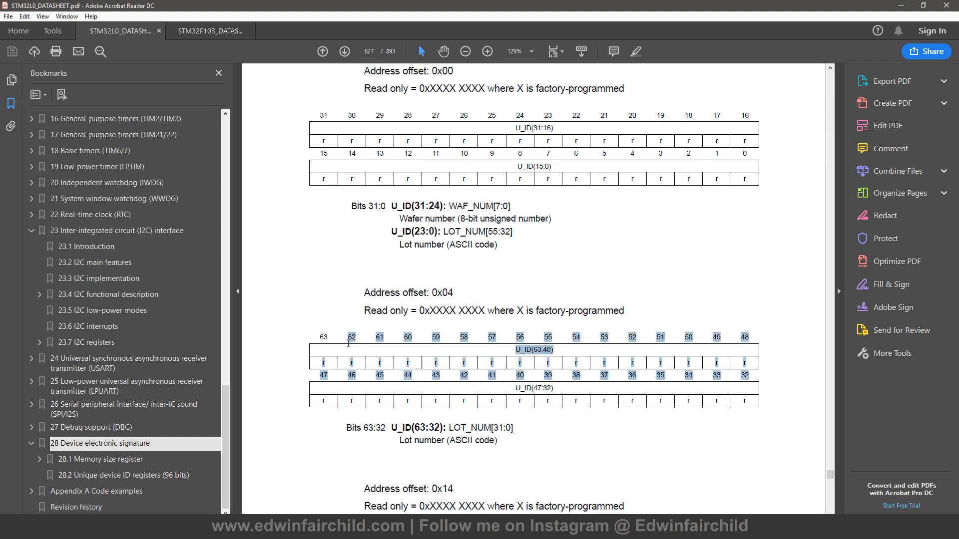
scroll(down, 3)
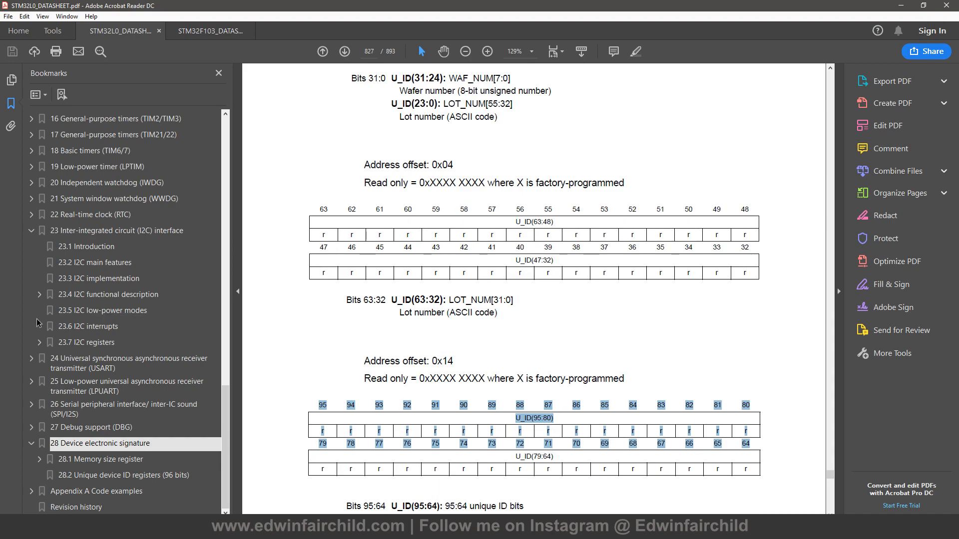
mouse_move(723, 343)
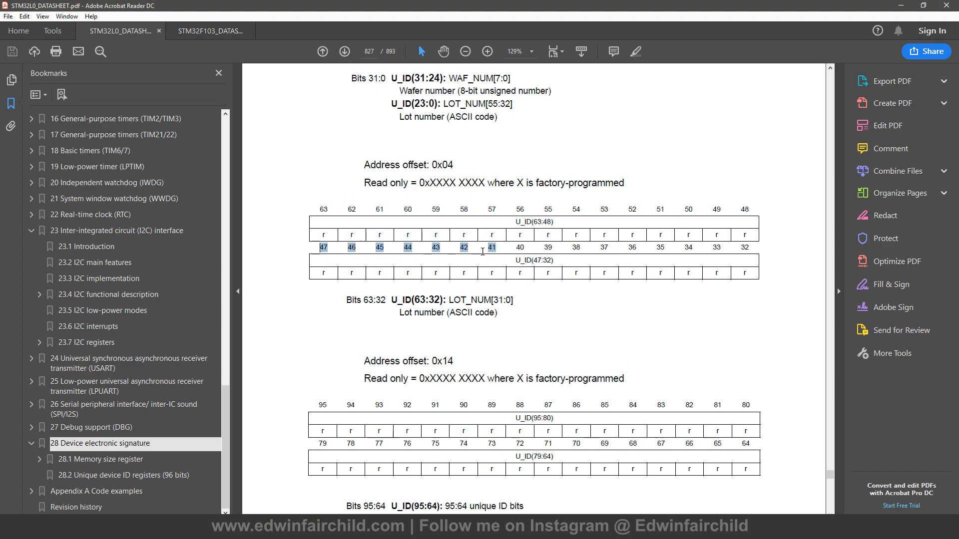
scroll(up, 3)
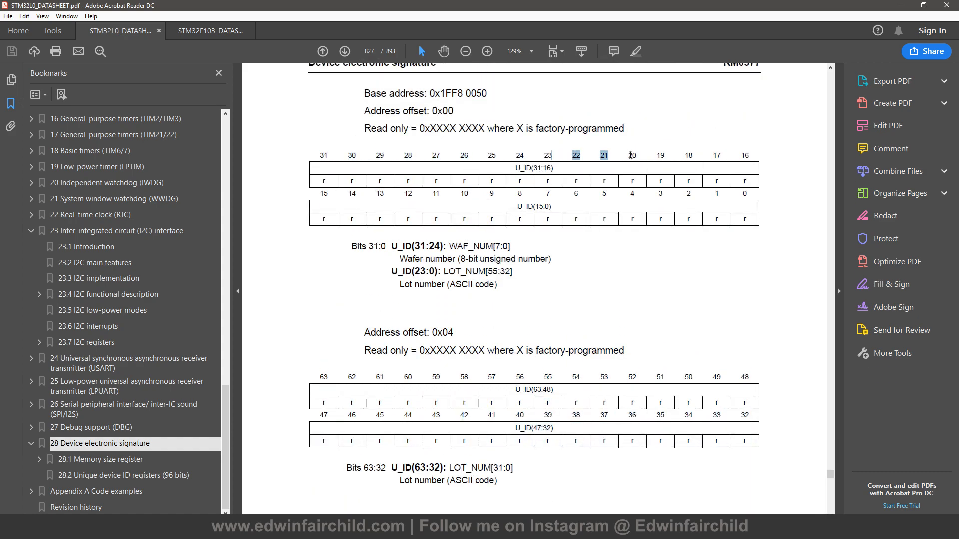
click(559, 197)
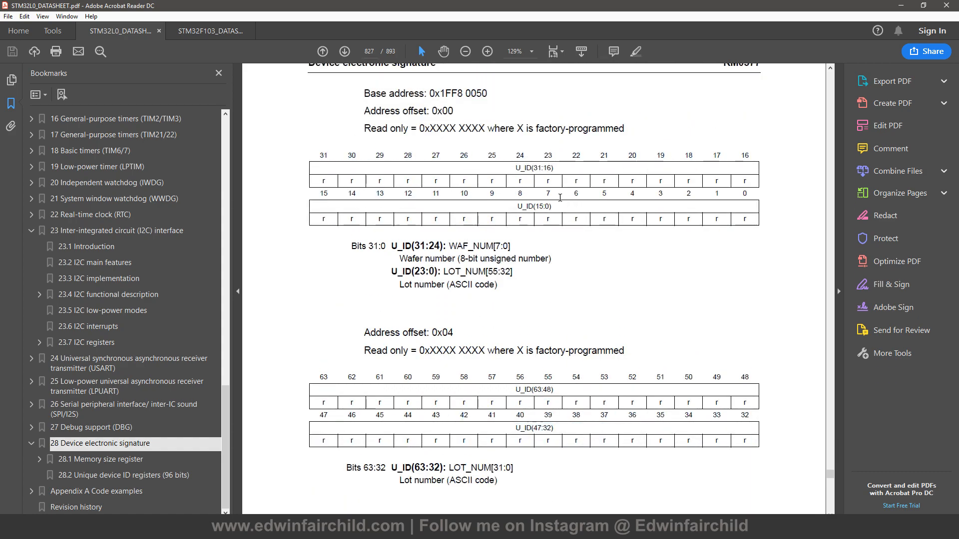
scroll(up, 3)
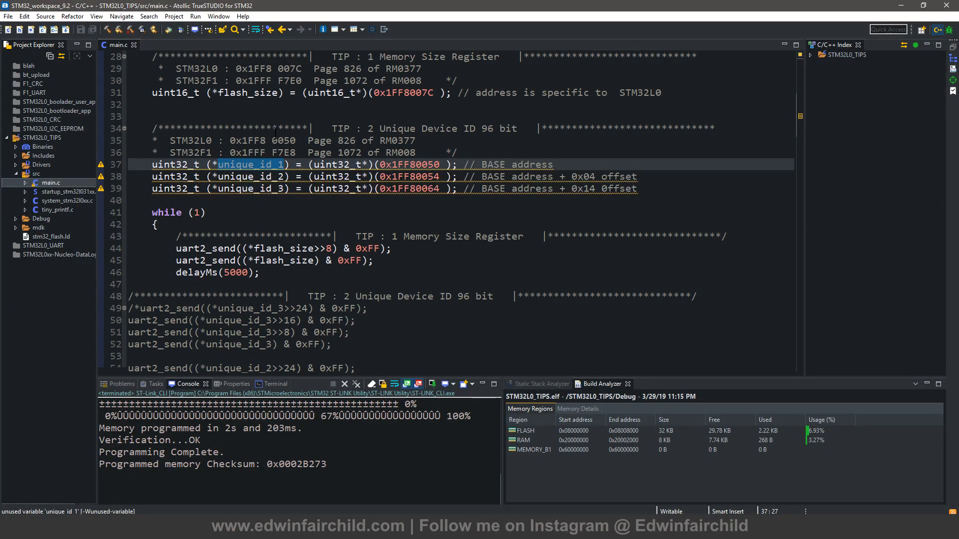
Step: Comment out the flash_size sends and delayMs, uncomment the twelve unique_id byte sends, and save main.c
scroll(down, 3)
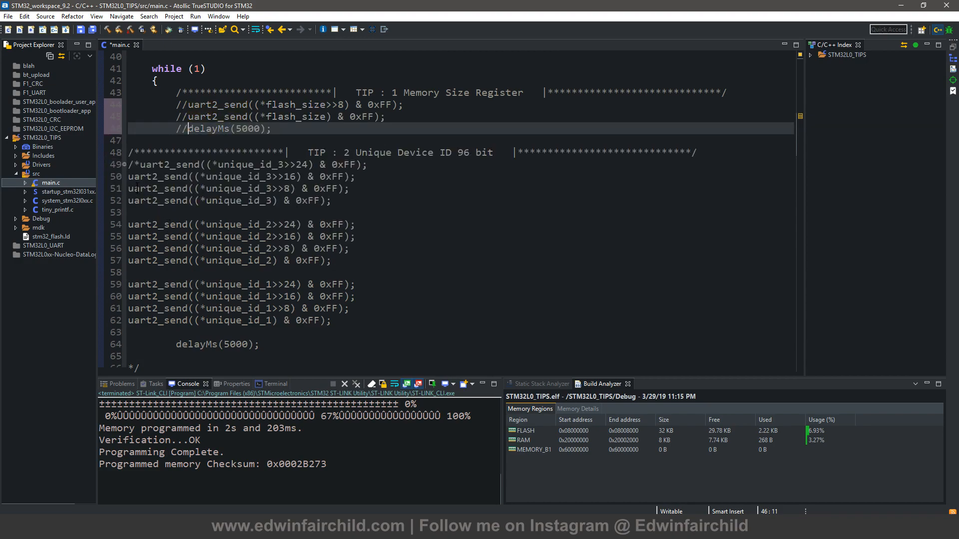
click(139, 165)
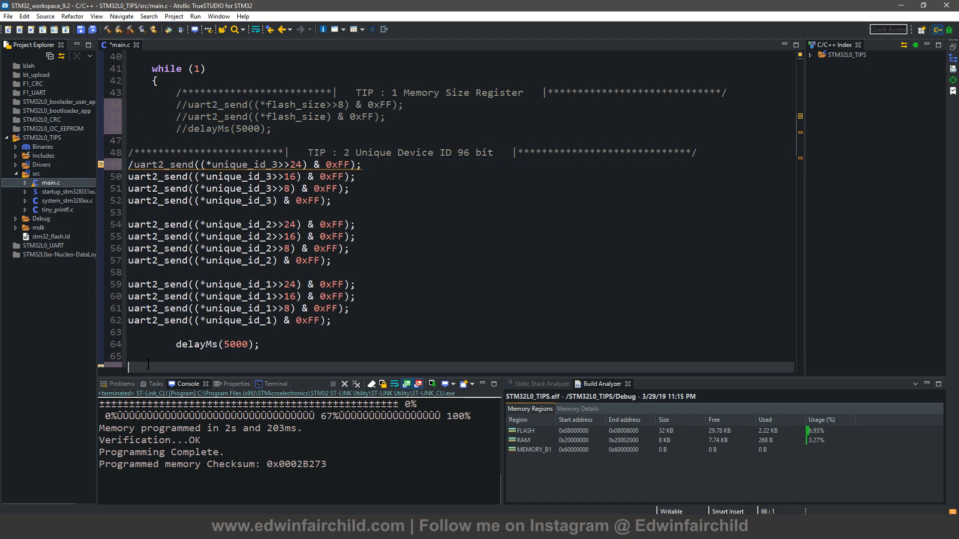
scroll(down, 3)
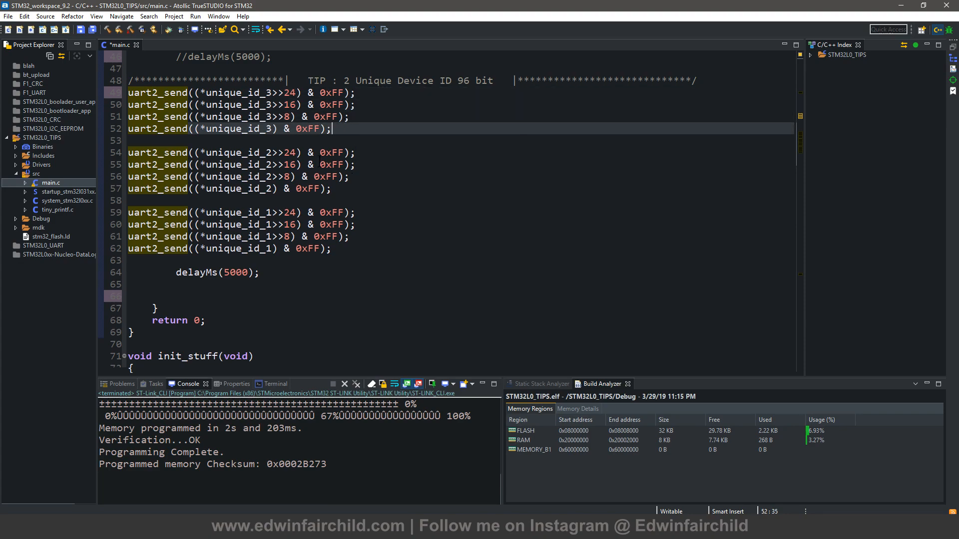
click(276, 164)
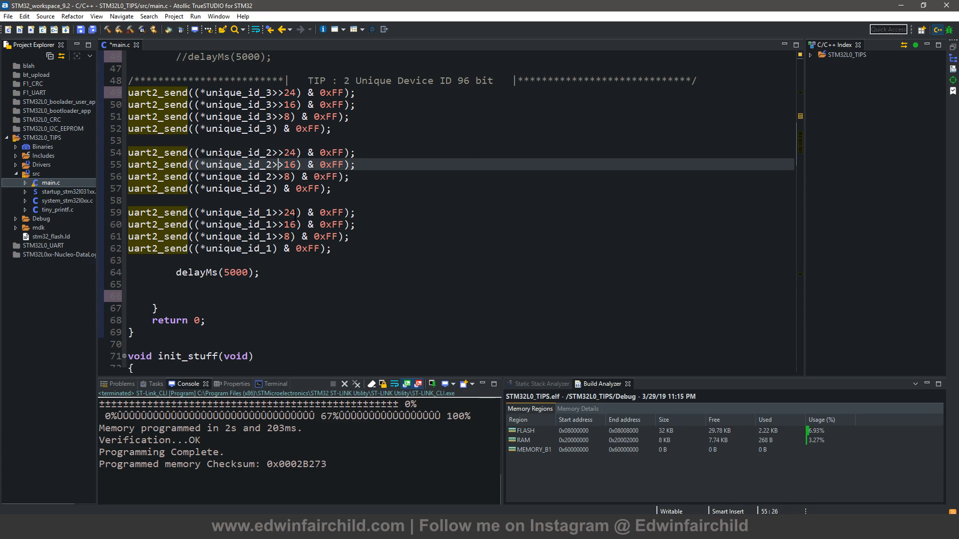
scroll(up, 3)
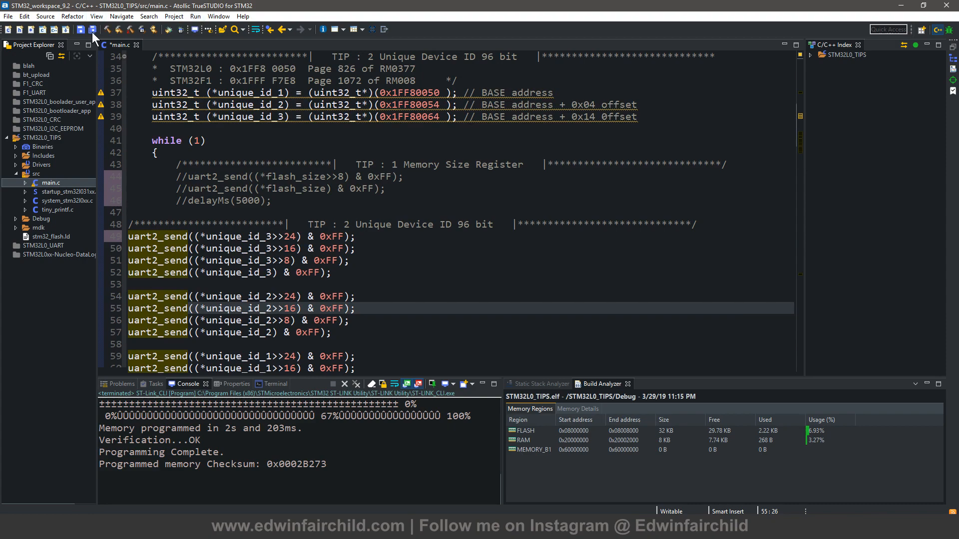
Step: Build the project and flash the firmware onto the STM32L0 via Run > External Tools > ST-Link_CLI
click(194, 16)
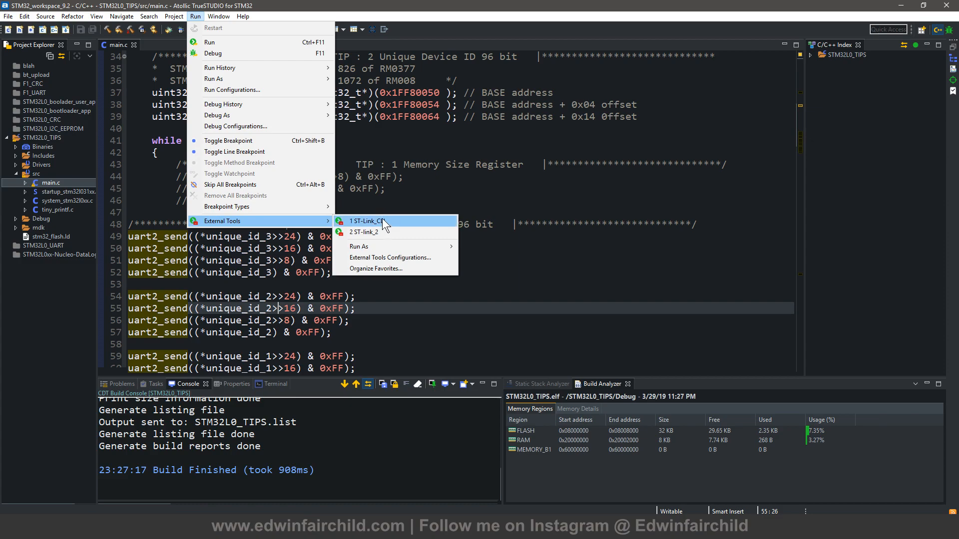
click(365, 221)
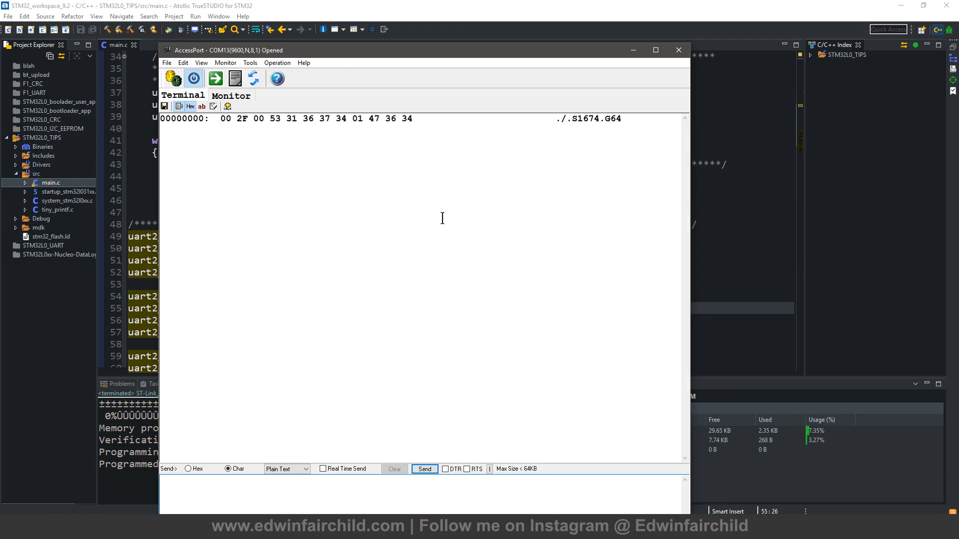
Step: Close COM13 in AccessPort after receiving the twelve unique ID bytes and select the received hex line
click(194, 78)
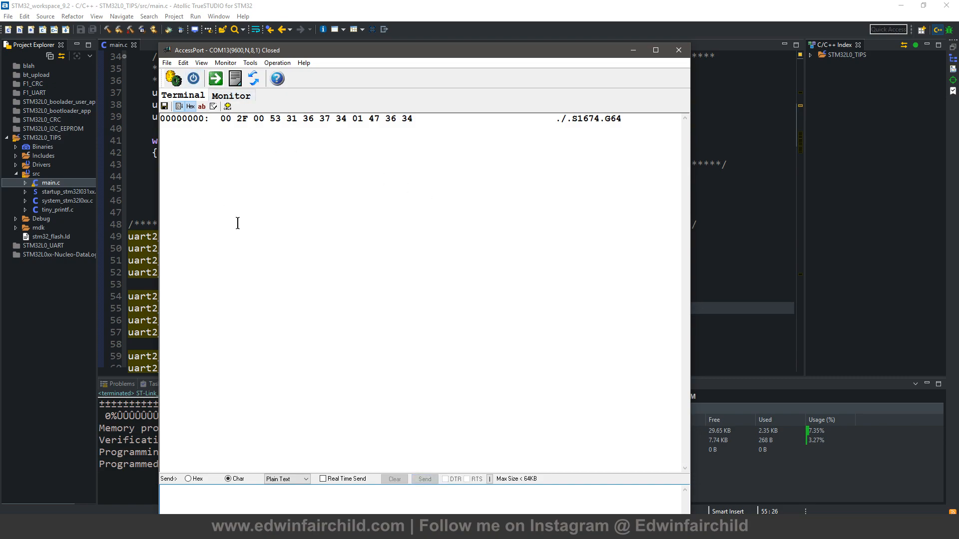
mouse_move(230, 117)
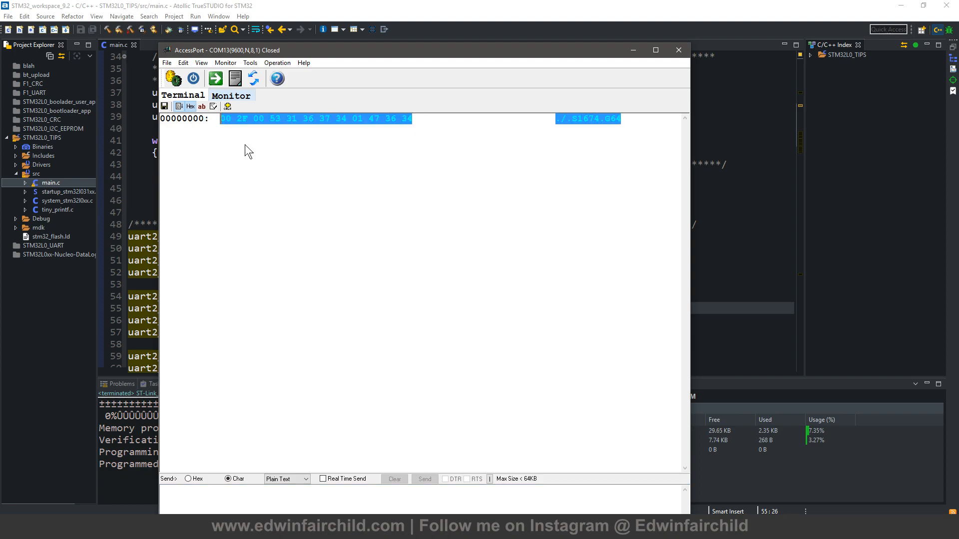
mouse_move(503, 252)
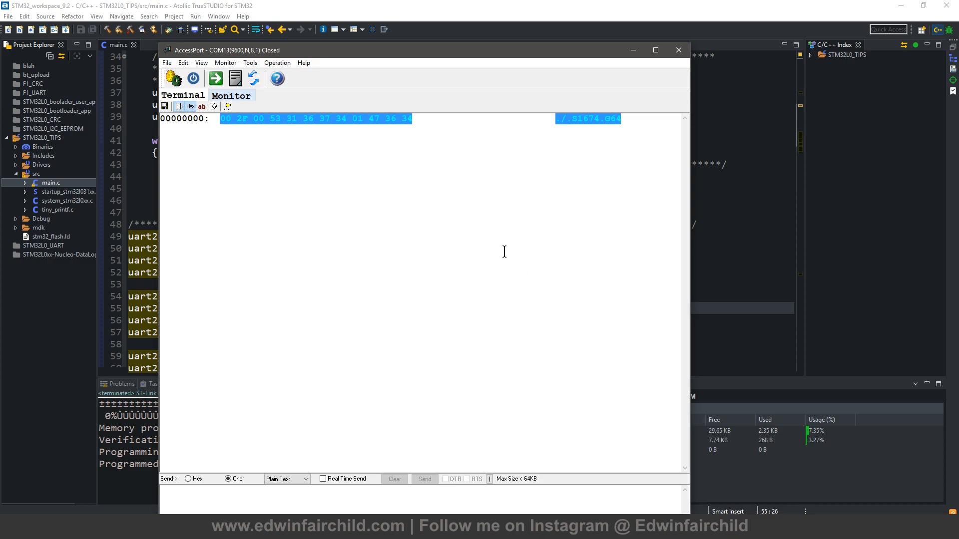
mouse_move(412, 255)
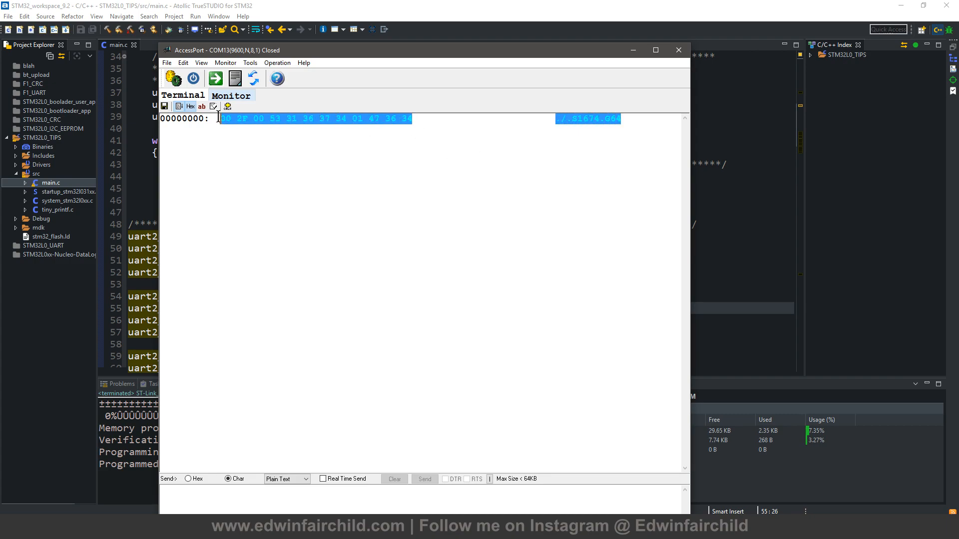
click(677, 50)
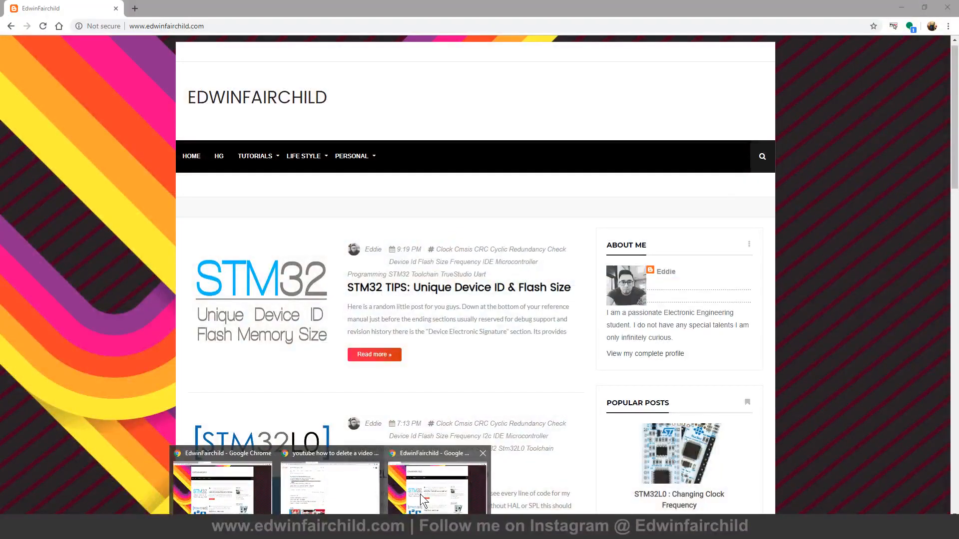
Step: Scroll down the blog home page past the STM32 TIPS post to the STM32L0 I2C posts
scroll(down, 3)
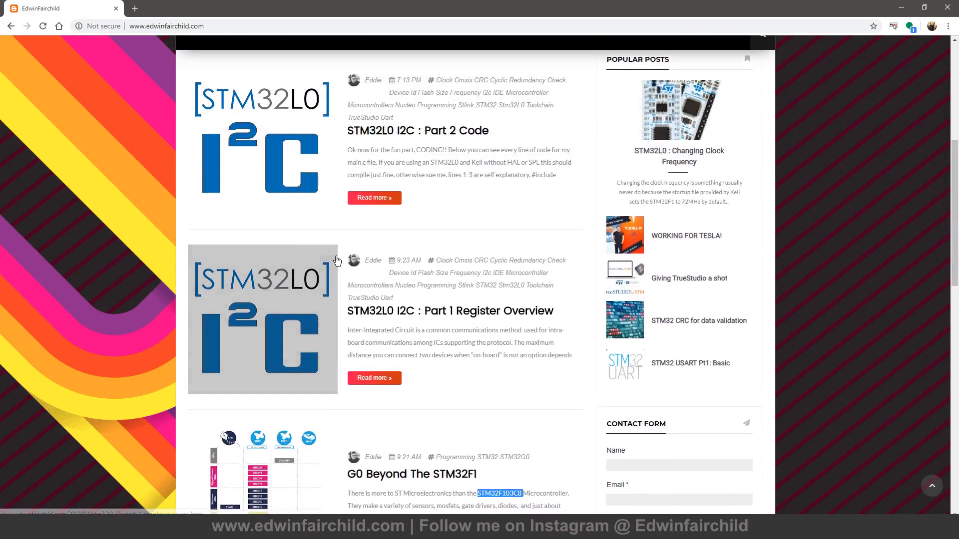